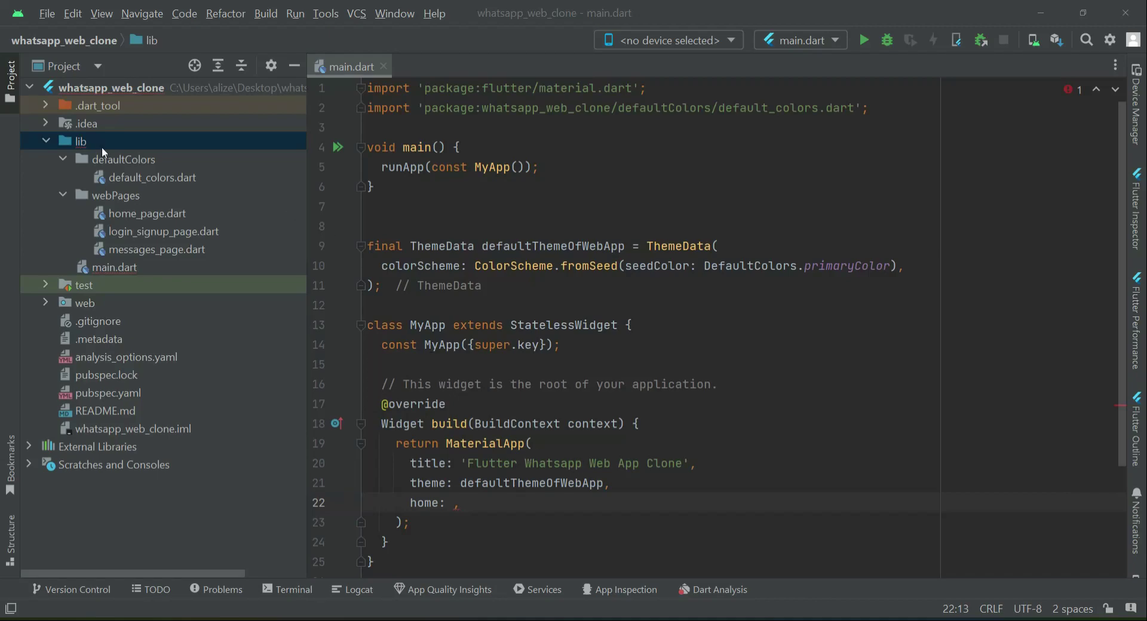
Step: Create a new Dart file in the lib folder named routes_web_pages
right_click(79, 141)
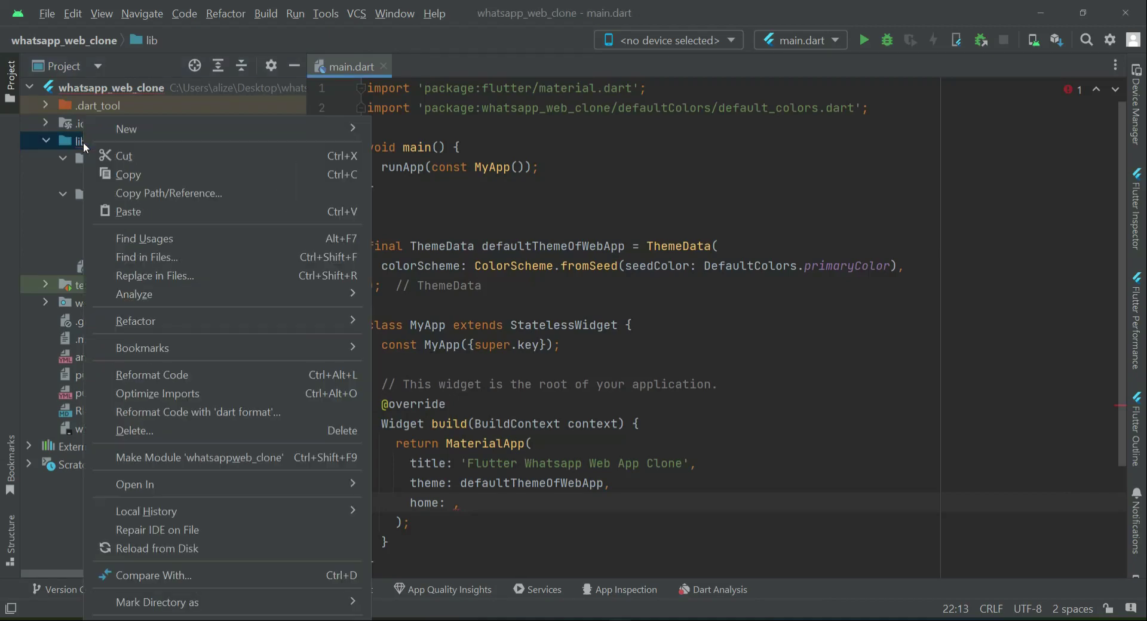
left_click(125, 129)
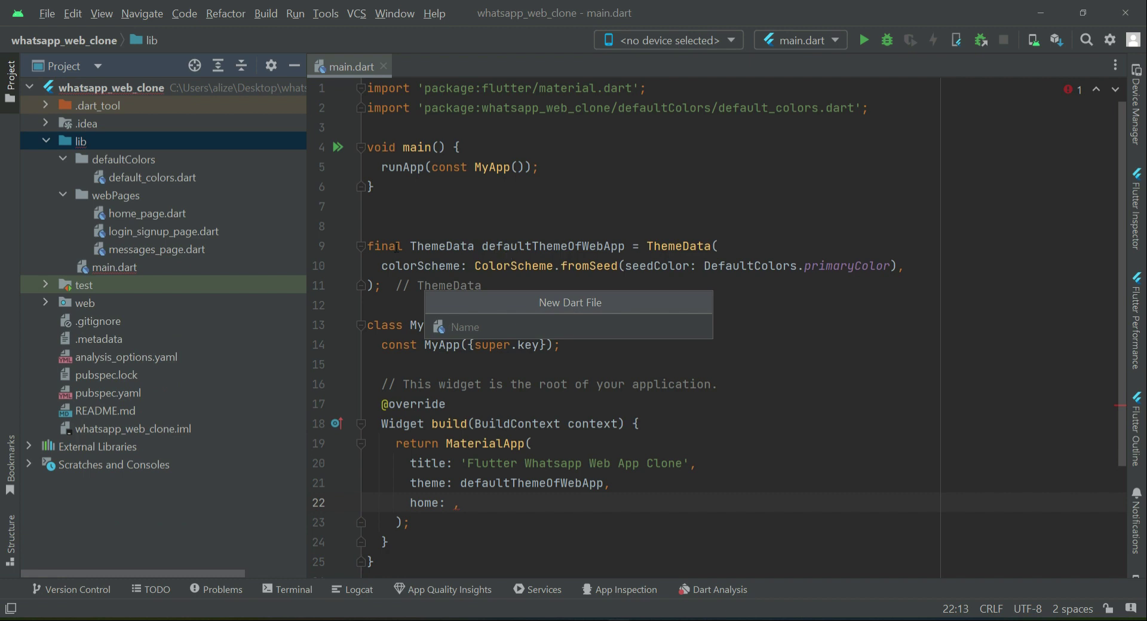
type("rou")
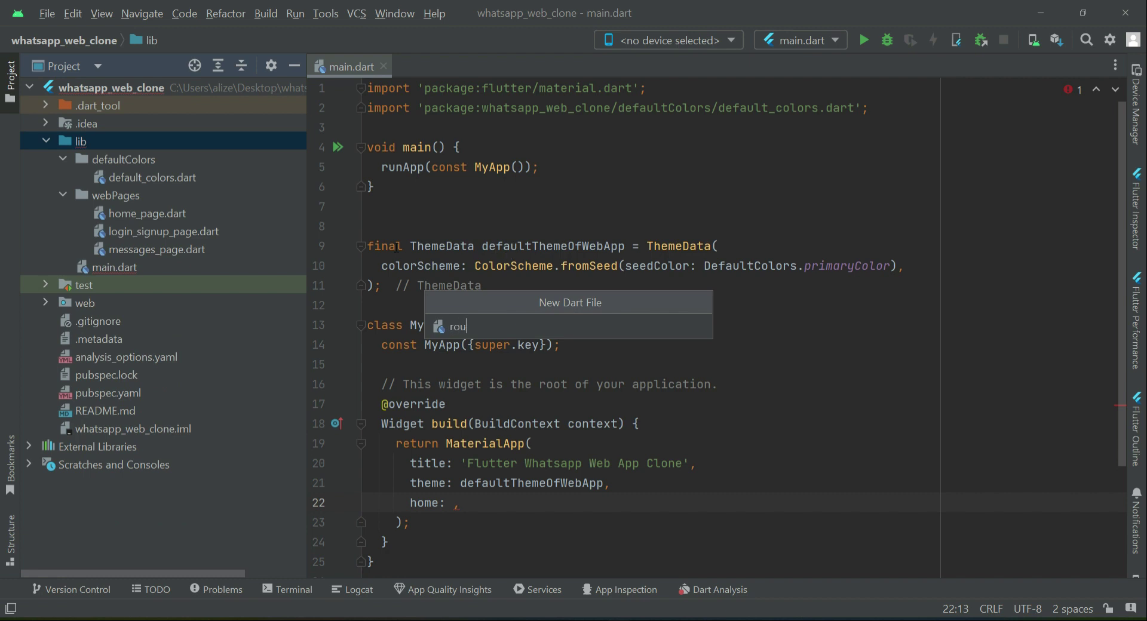
type("tes_web")
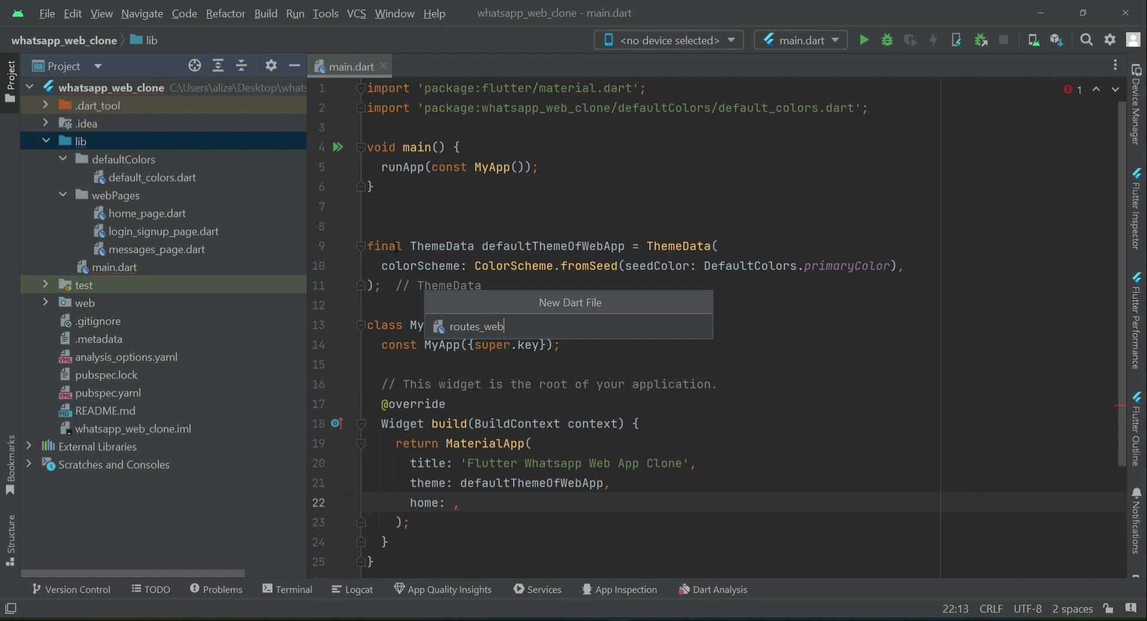
type("_pages")
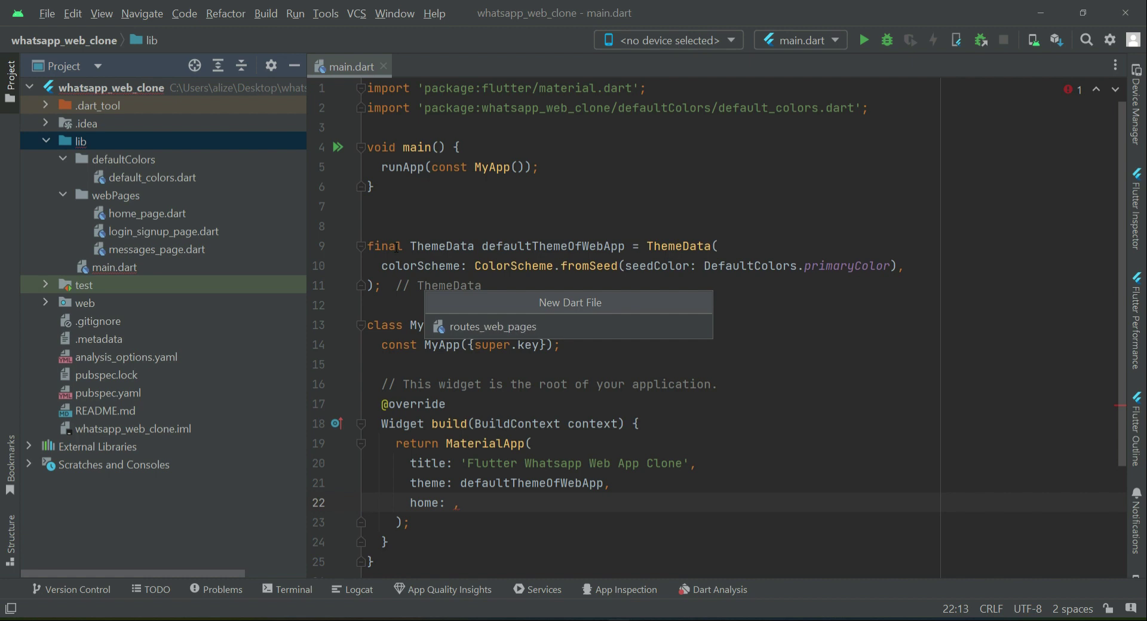
Step: Declare an empty RoutesForWebPages class in the new file
left_click(493, 326)
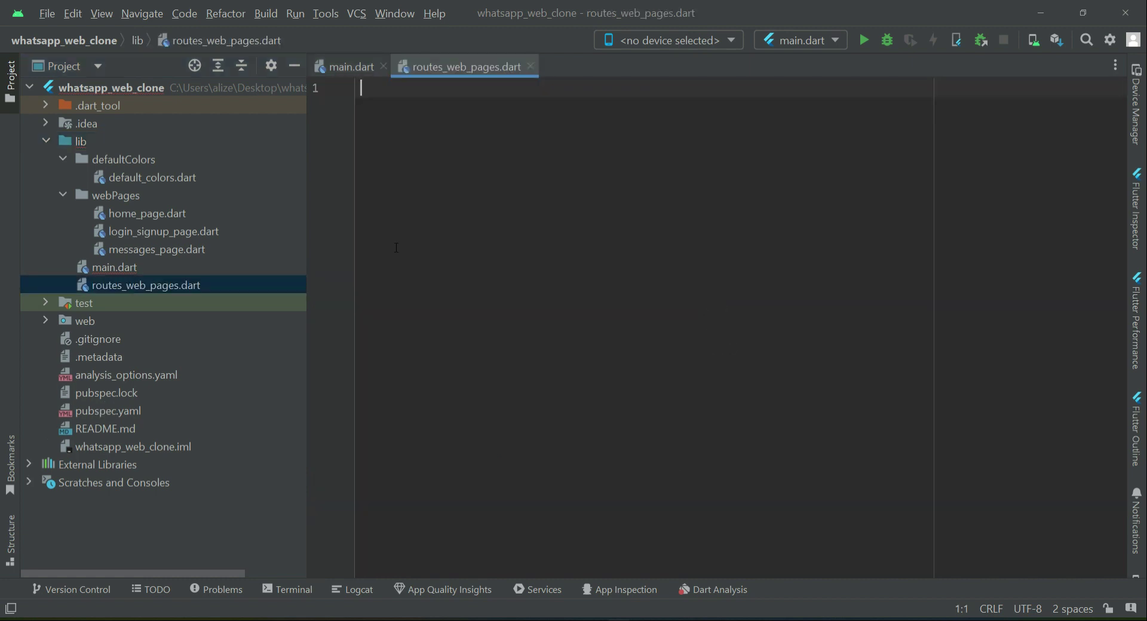
type("class")
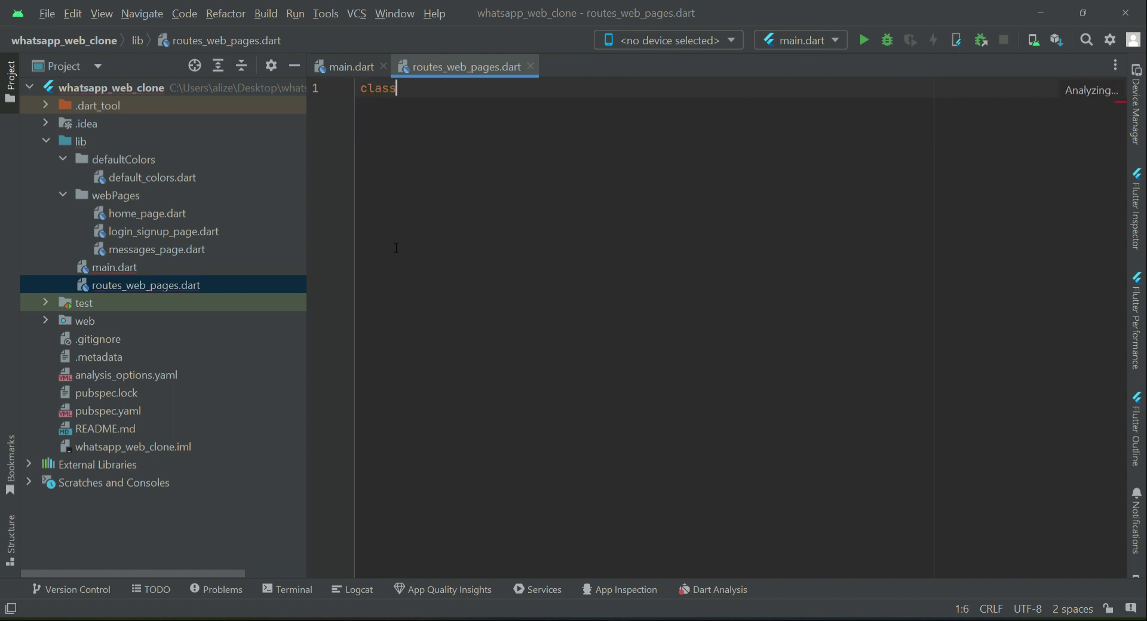
type("Routes")
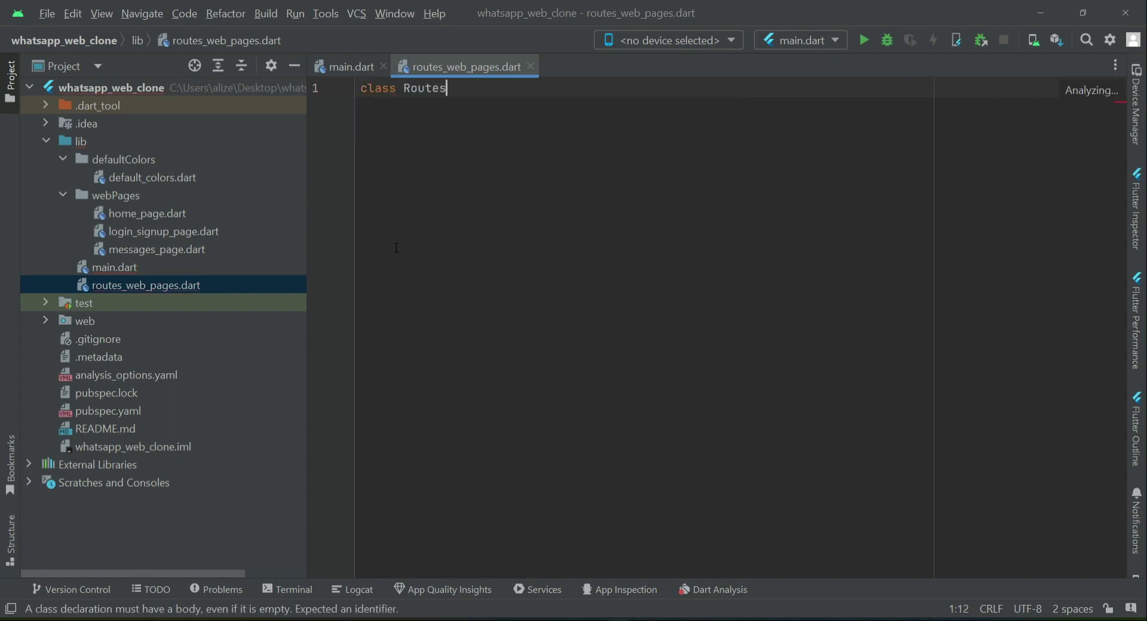
type("ForW")
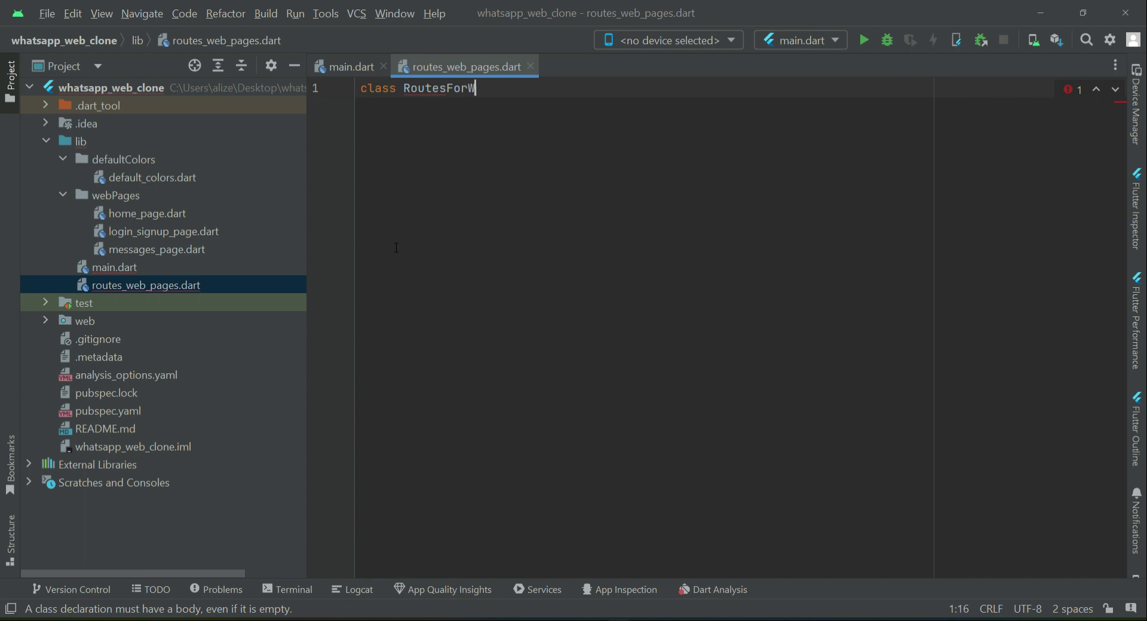
type("ebPages")
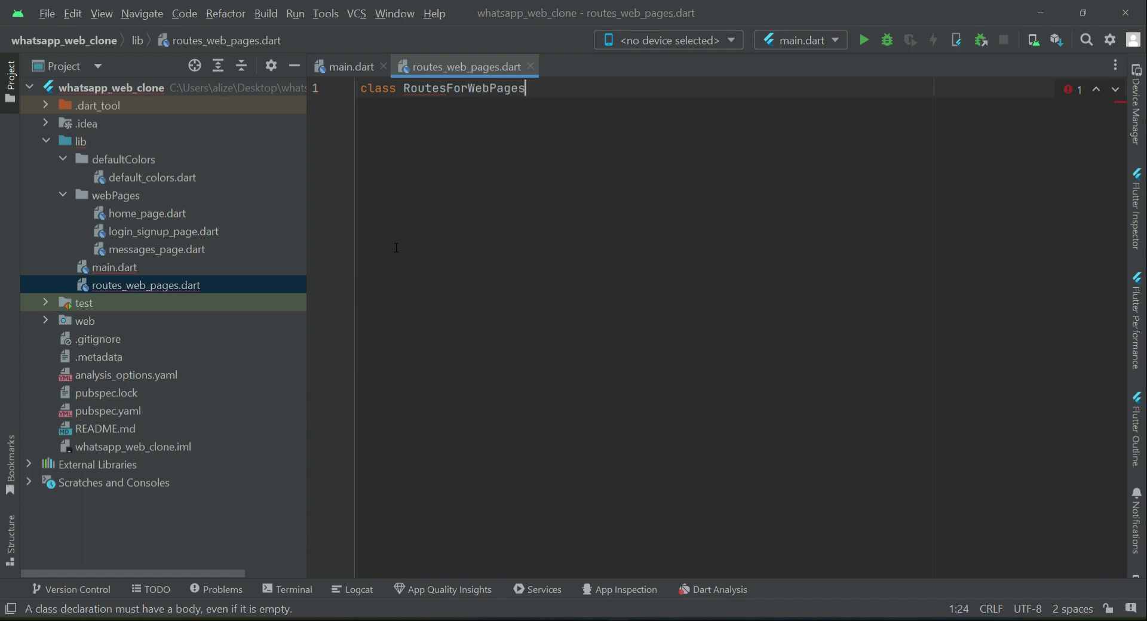
type("{}")
type("static")
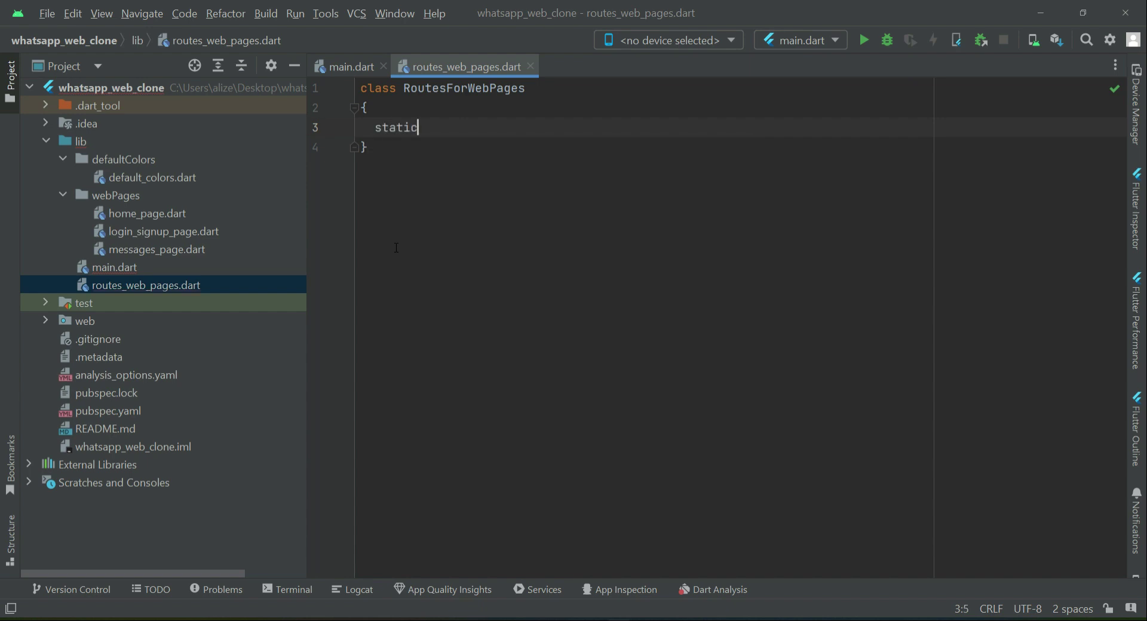
Step: Add a static Route<dynamic> createRountes(RouteSettings settingsRoute) method to the class
type("Route")
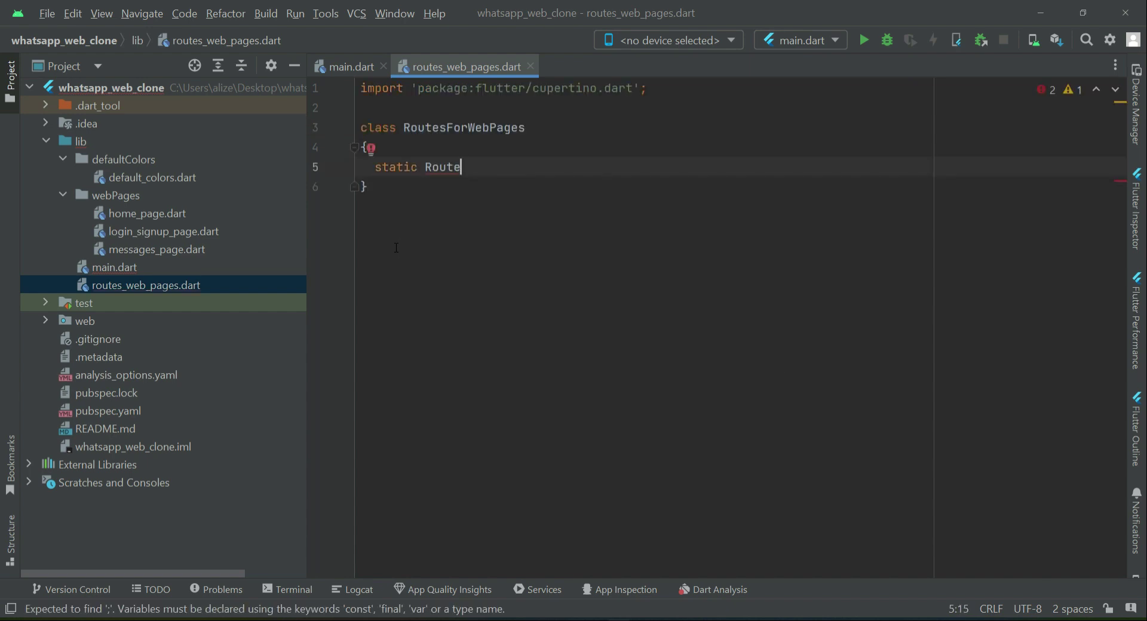
type("<d>")
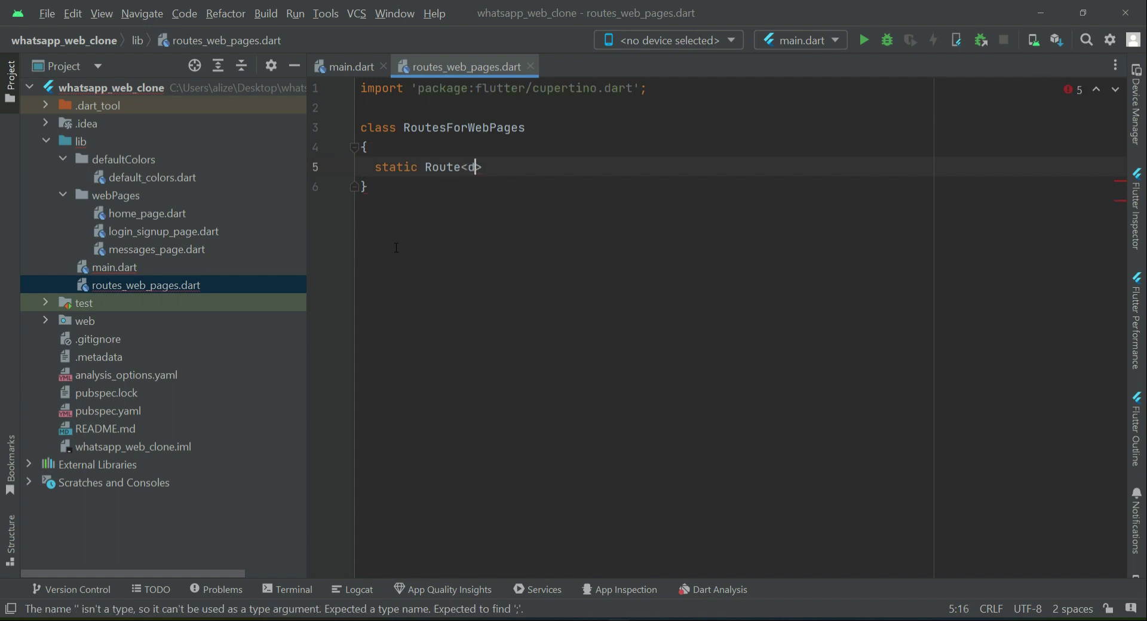
type("ynami")
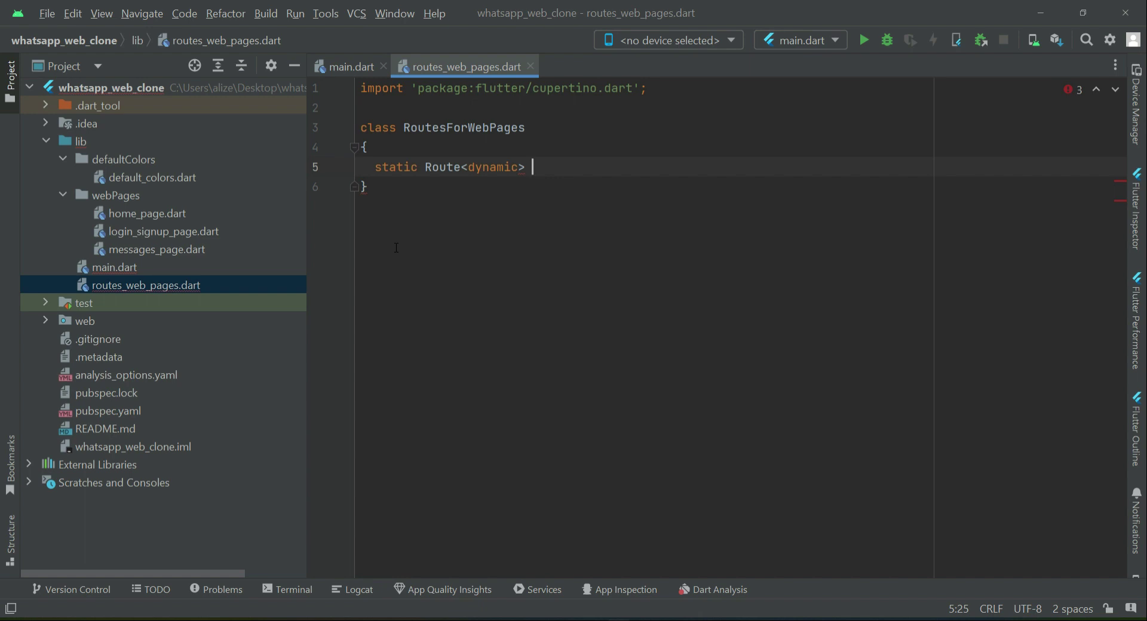
type("create")
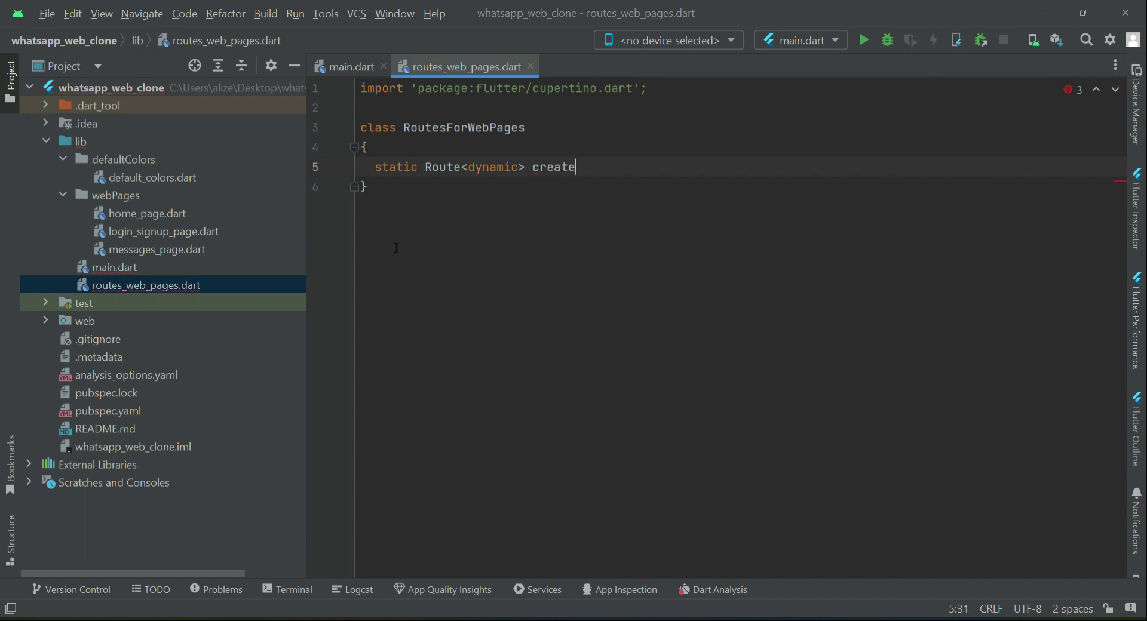
type("Rountes")
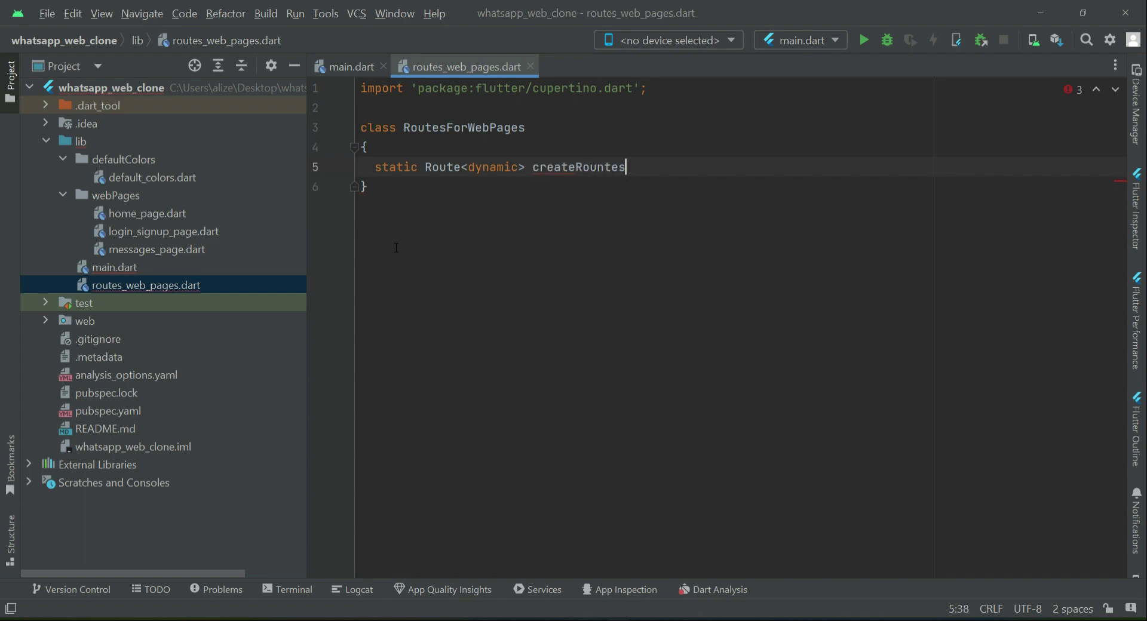
type("(")
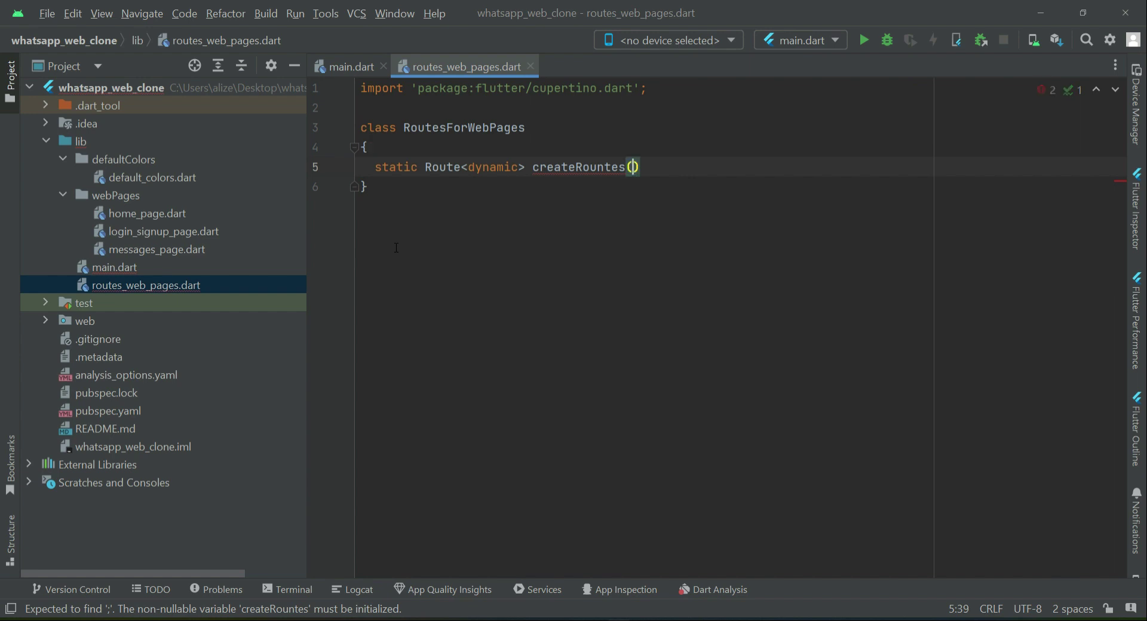
type("RouteSetting")
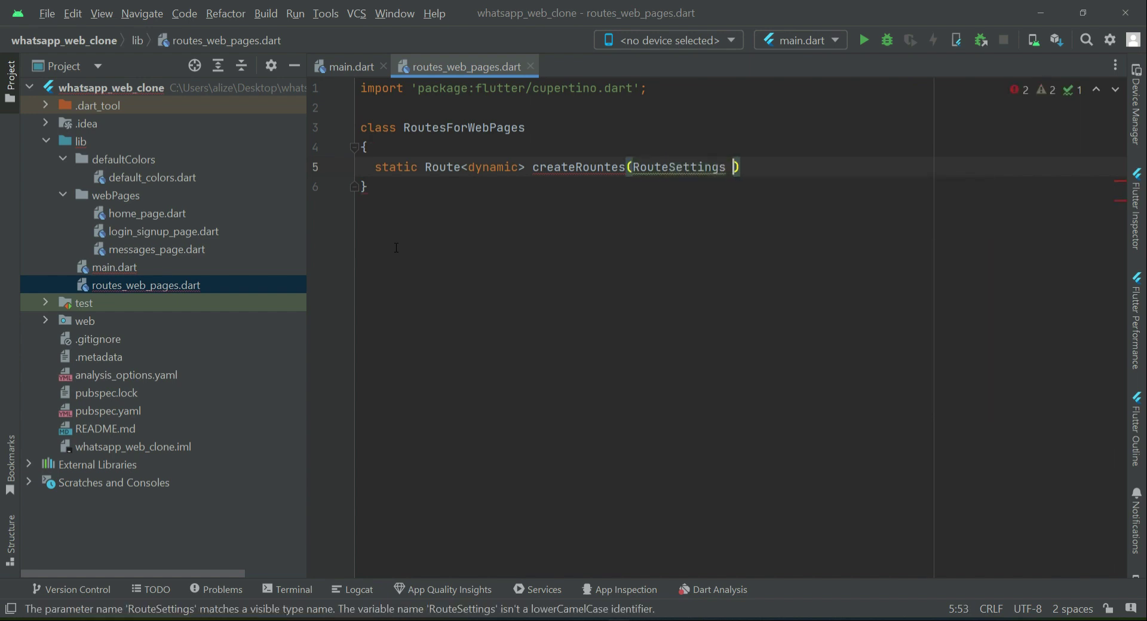
type("settingsRoute")
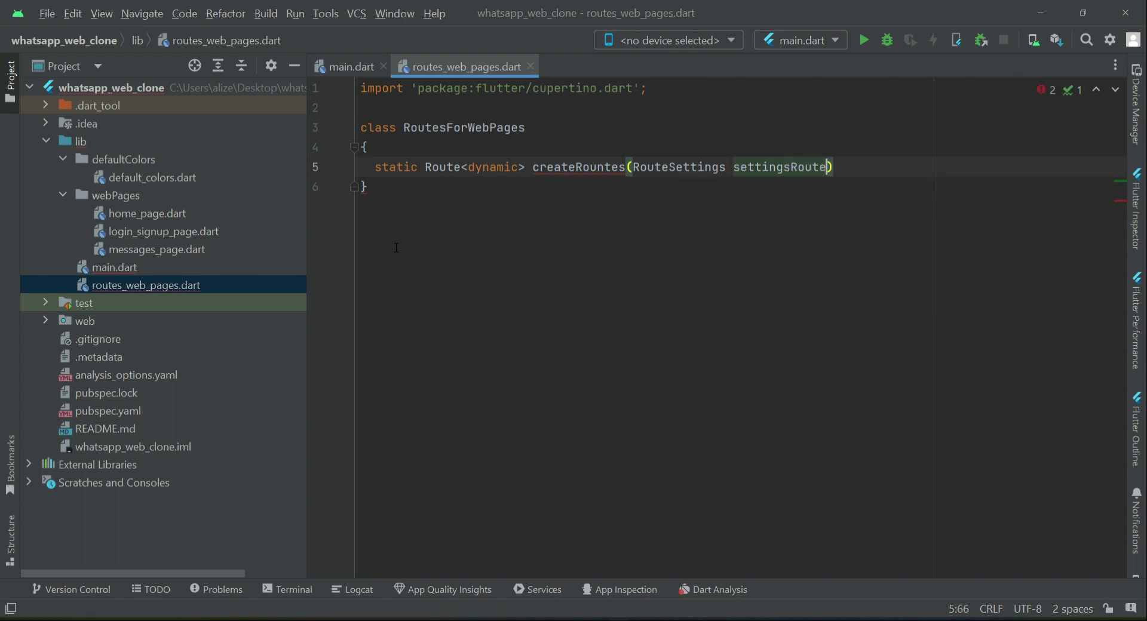
type("{}")
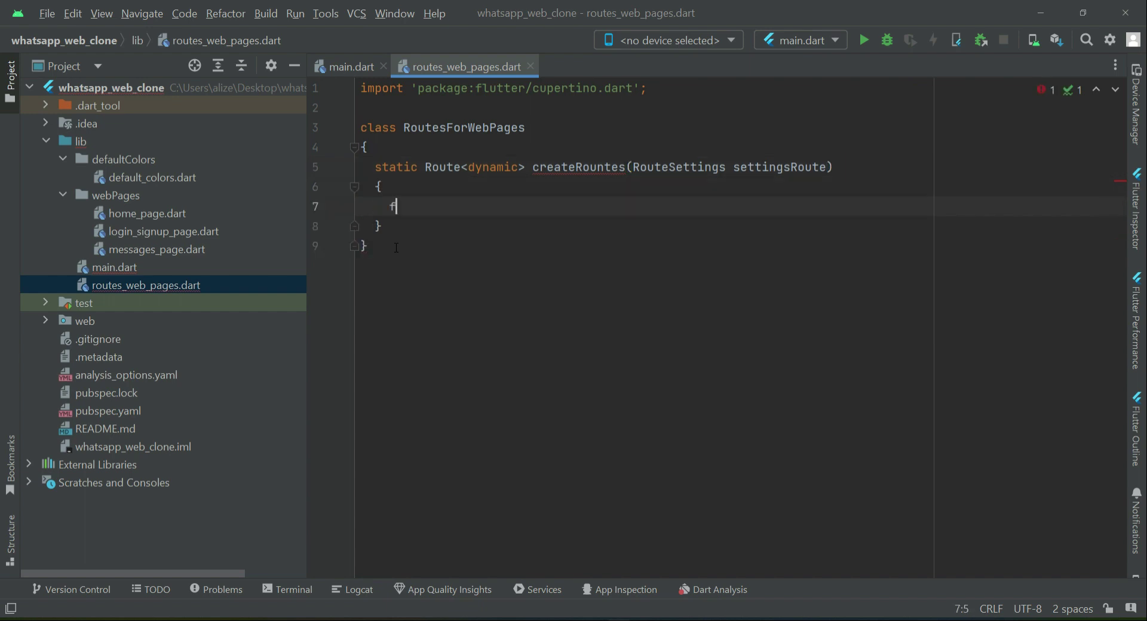
Step: Read final arguments = settingsRoute.arguments inside createRountes
type("inal argu")
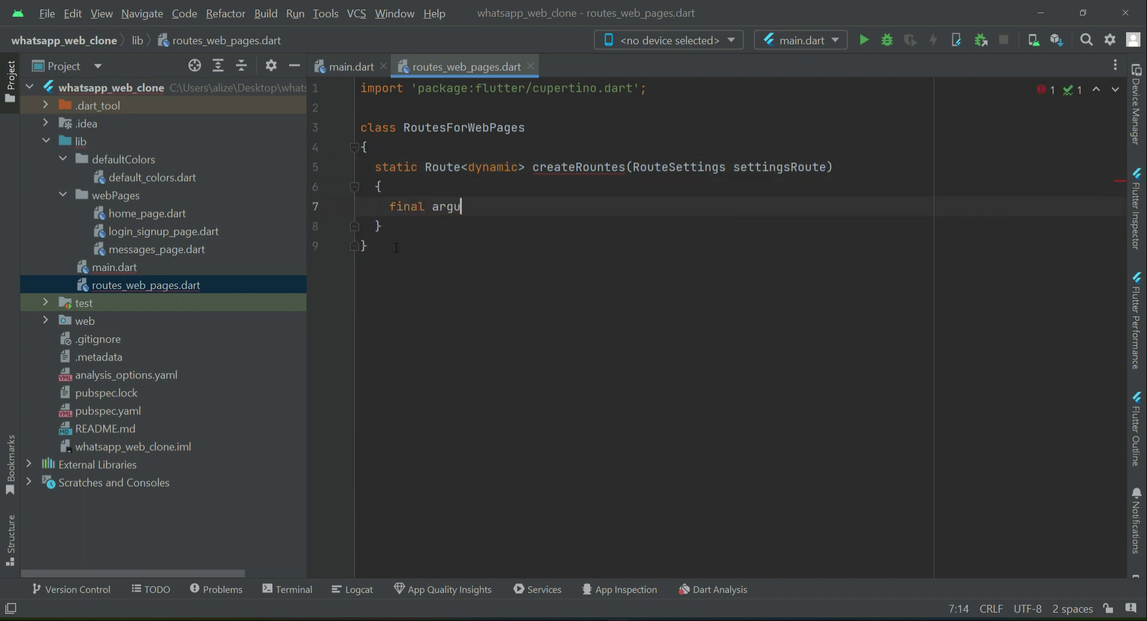
type("ments =")
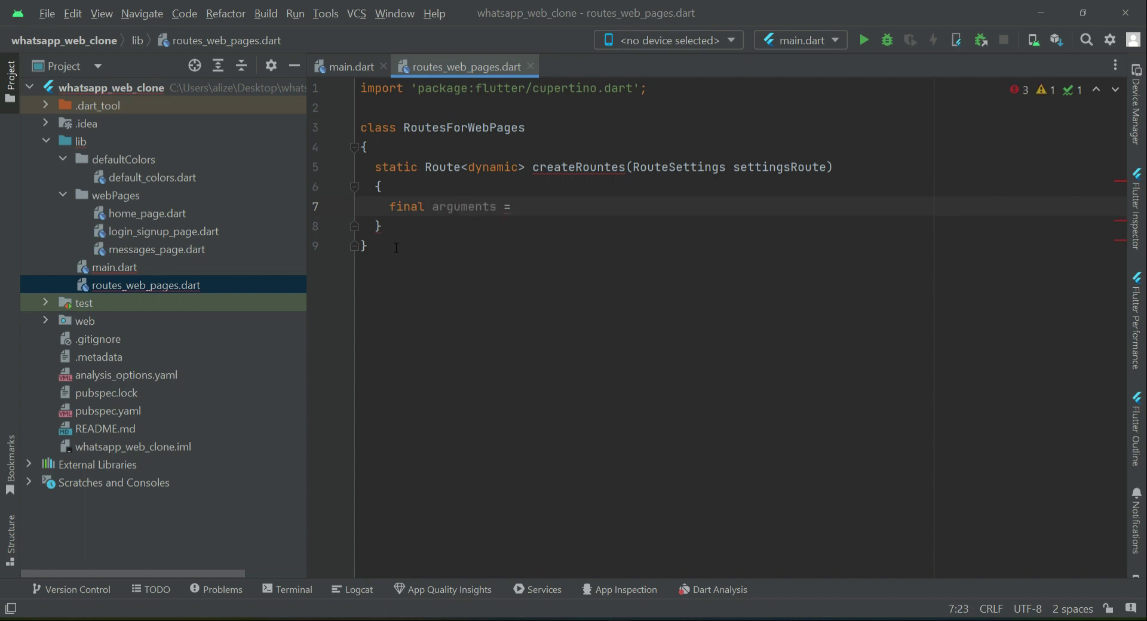
type("settingsRoute")
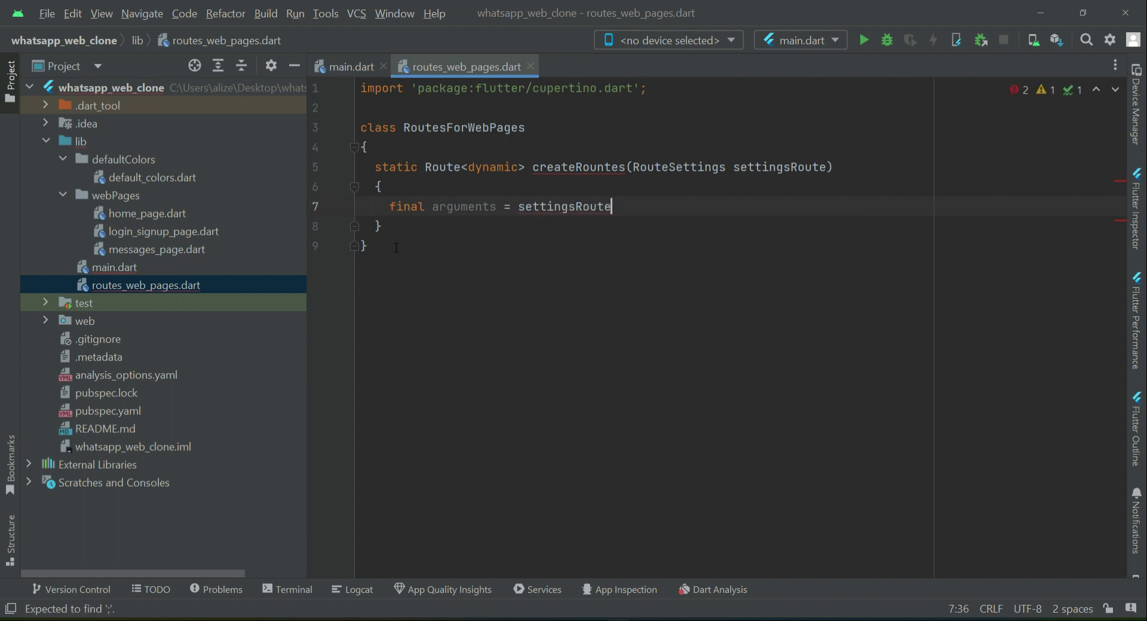
type(".arguments;")
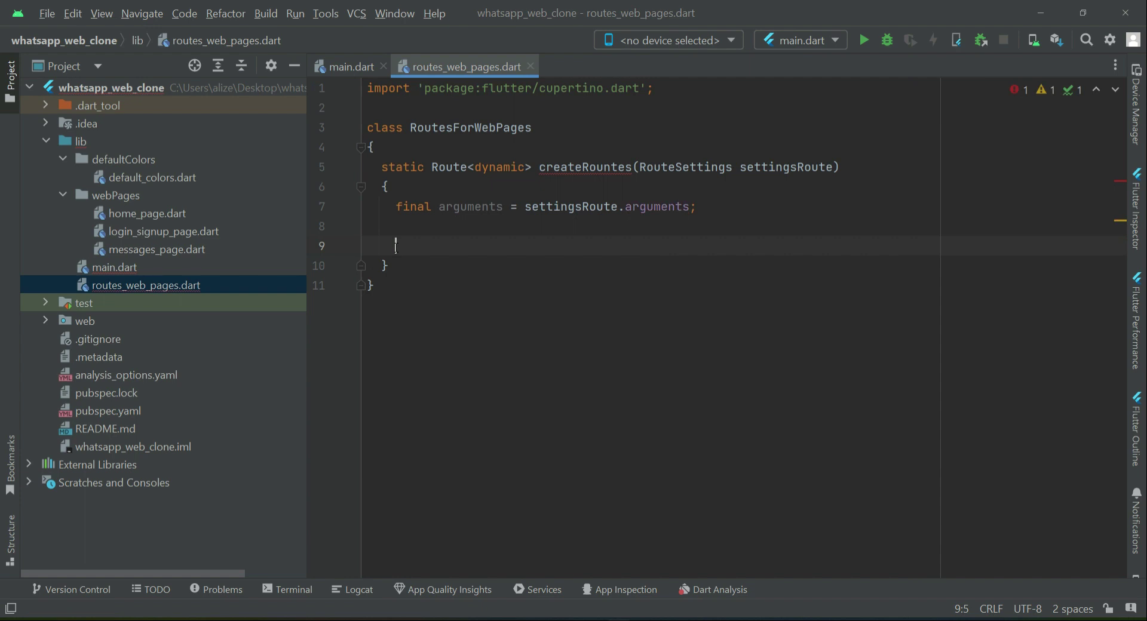
Step: Switch on the route settings name with a case for "/"
type("switch")
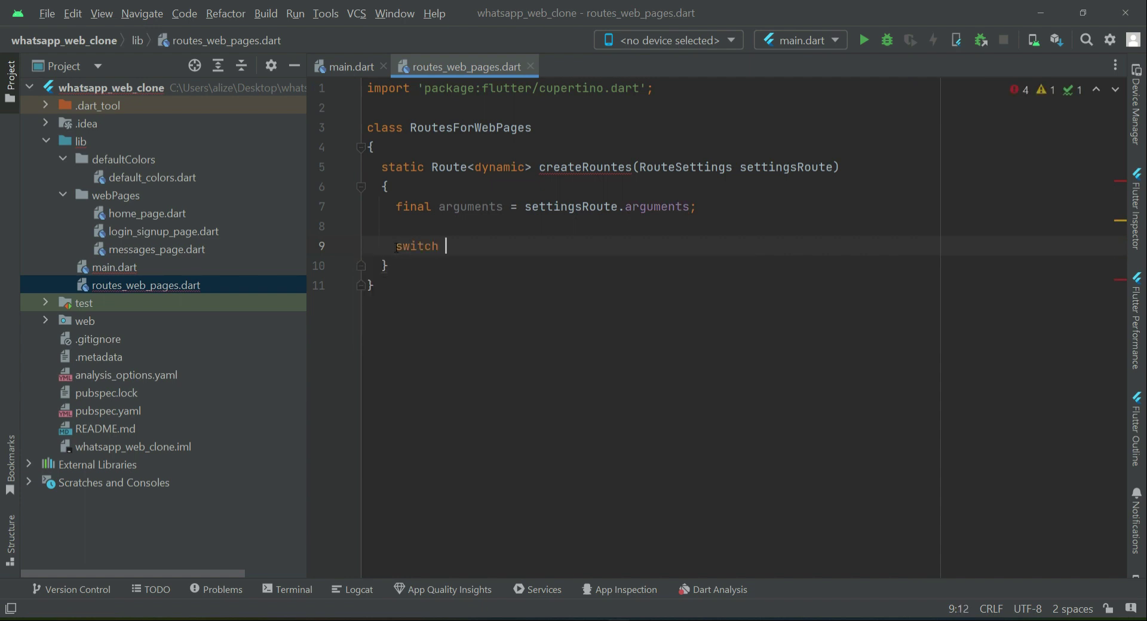
type("(settingsRoute.name")
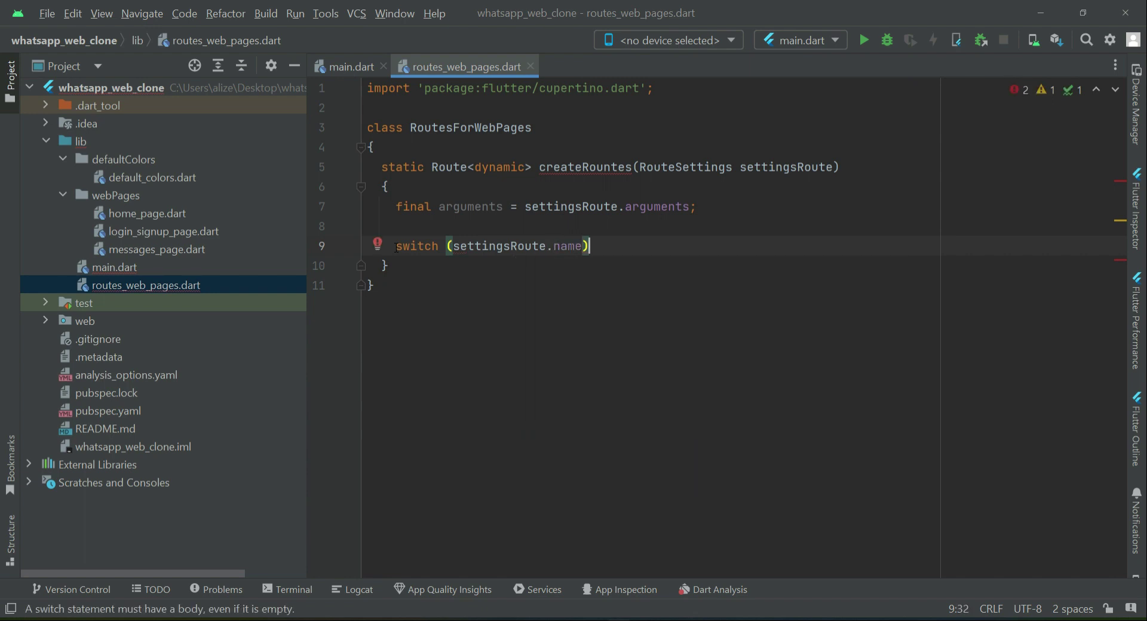
type("{")
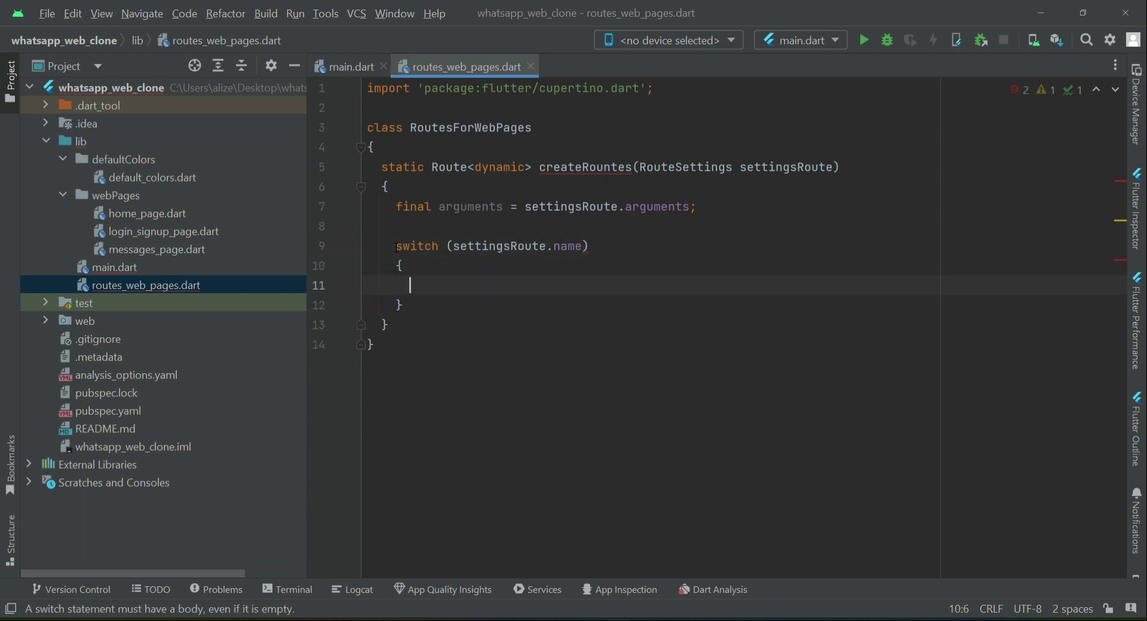
type("cas")
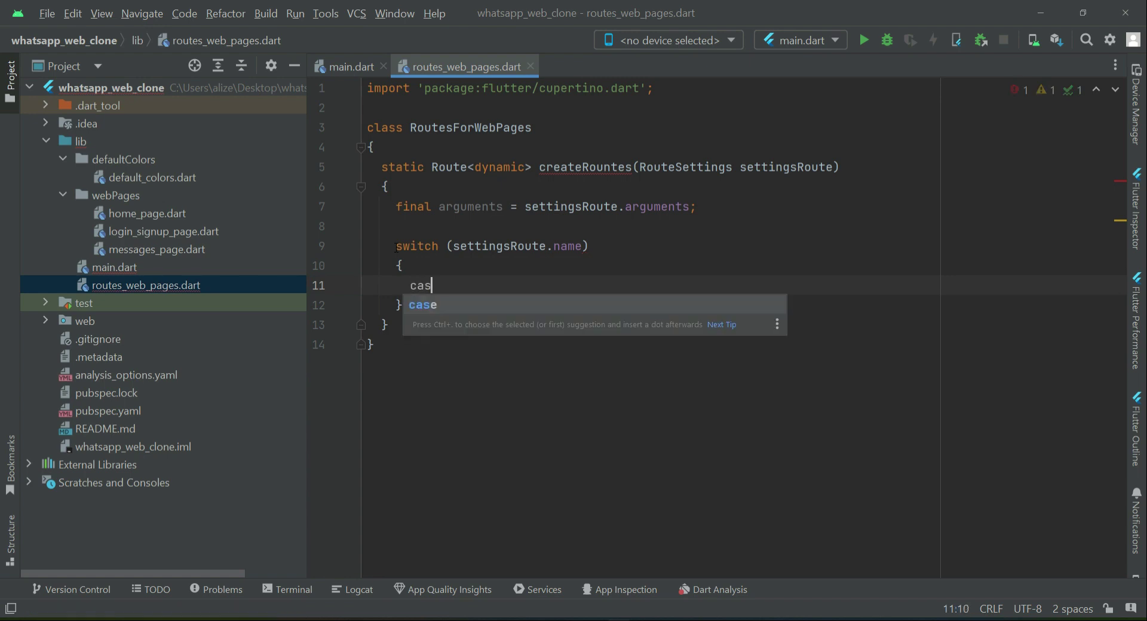
key("Tab")
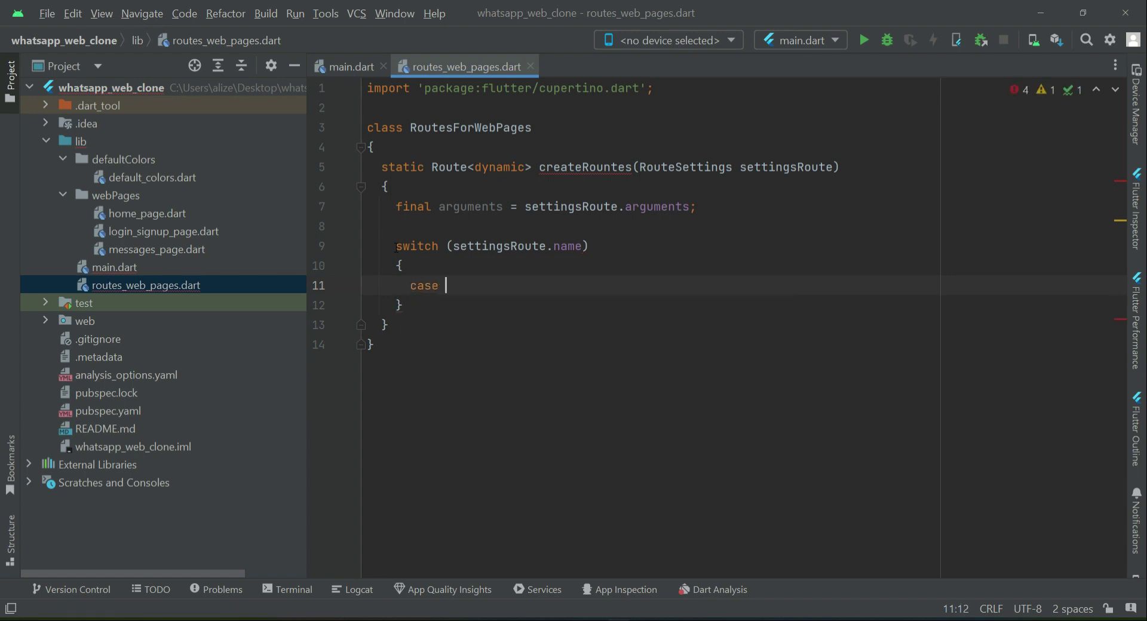
type("\".\"")
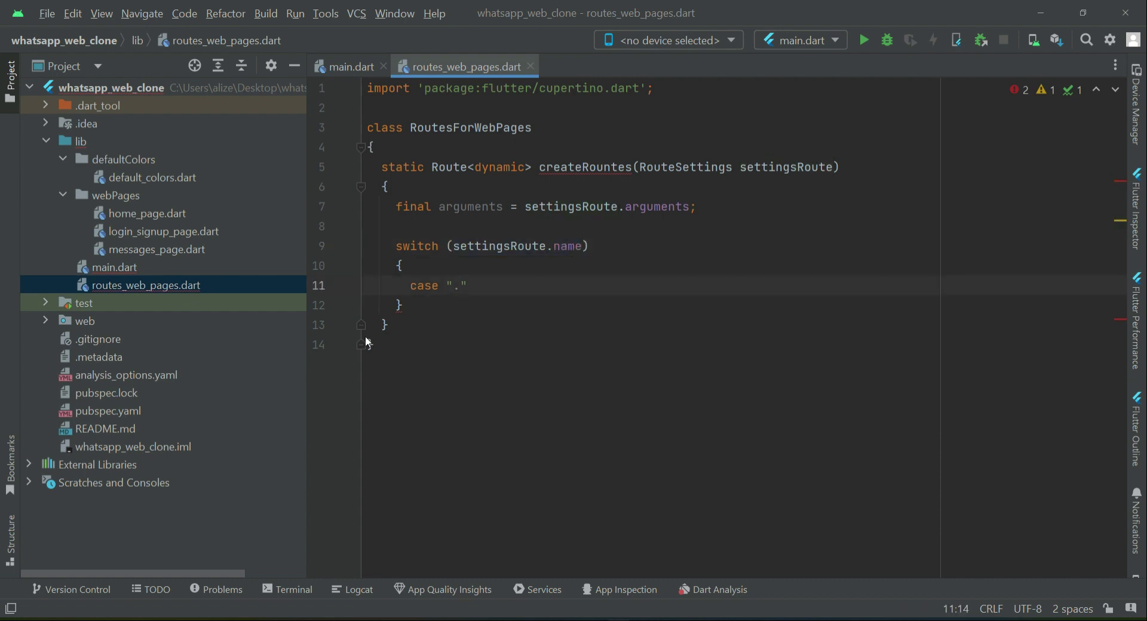
type("/")
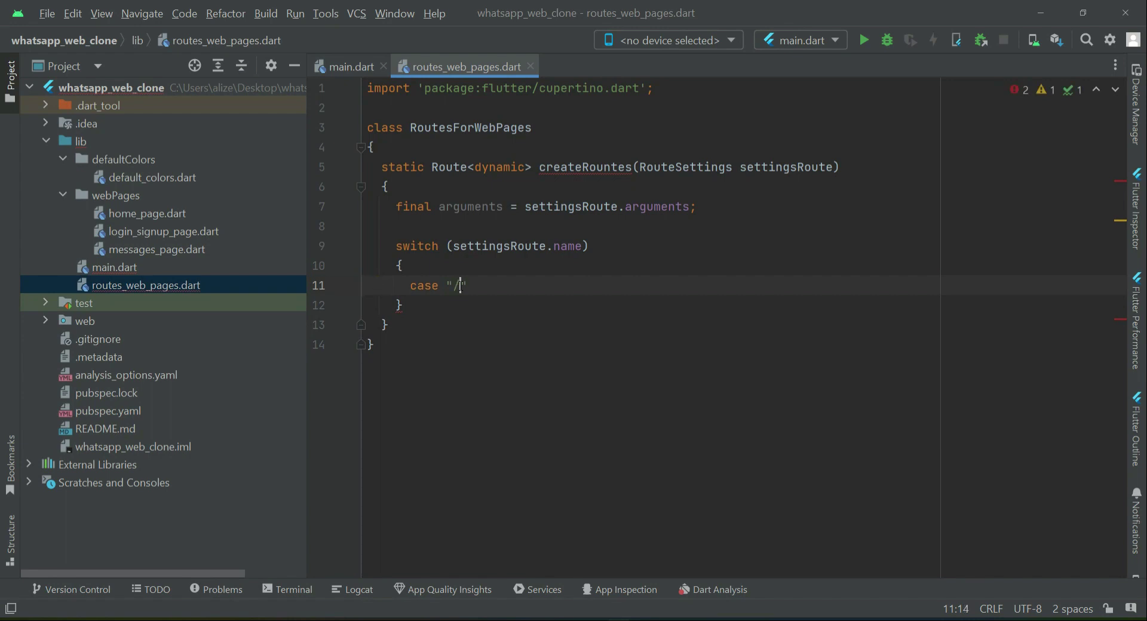
type("\":")
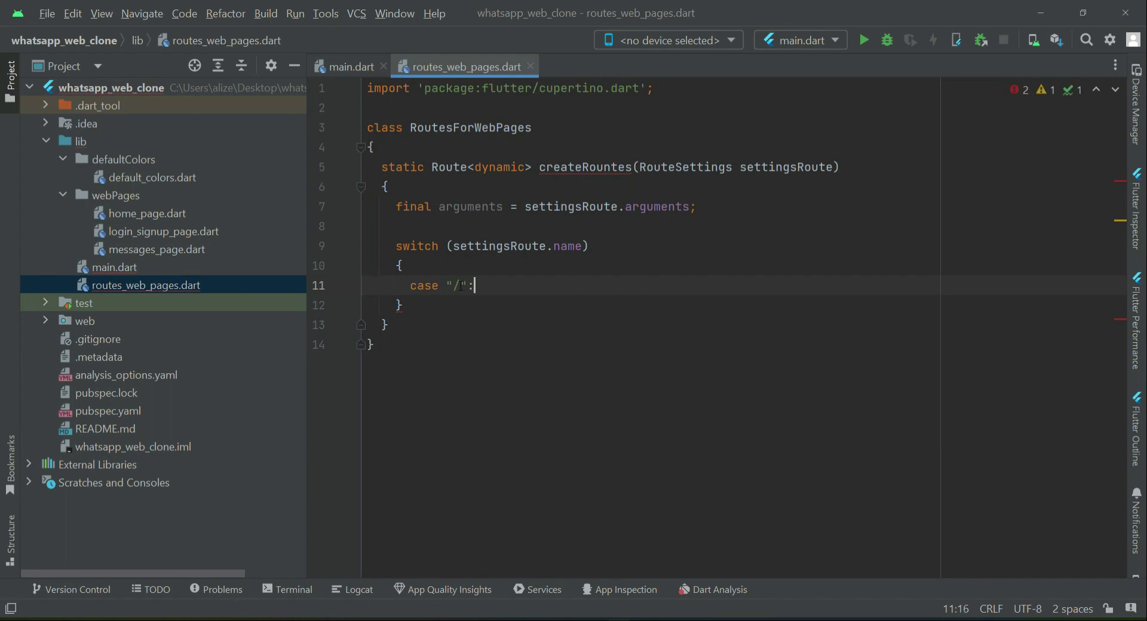
key("enter")
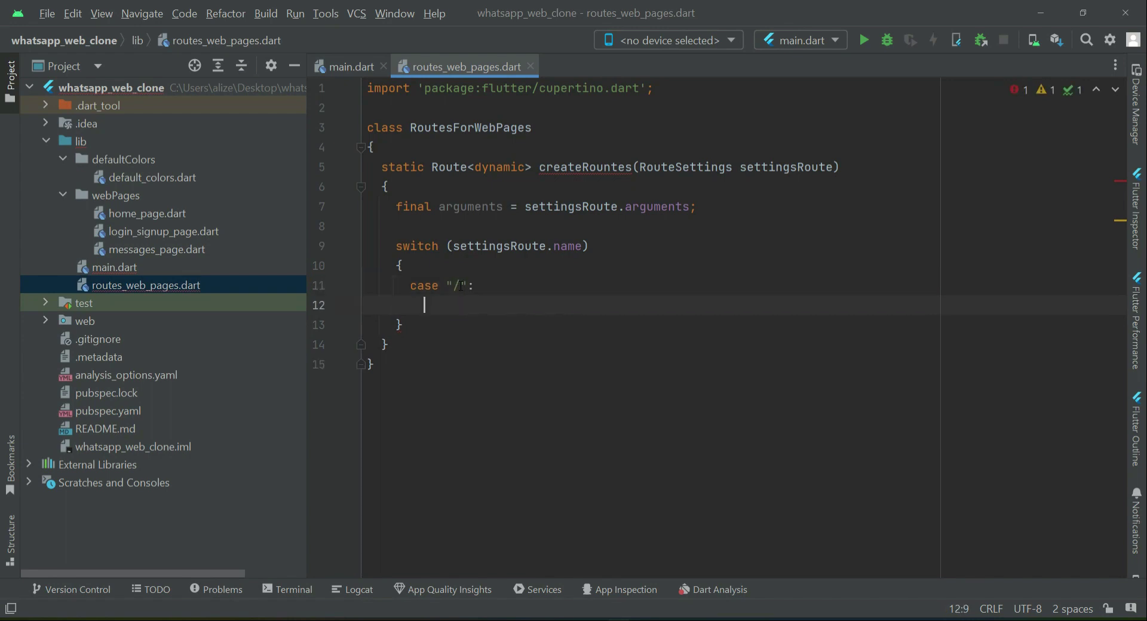
Step: Return MaterialPageRoute(builder: (c) => const LoginSignUp()) for the "/" case
type("ret")
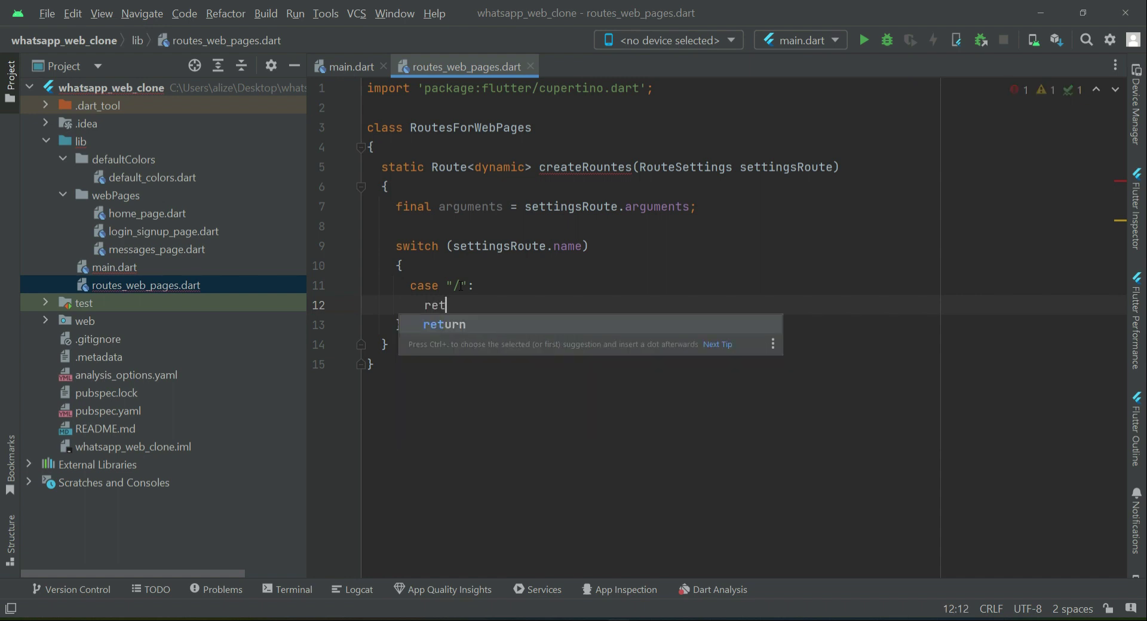
key("Tab")
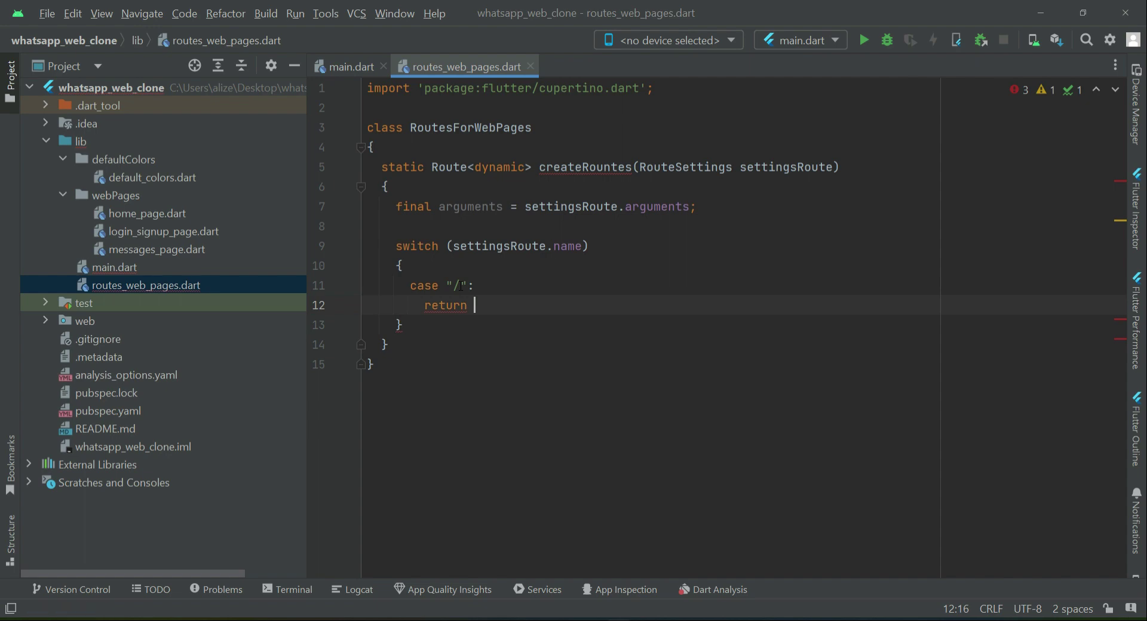
type("Mater")
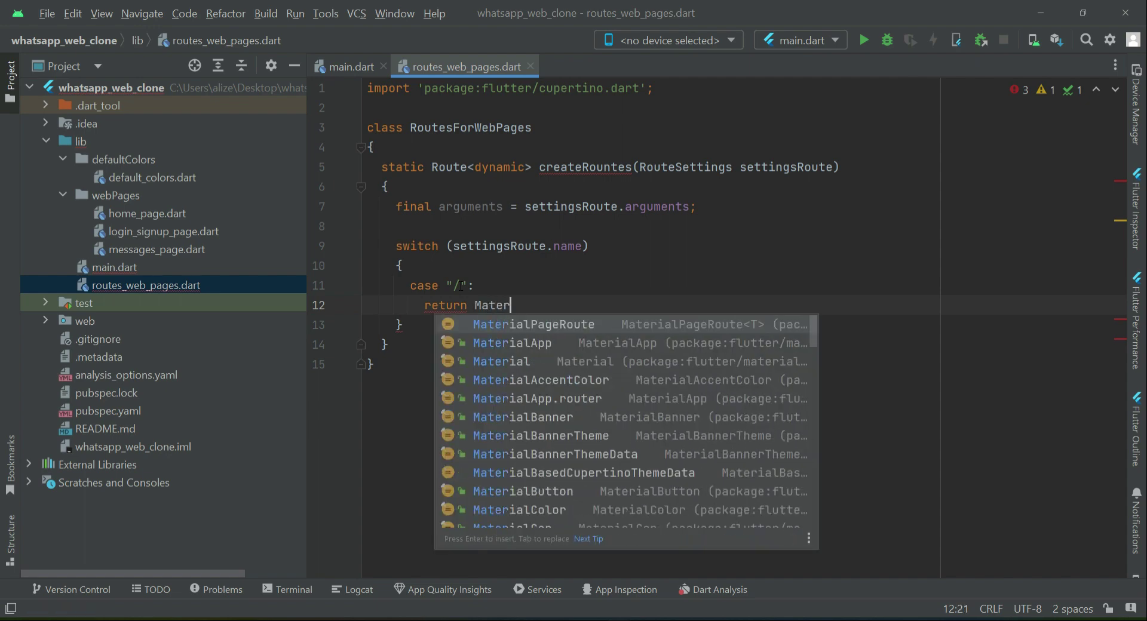
key("Enter")
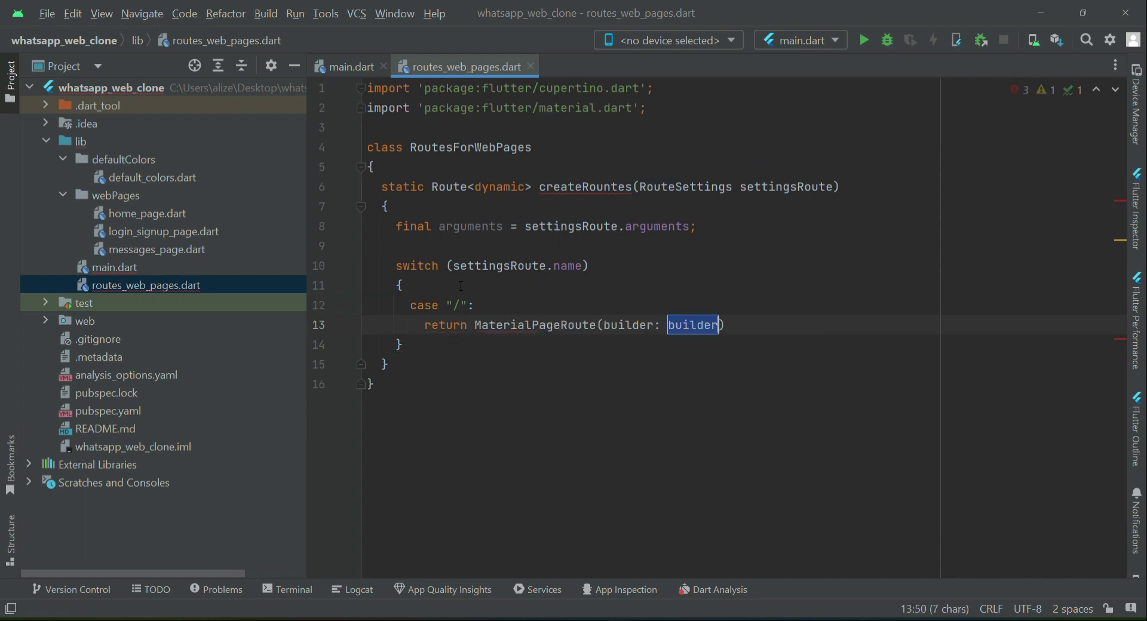
key("Delete")
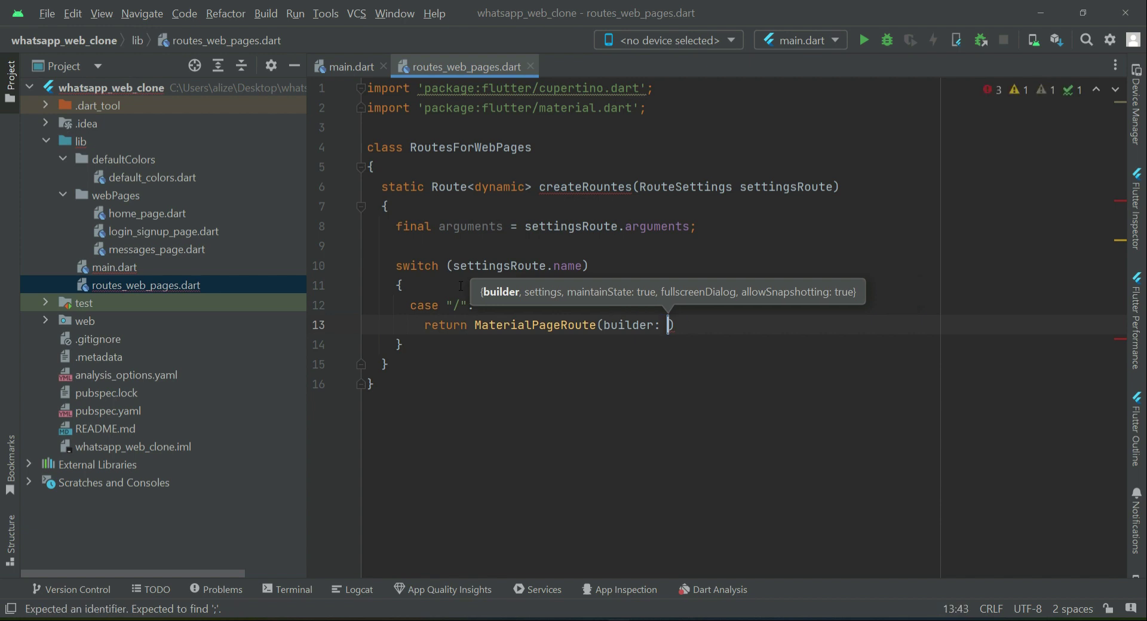
type("(c)")
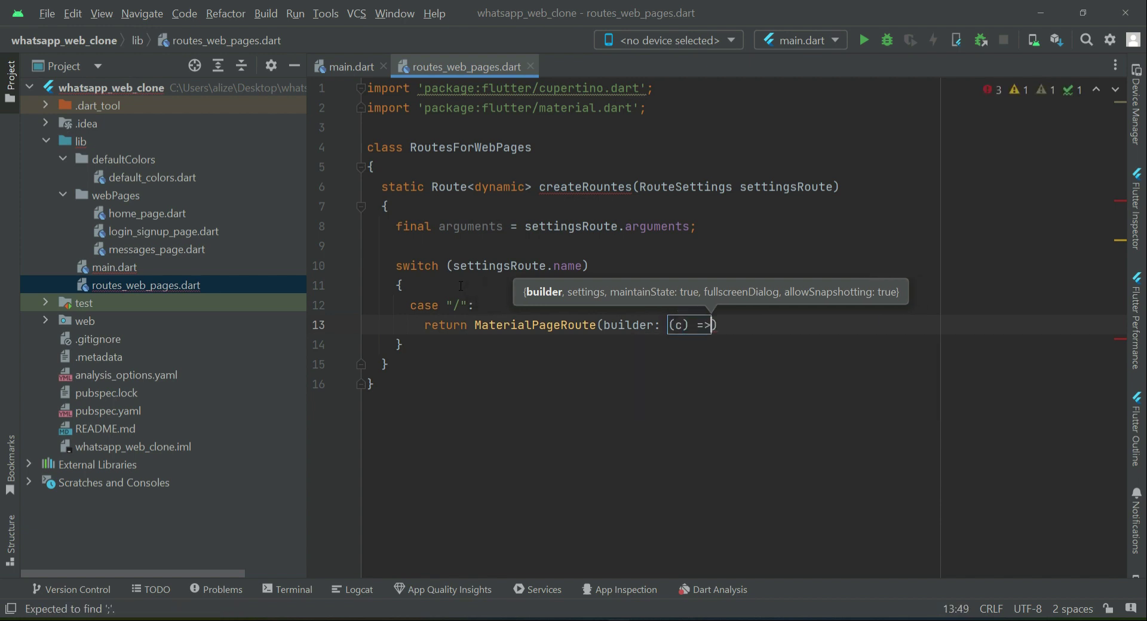
type("co")
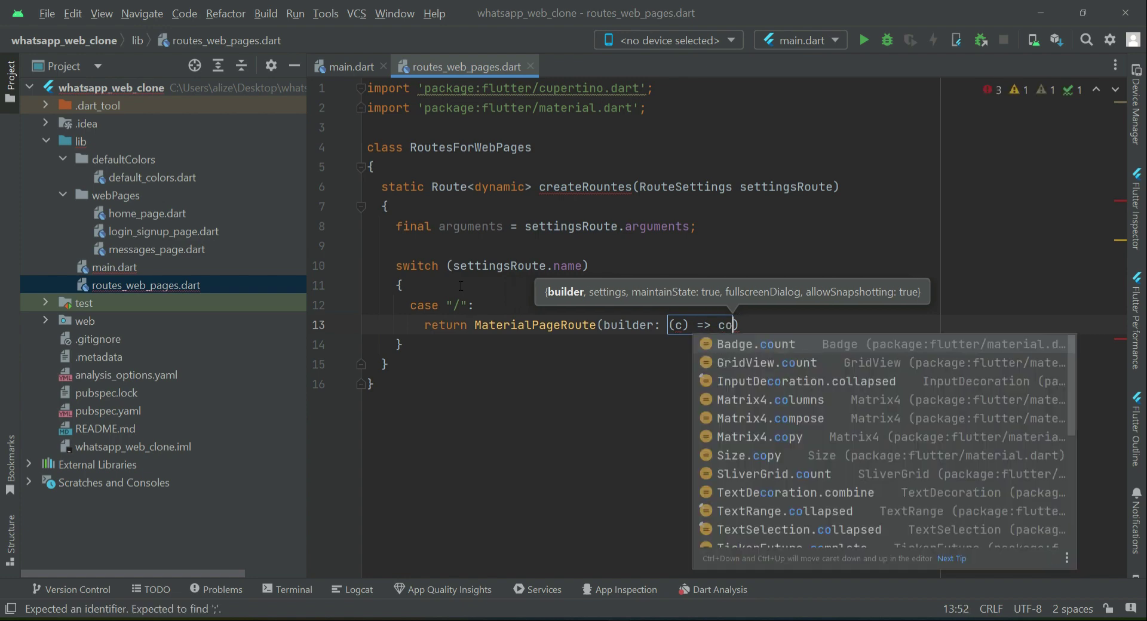
type("nst")
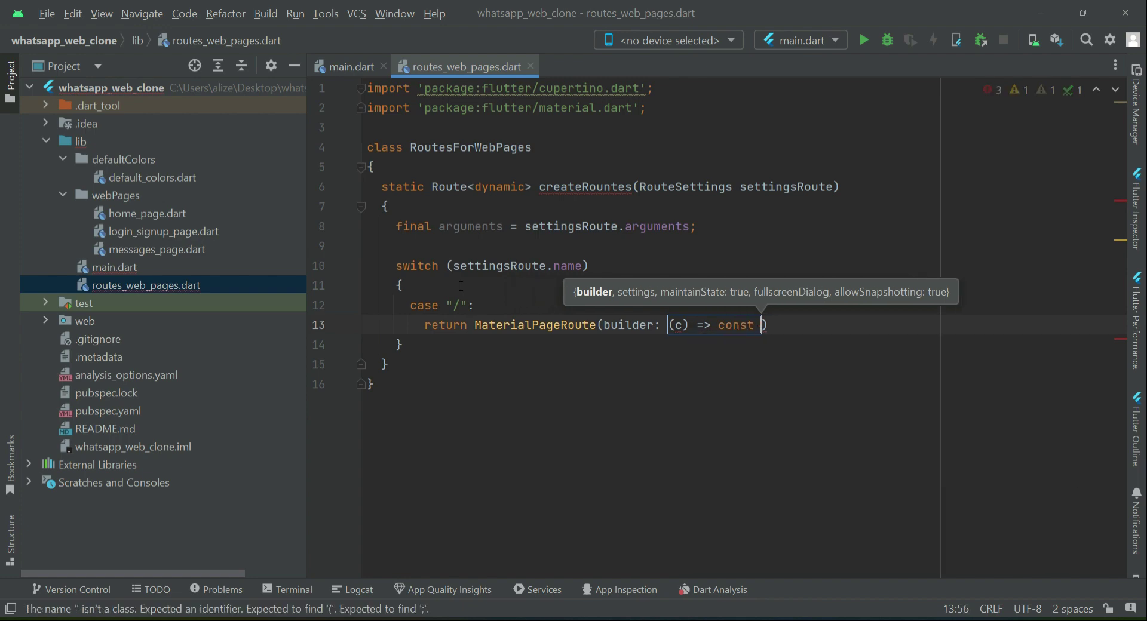
type("LoginSignUp(")
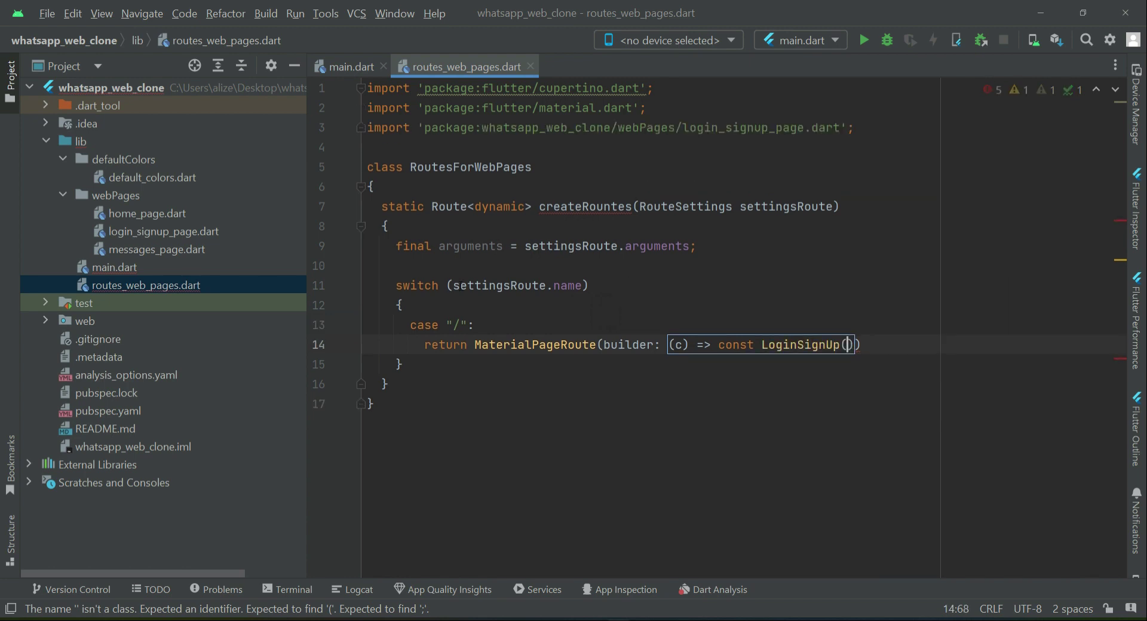
type(");")
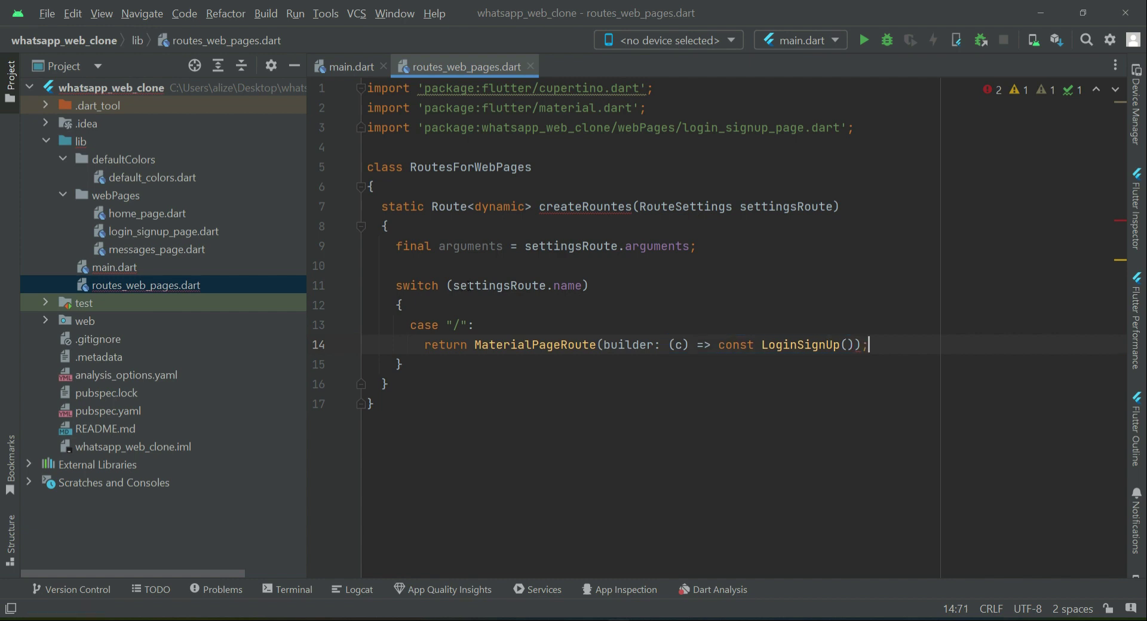
double_click(800, 344)
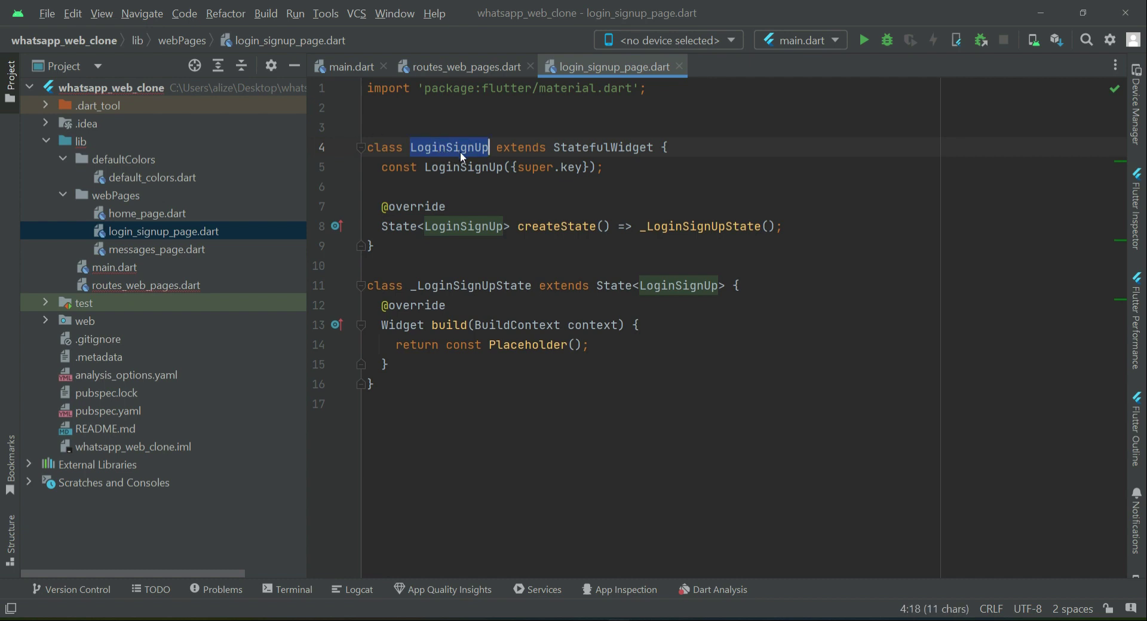
Step: Refactor-rename the LoginSignUp class to LoginSignUpPage across the project
left_click(453, 147)
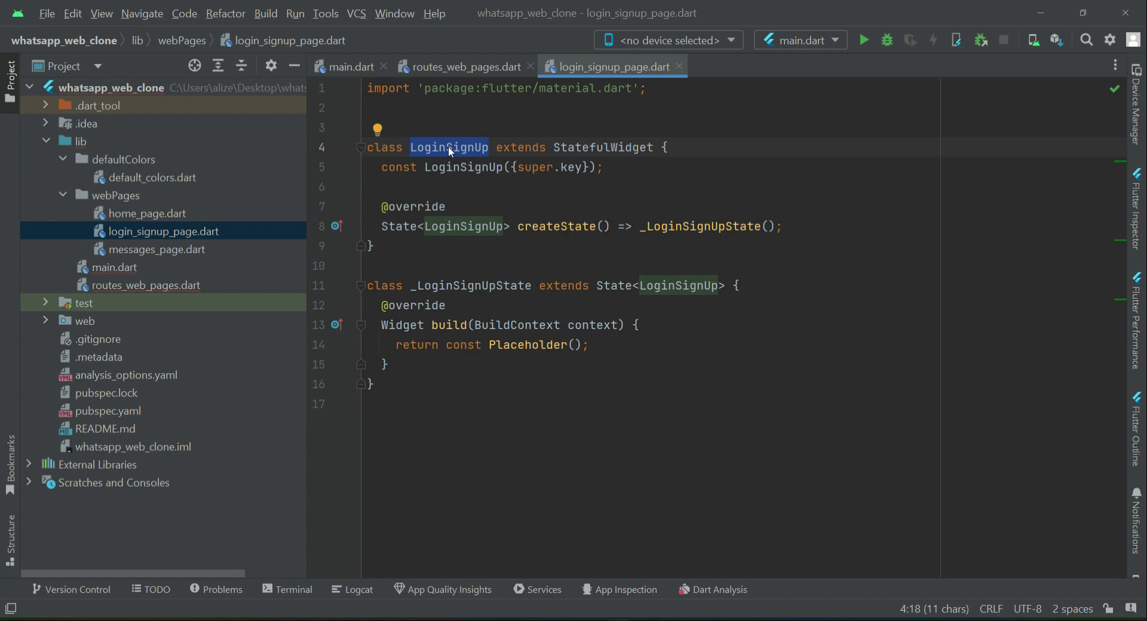
right_click(447, 147)
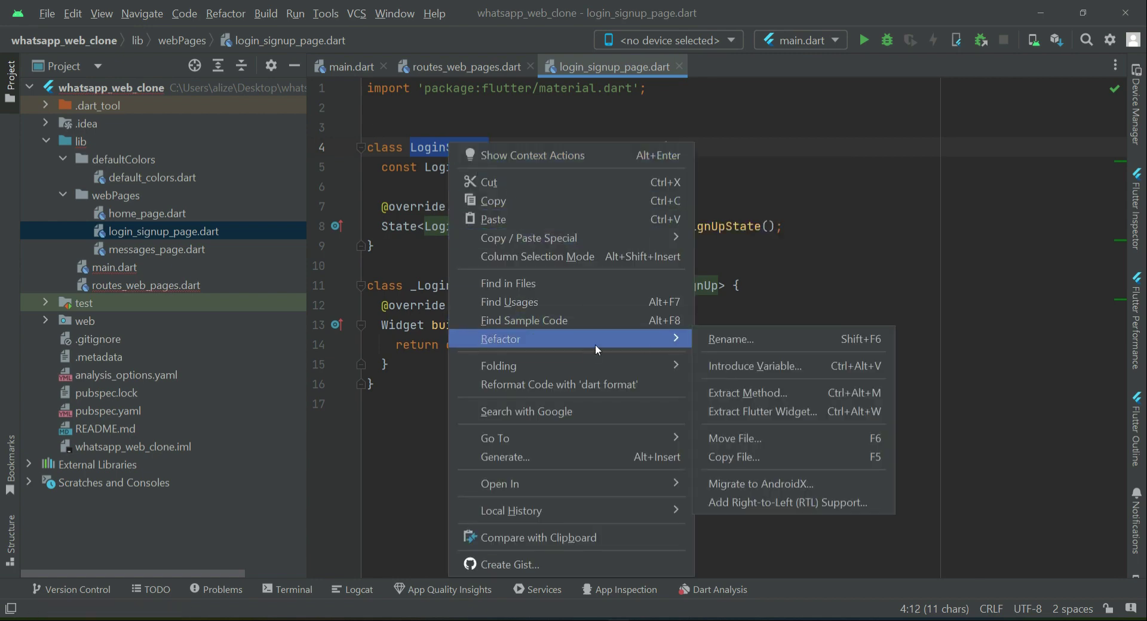
left_click(729, 340)
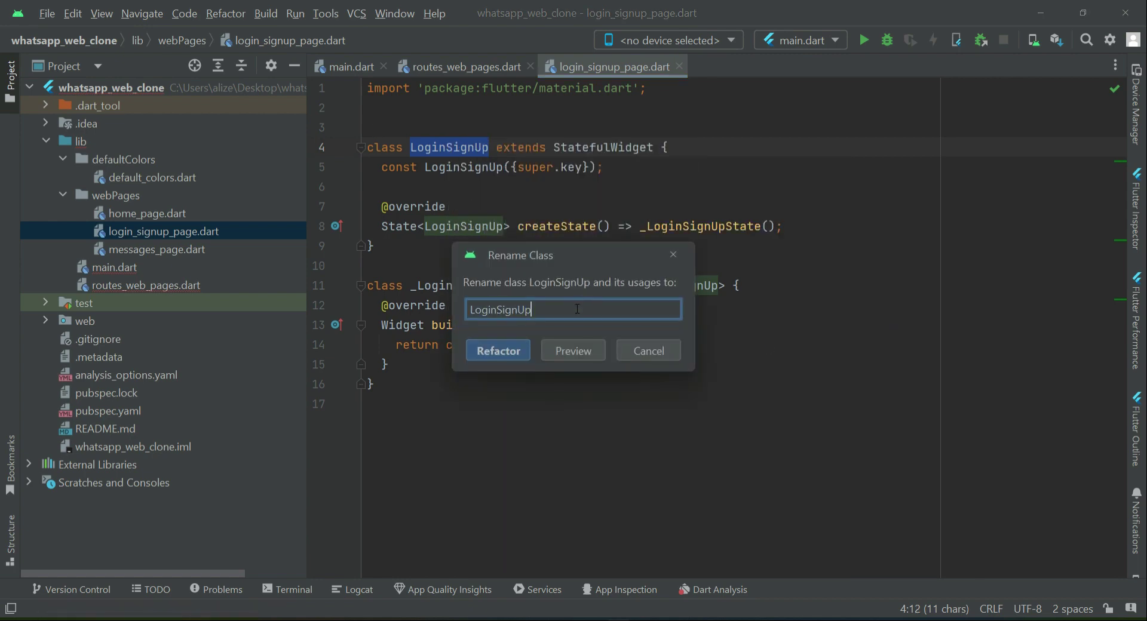
type("Page")
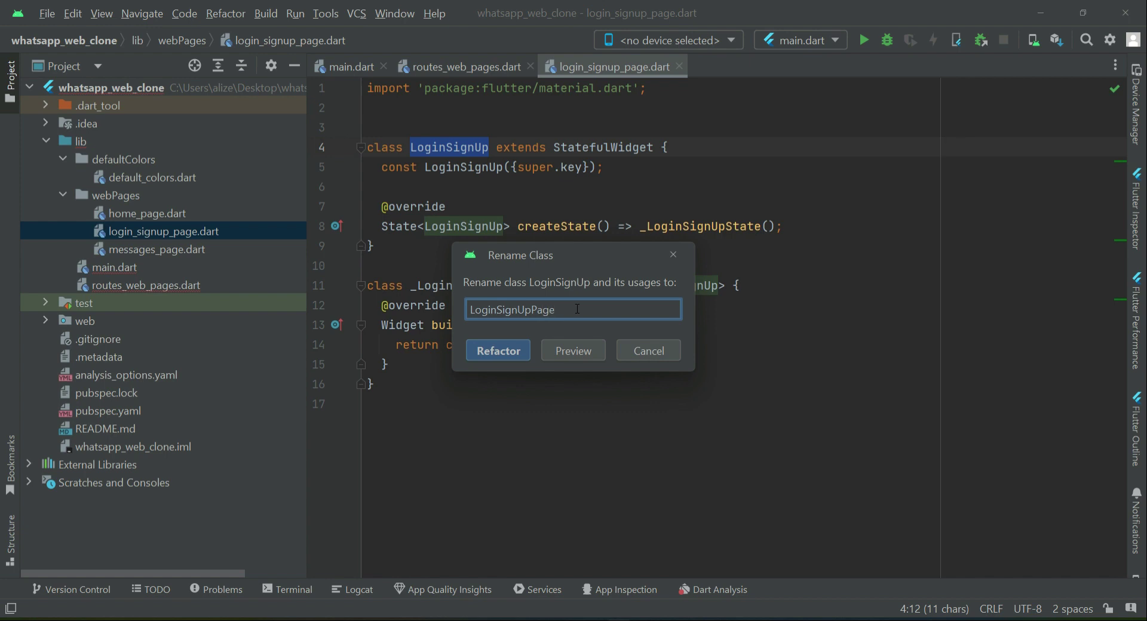
left_click(497, 350)
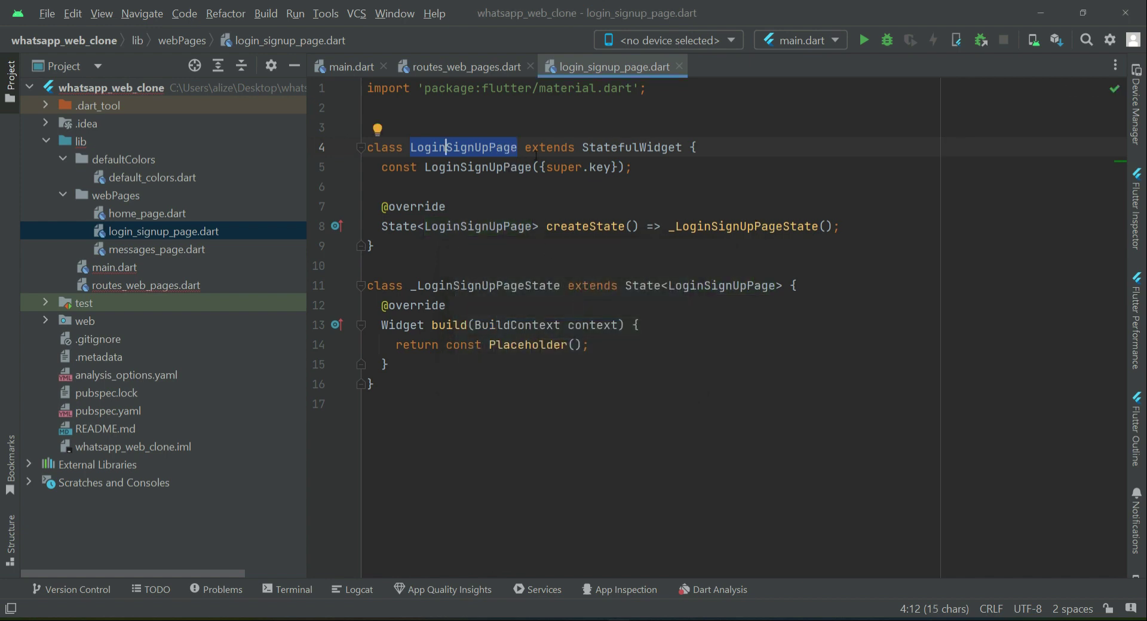
left_click(464, 67)
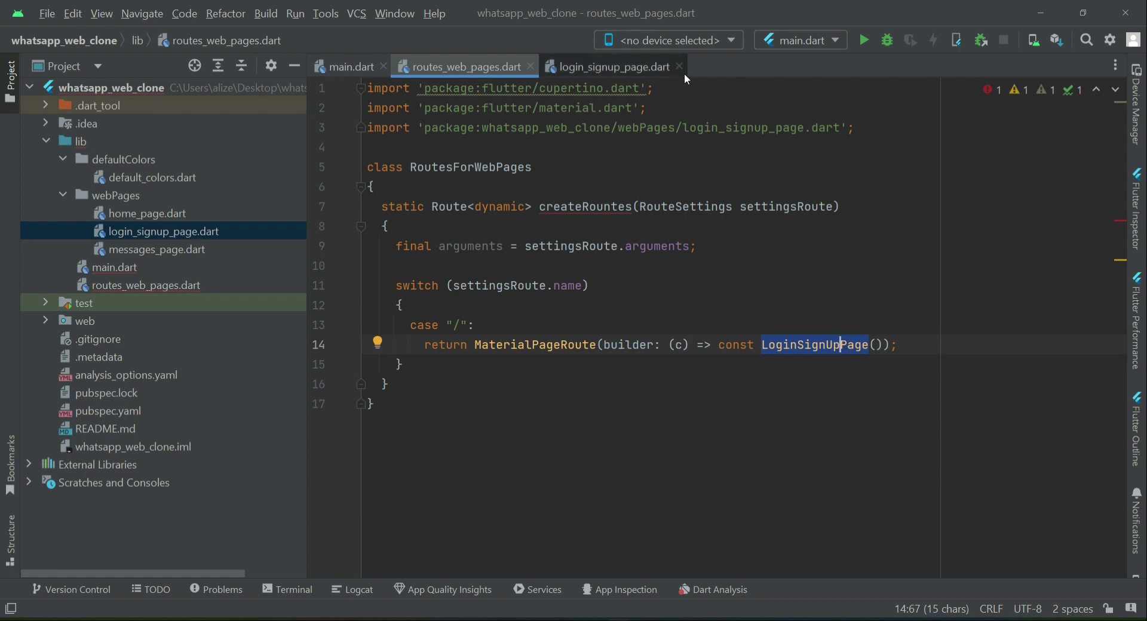
Step: Check home_page.dart, then close the extra page files leaving main.dart and routes_web_pages.dart
double_click(146, 213)
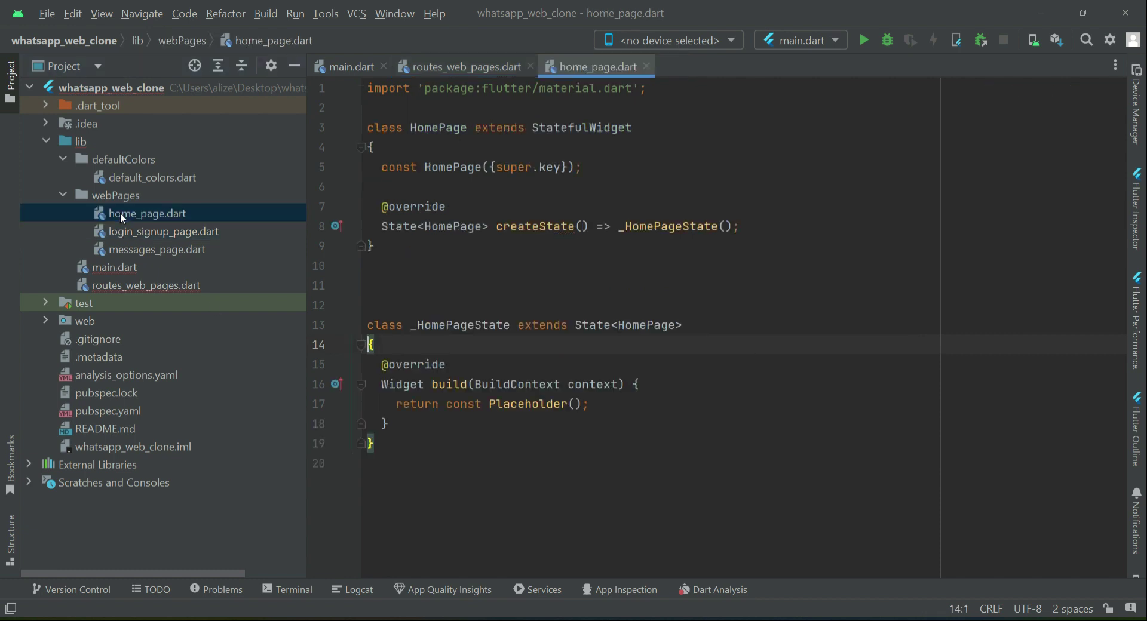
left_click(155, 249)
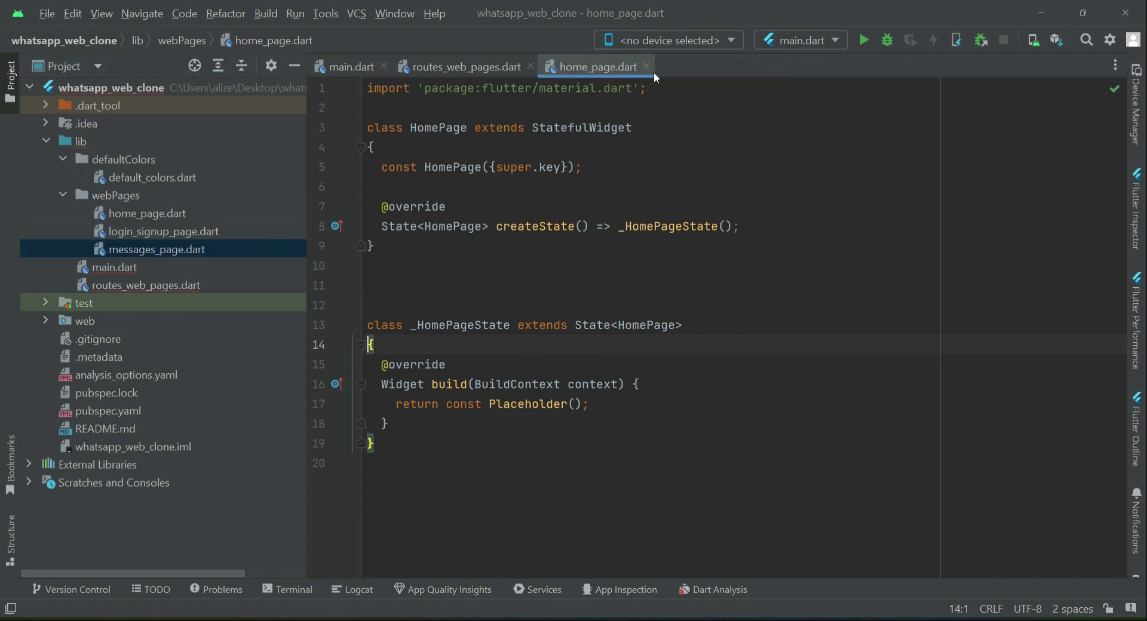
left_click(467, 67)
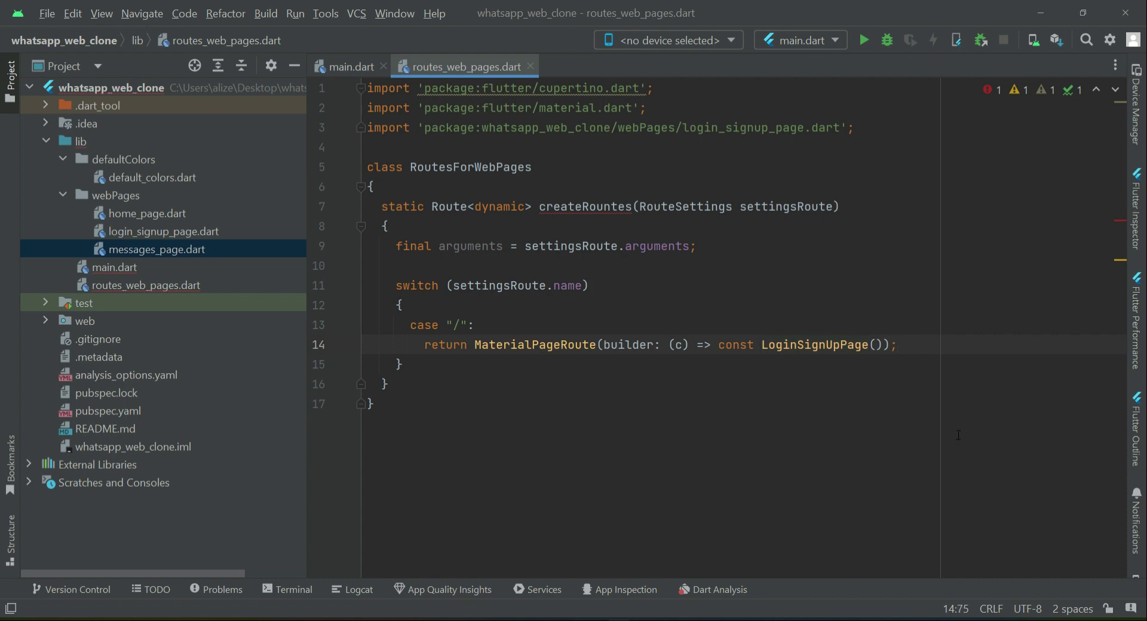
Step: Duplicate the "/" case and turn the copy into a "/login" route to LoginSignUpPage
type("ca")
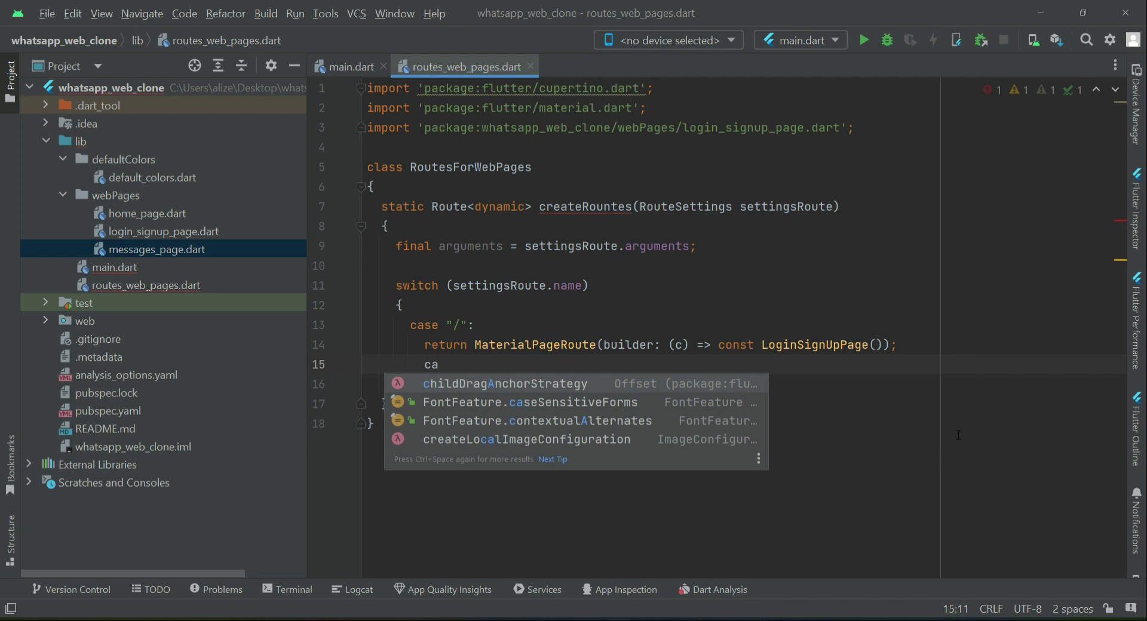
key("Escape")
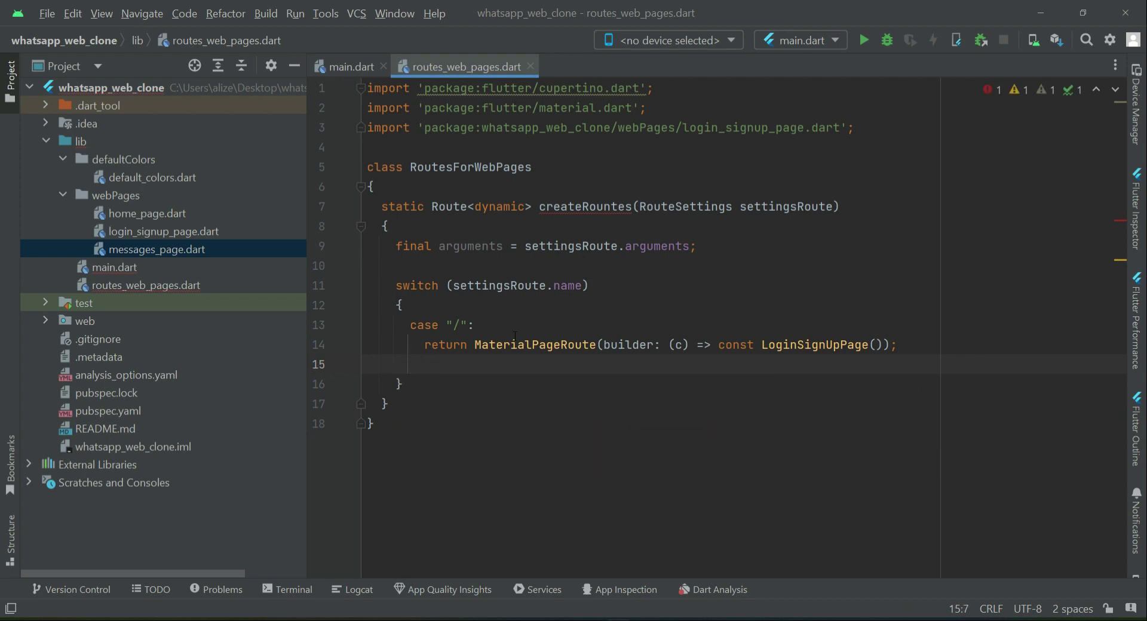
left_click_drag(411, 325, 899, 344)
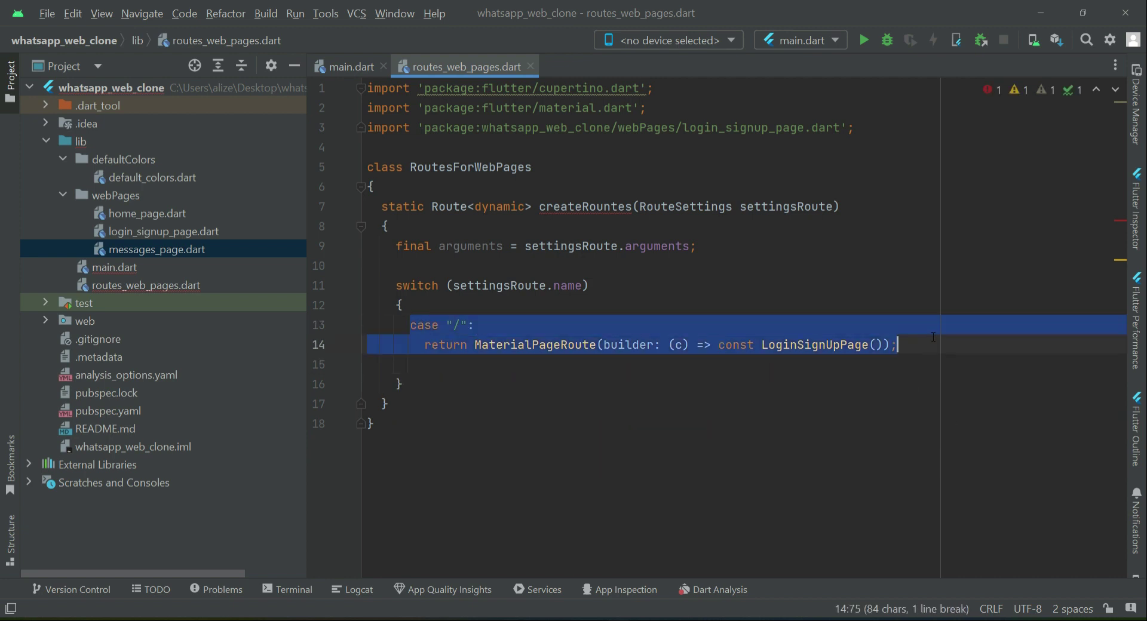
key("enter")
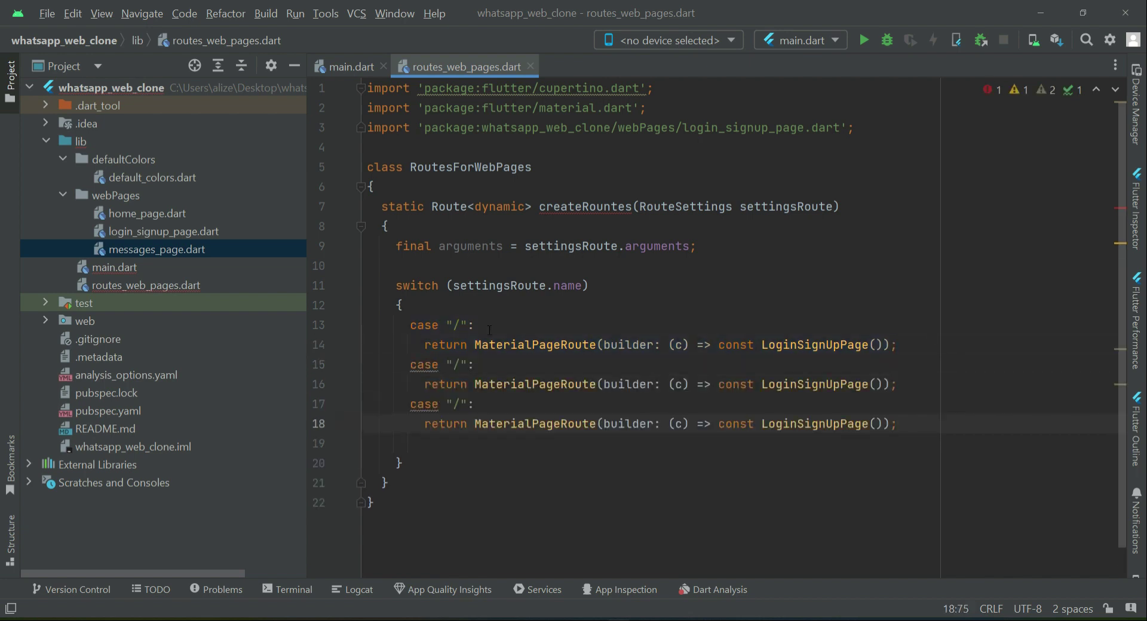
type("lo")
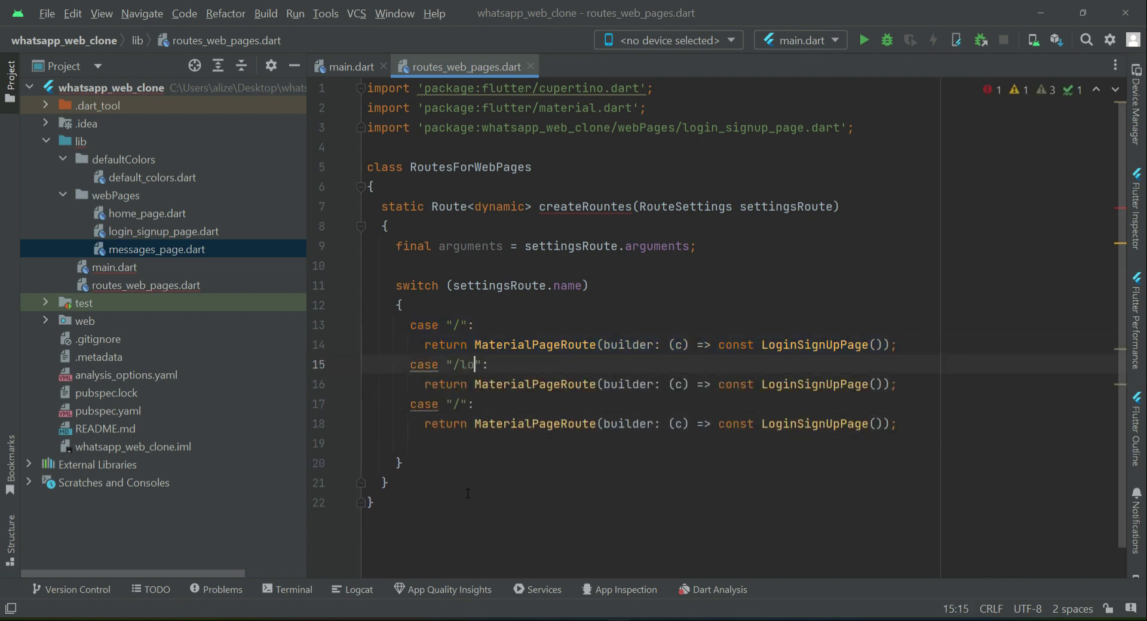
type("gin")
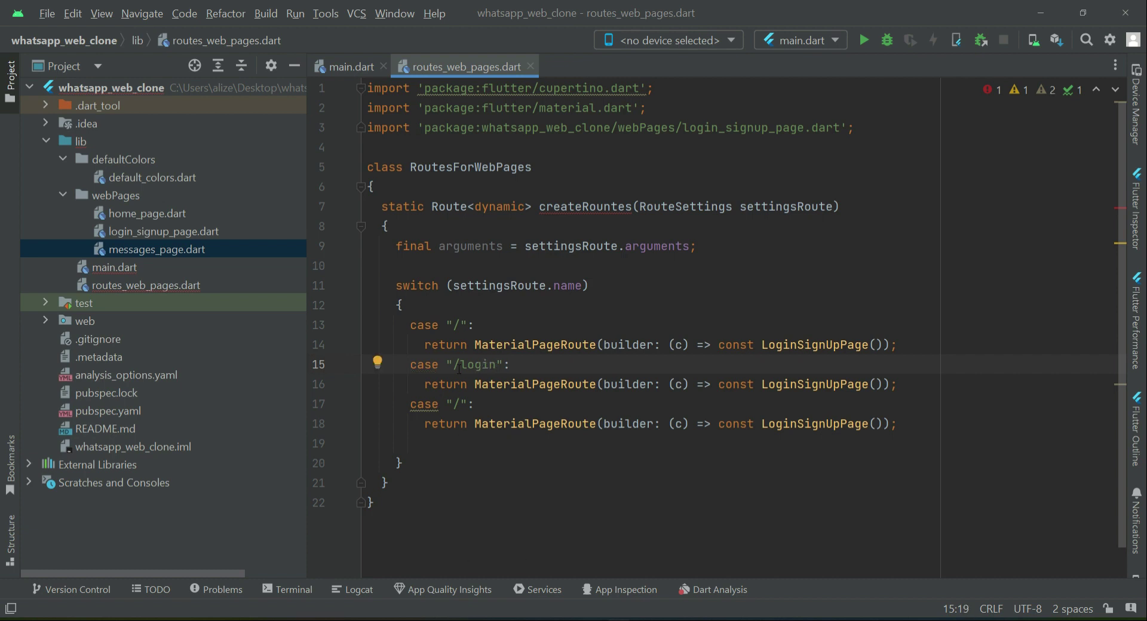
double_click(477, 364)
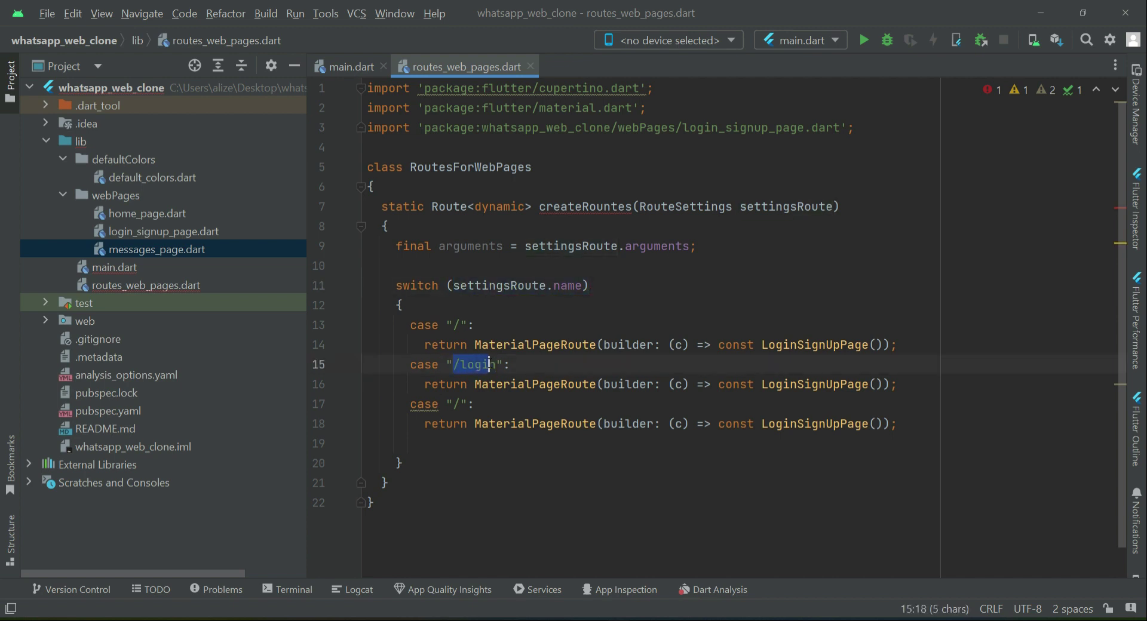
Step: Edit further copies into "/home" returning HomePage and "/messages" returning MessagesPage
double_click(814, 385)
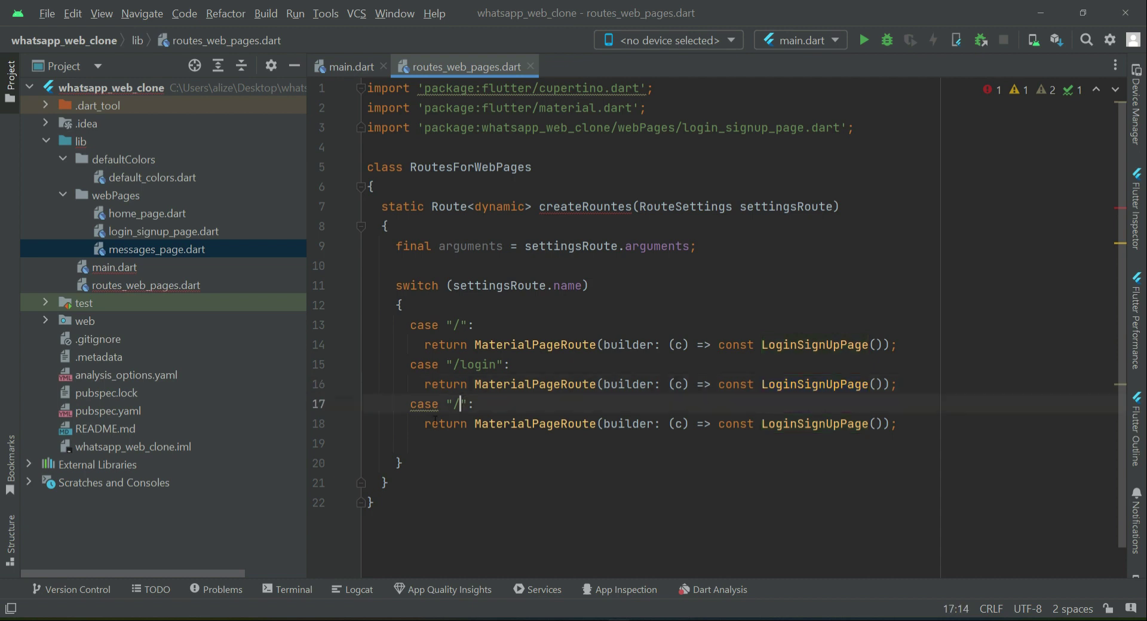
type("home")
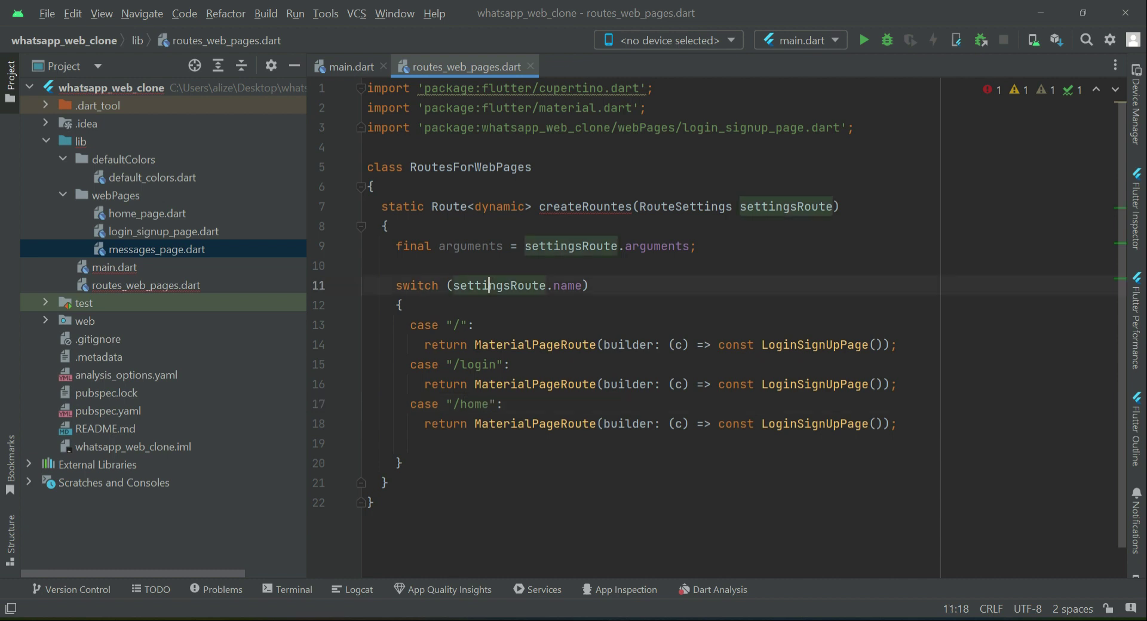
double_click(472, 403)
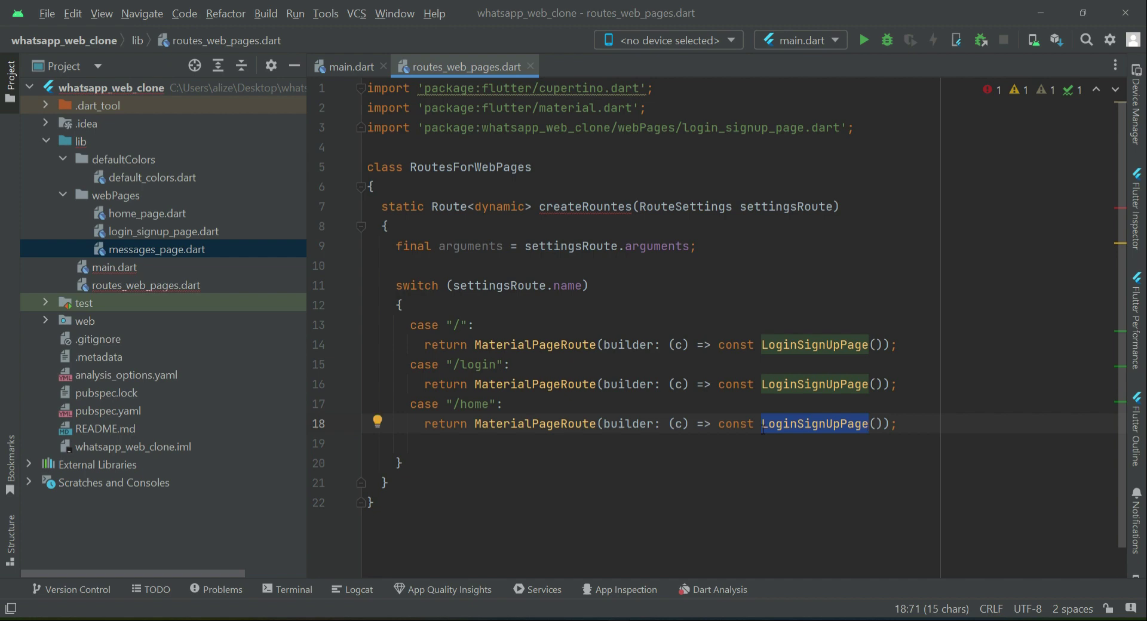
type("Home")
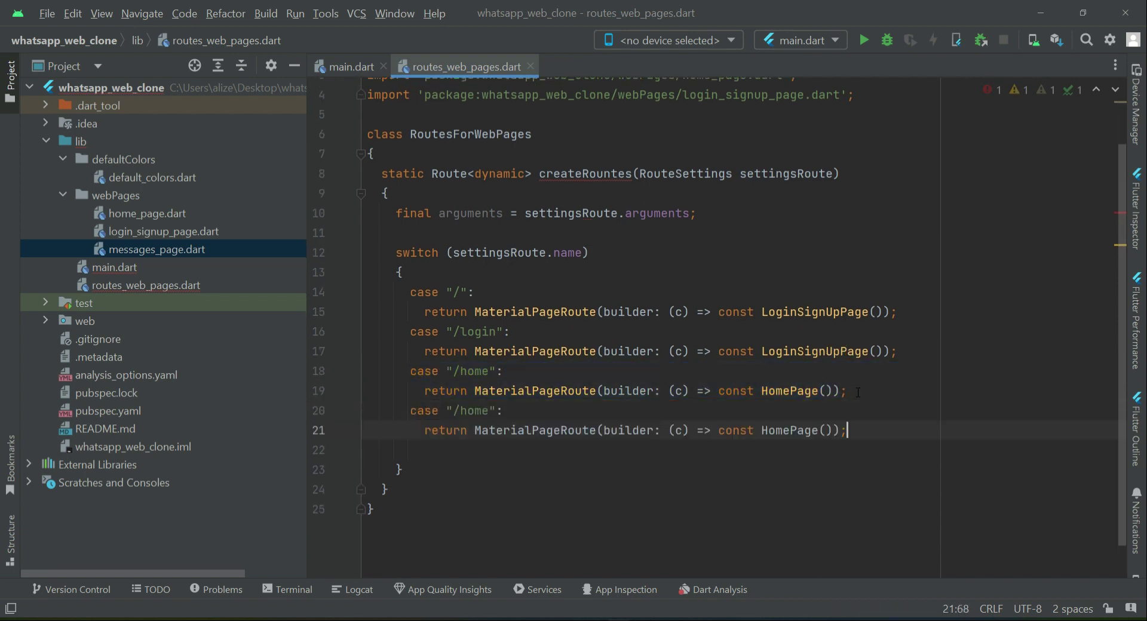
double_click(473, 411)
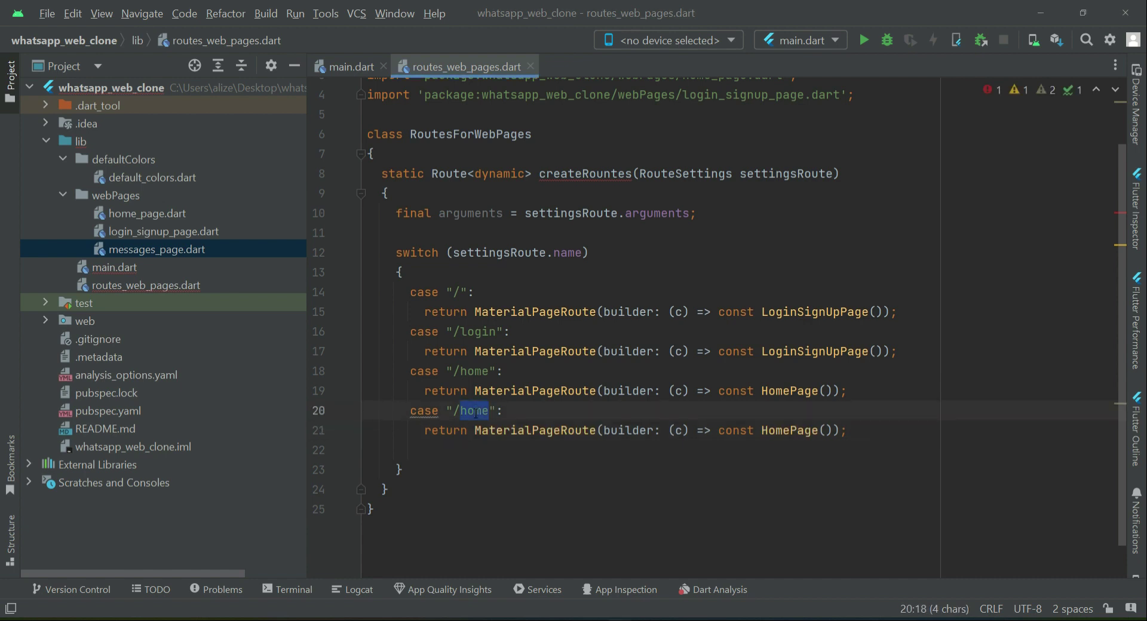
type("messages")
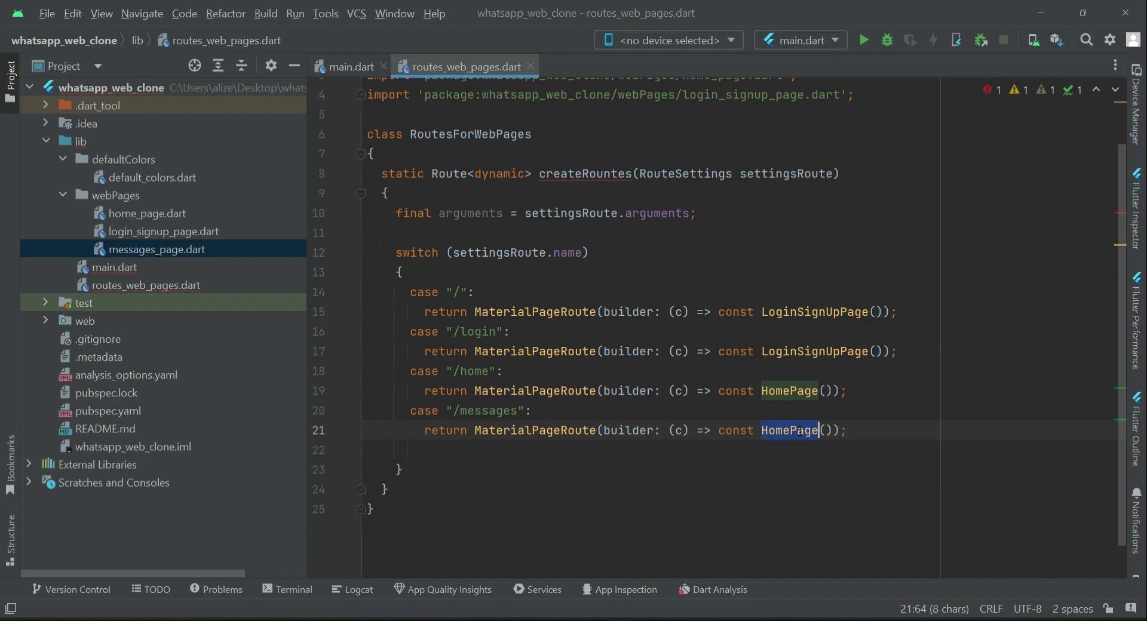
type("Messages")
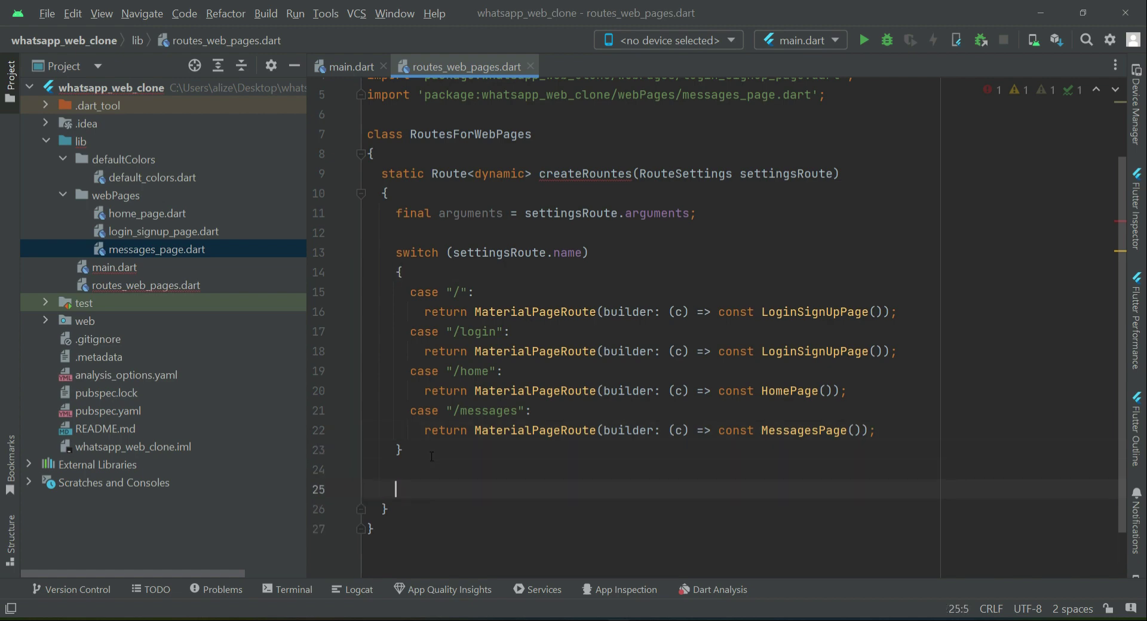
Step: End createRountes with a fallback return errorPageRoute(); after the switch
type("return")
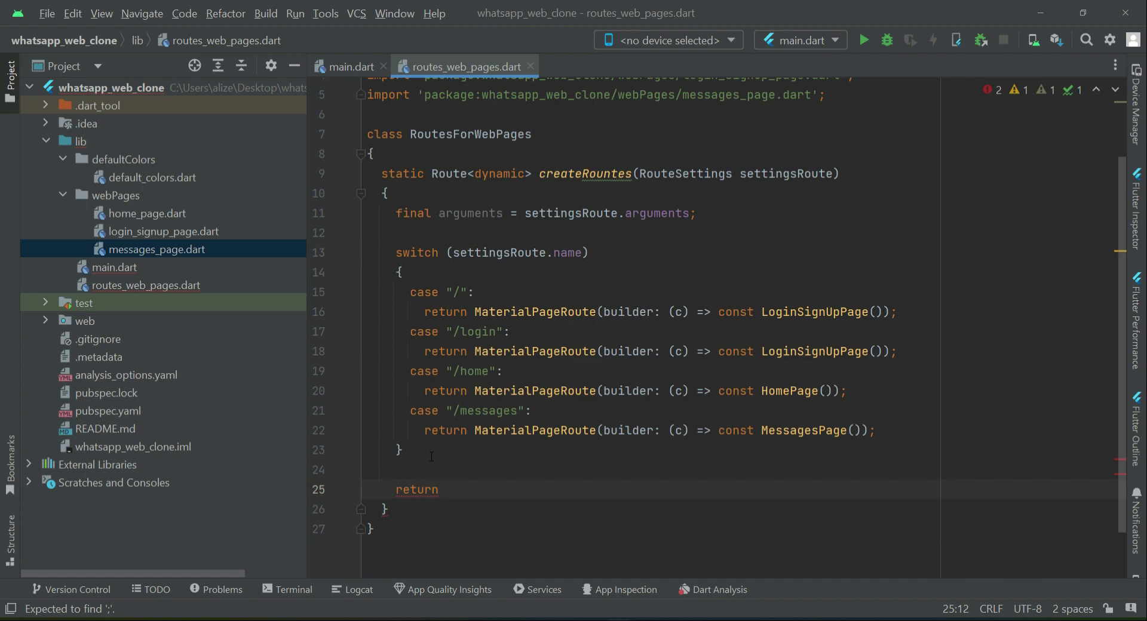
type("error")
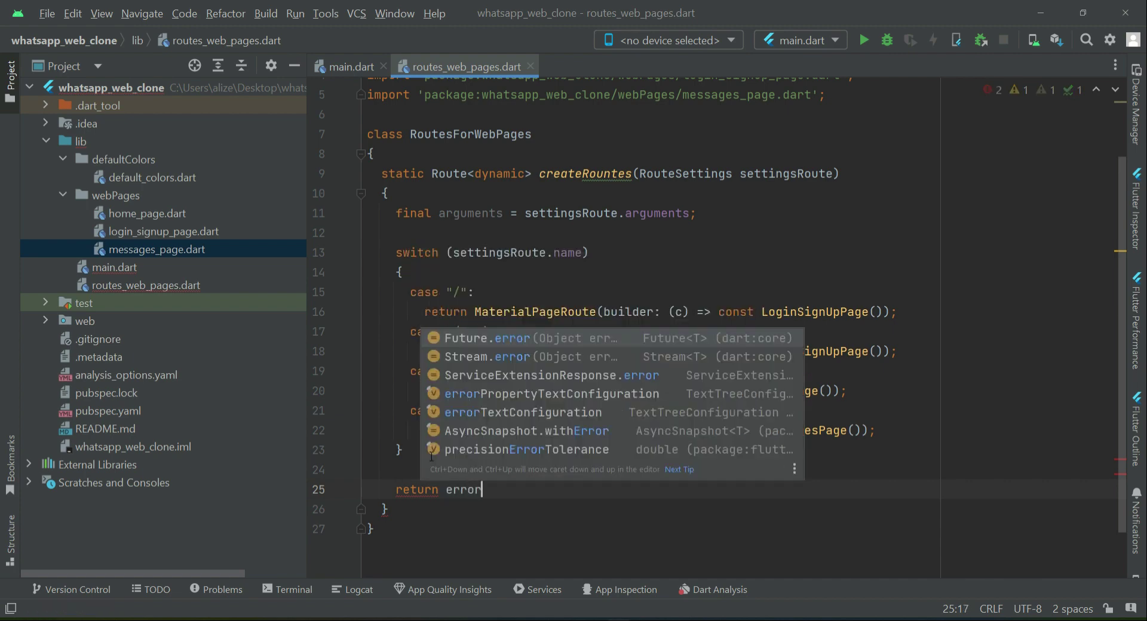
type("Page")
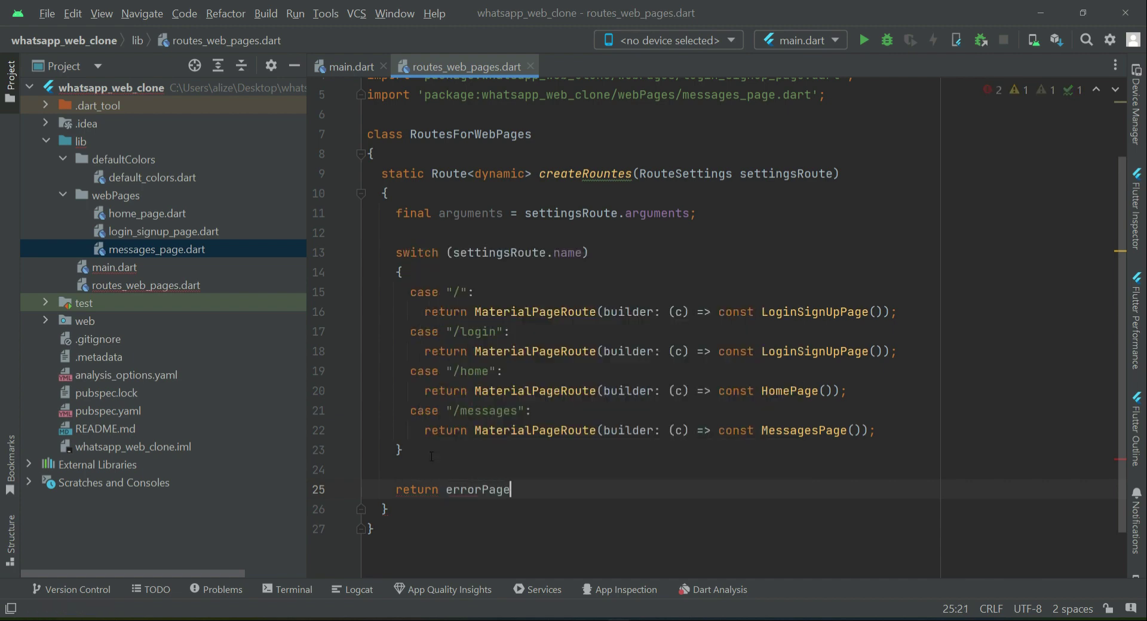
type("Rou")
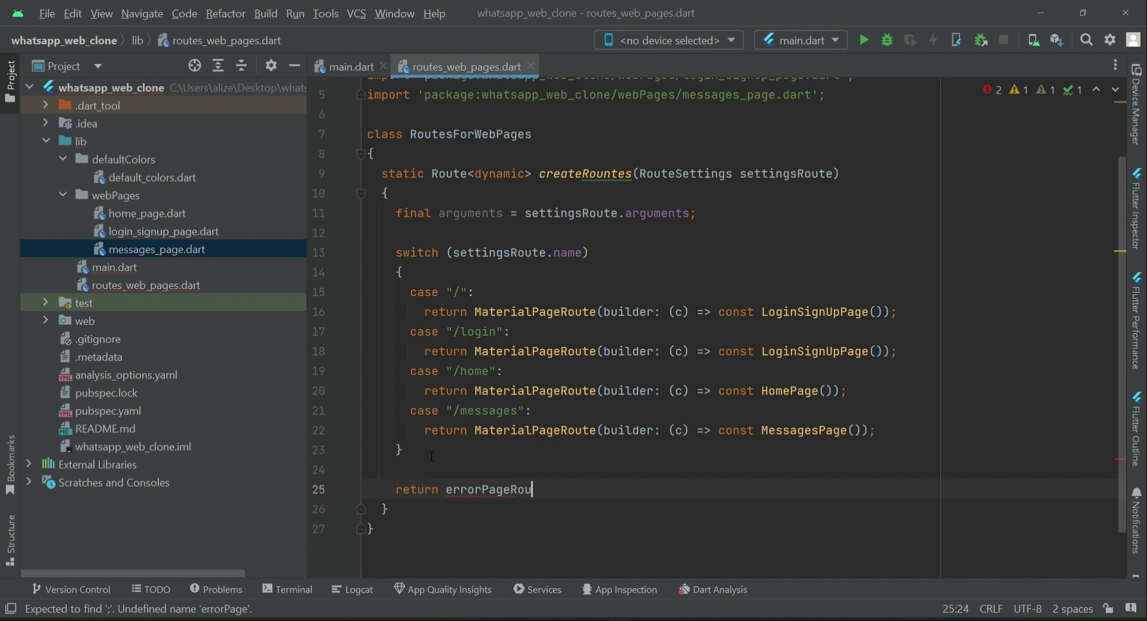
type("te")
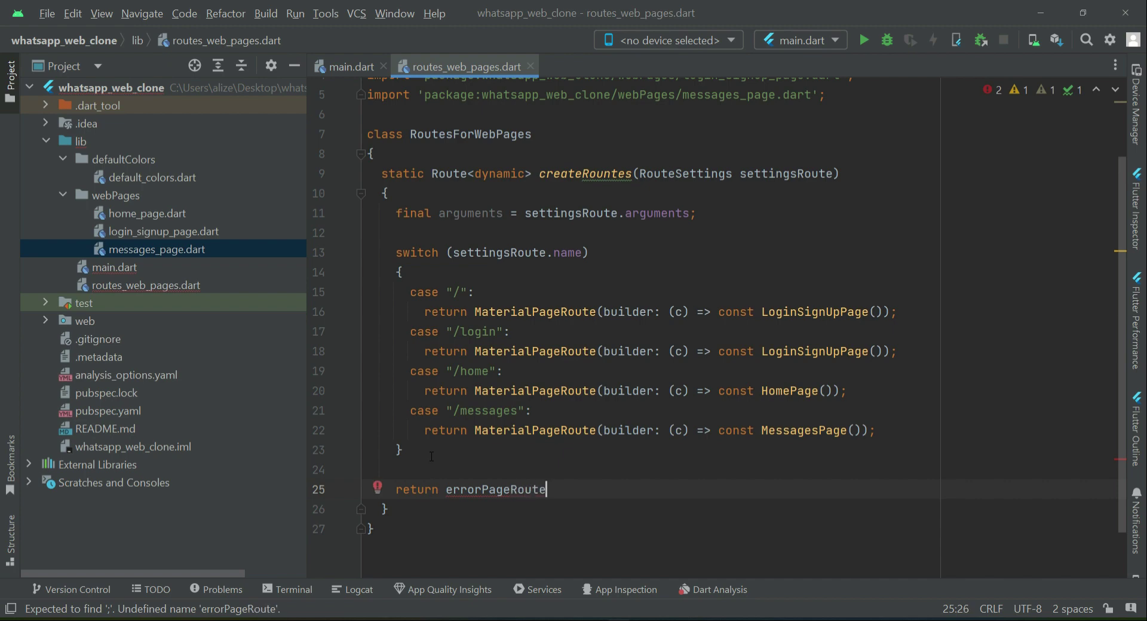
type("();")
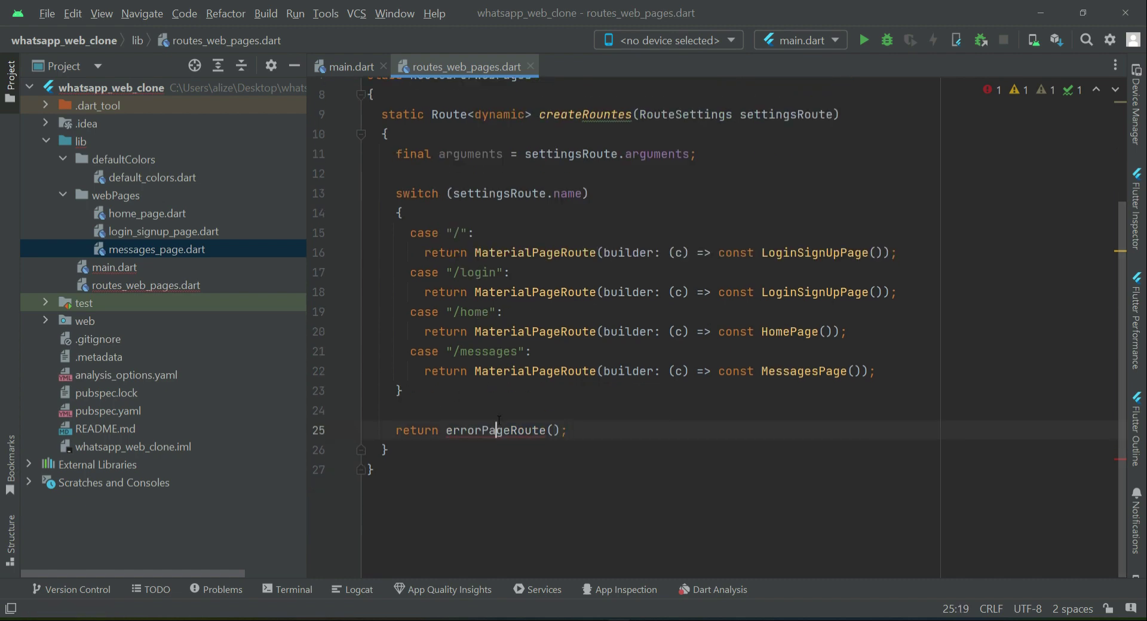
double_click(495, 430)
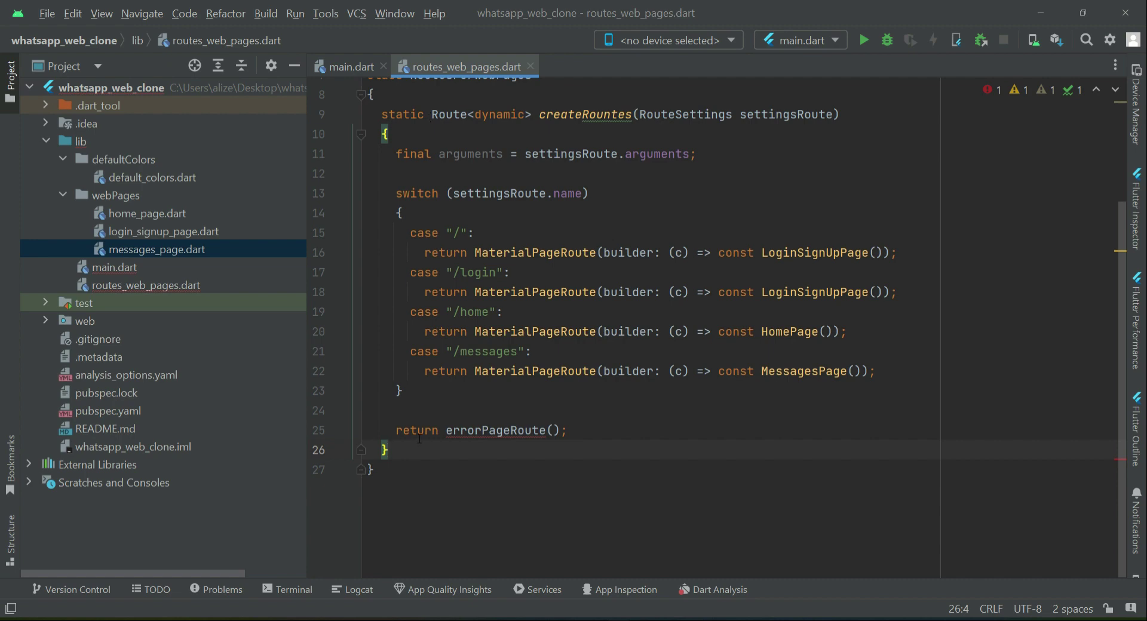
Step: Declare a static Route<dynamic> errorPageRoute() method below the collapsed createRountes
left_click(360, 265)
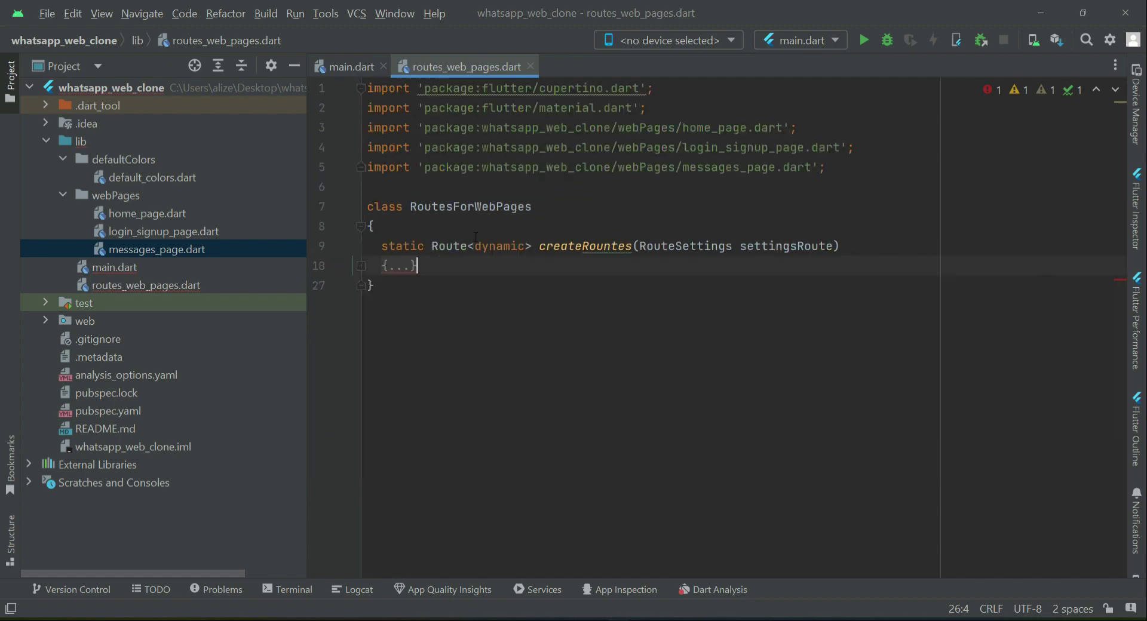
type("errorPageRoute")
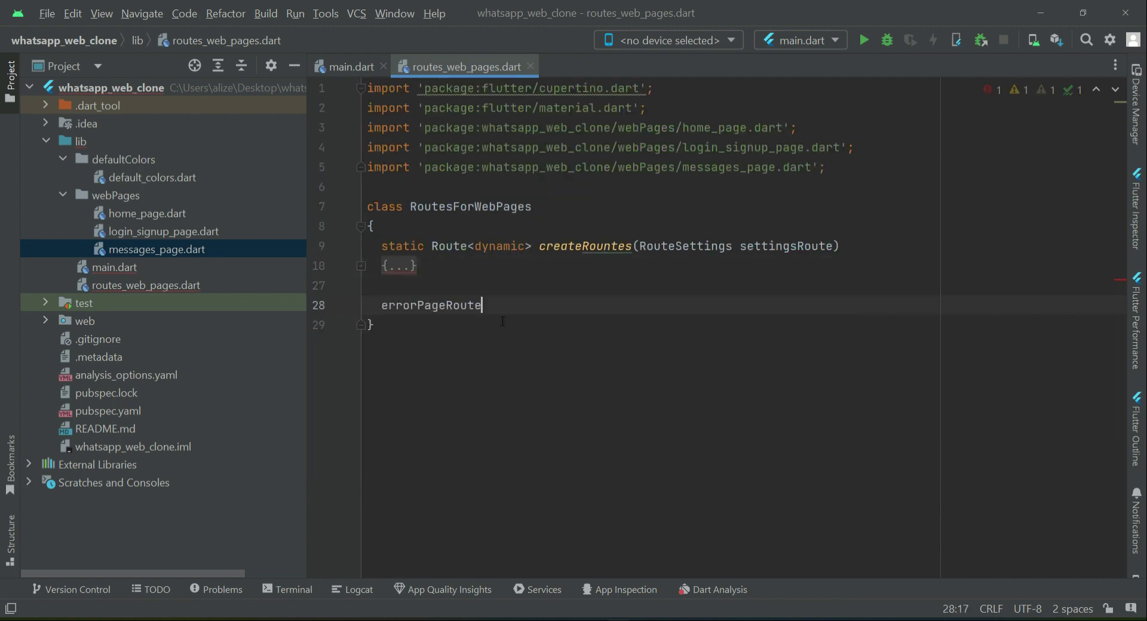
type("s")
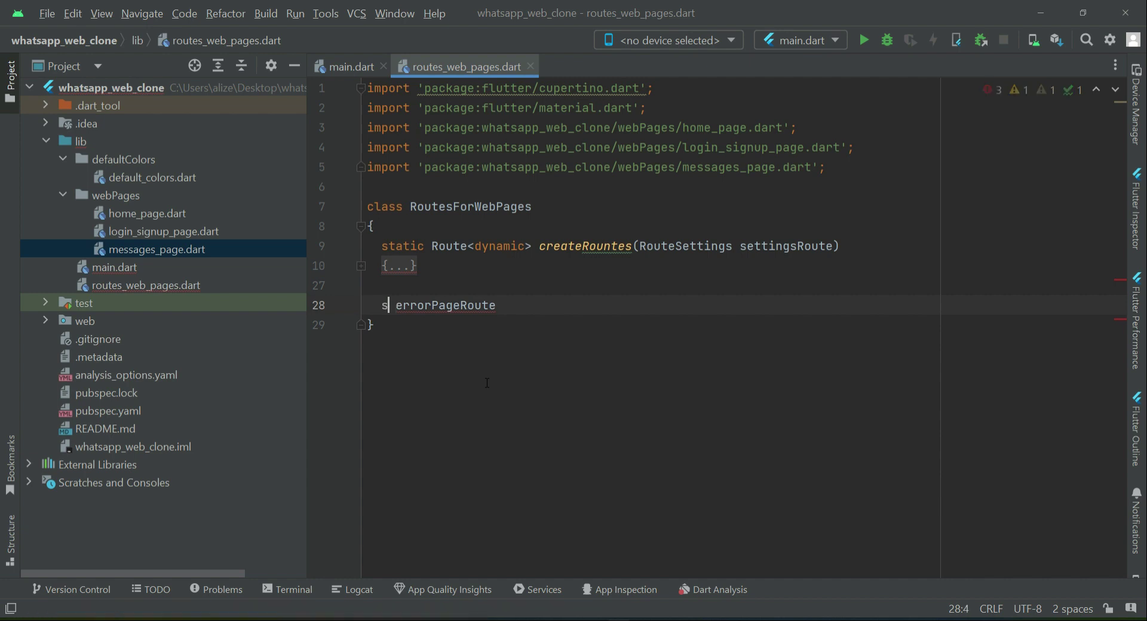
type("tatic")
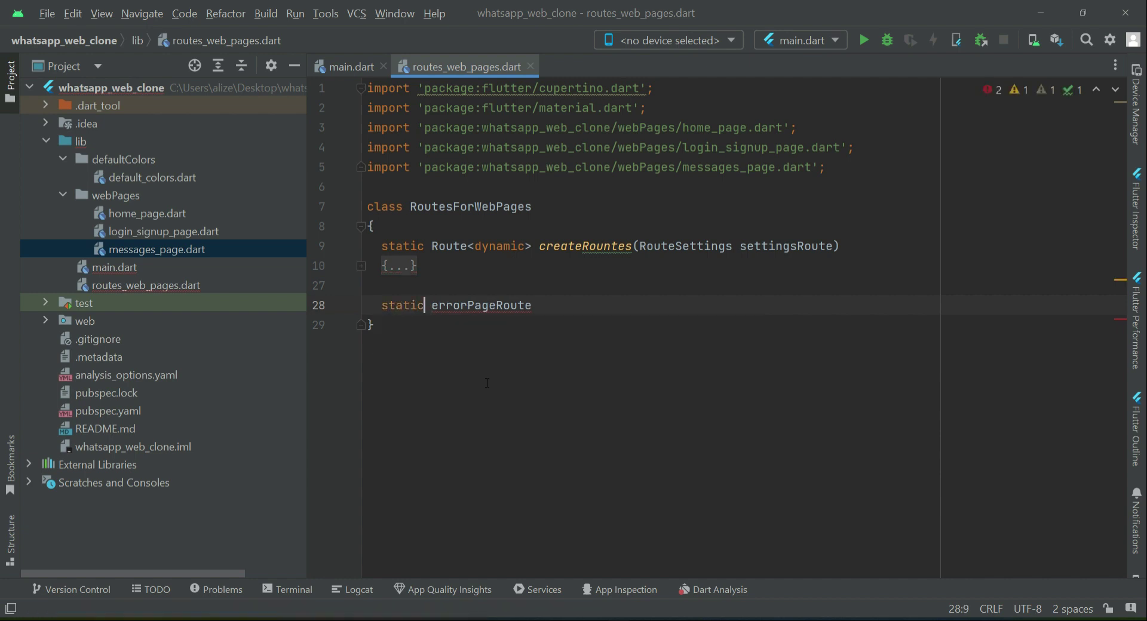
type("Route")
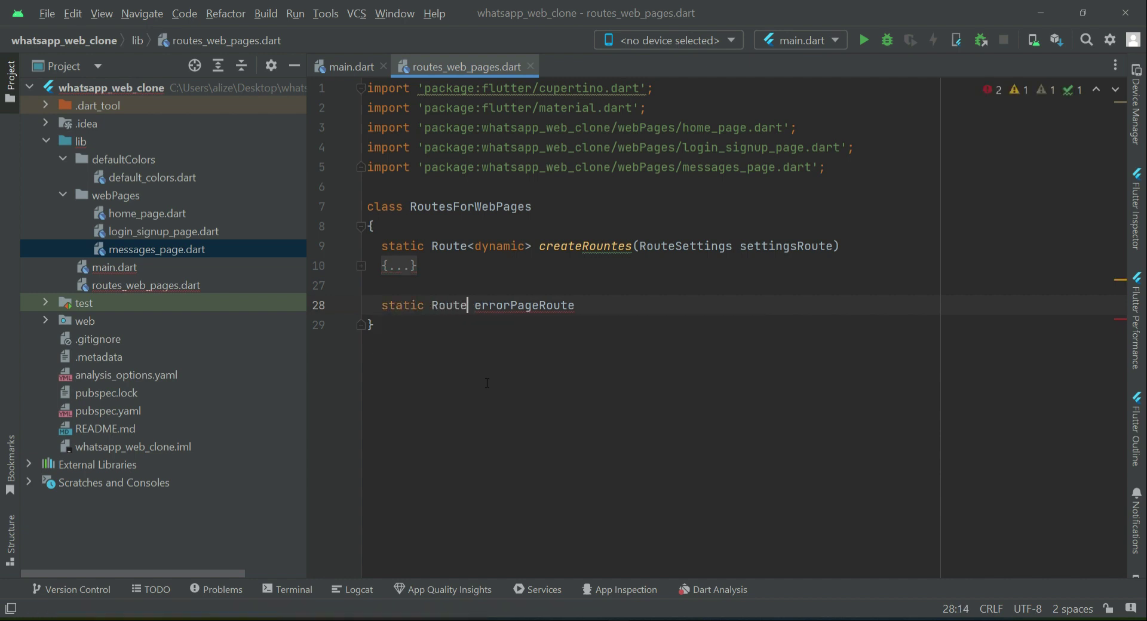
type("<>")
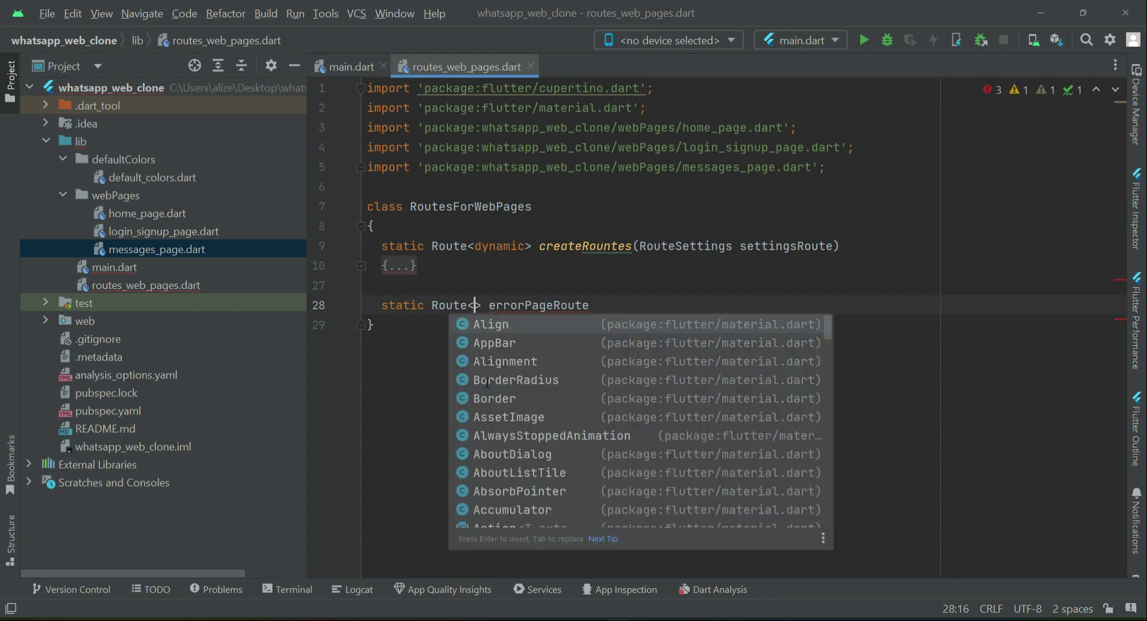
type("dy")
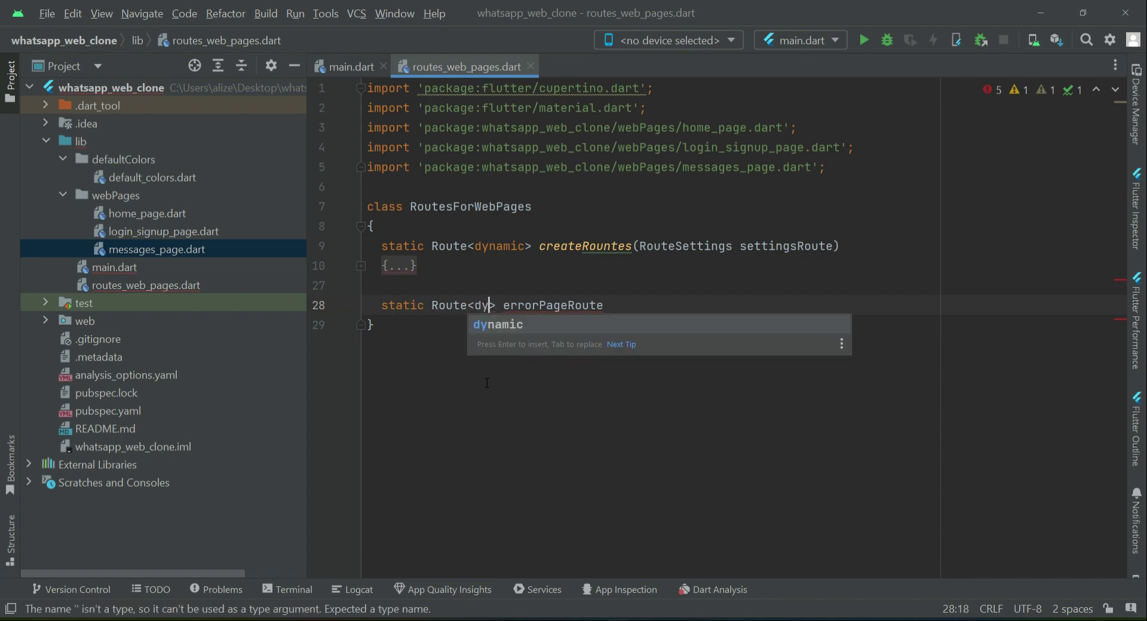
key("Enter")
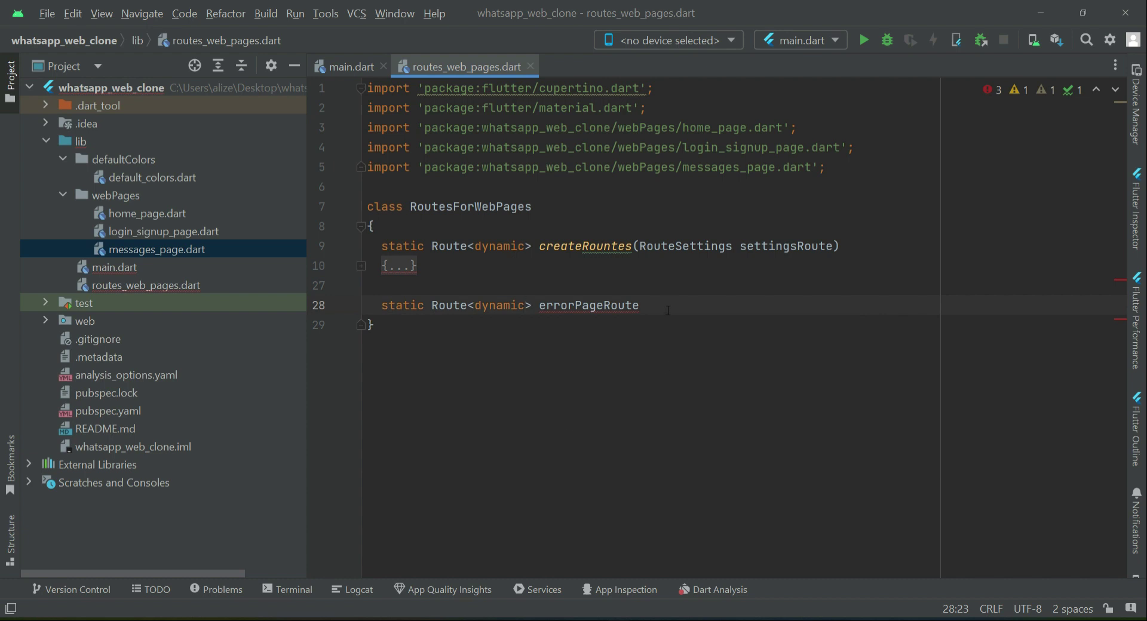
type("()")
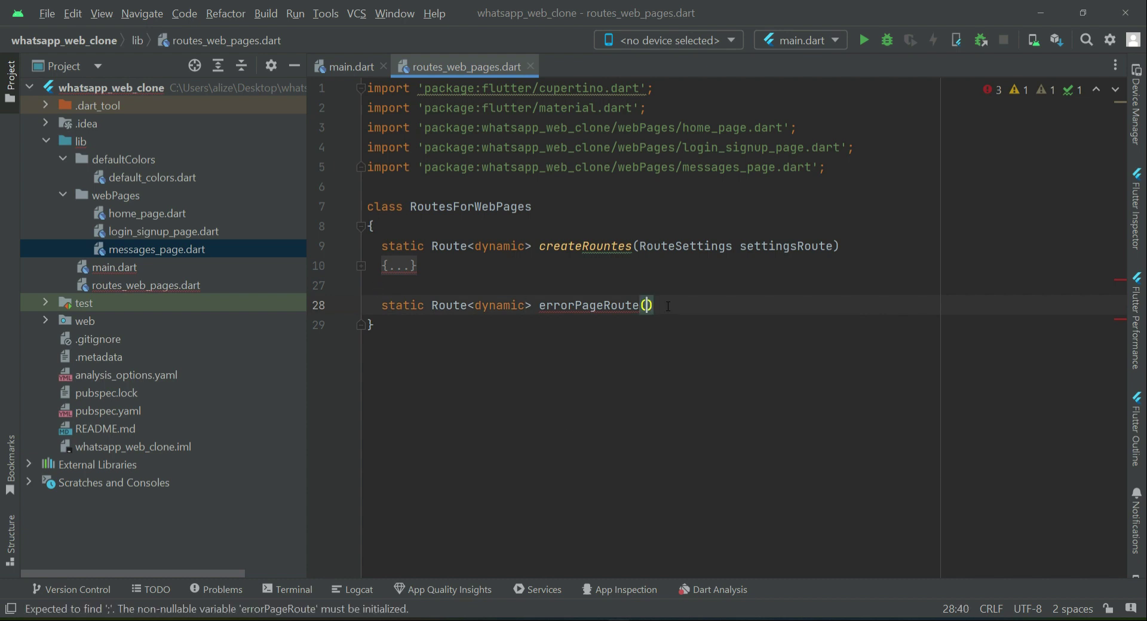
type("{")
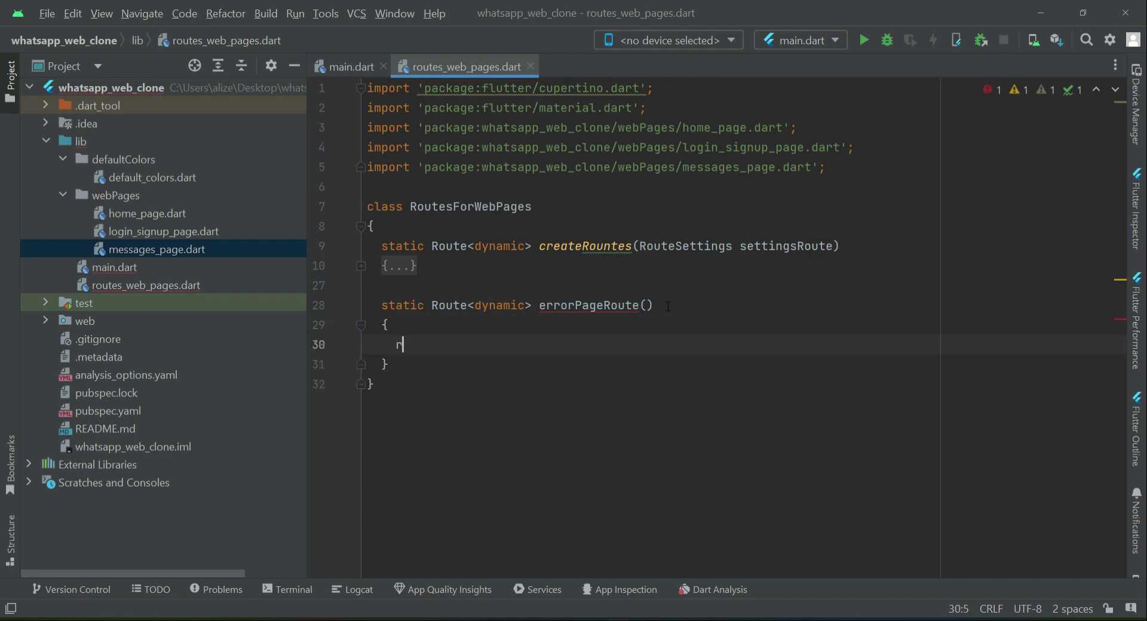
Step: Return a MaterialPageRoute whose builder (c) gives a Scaffold
type("eturn")
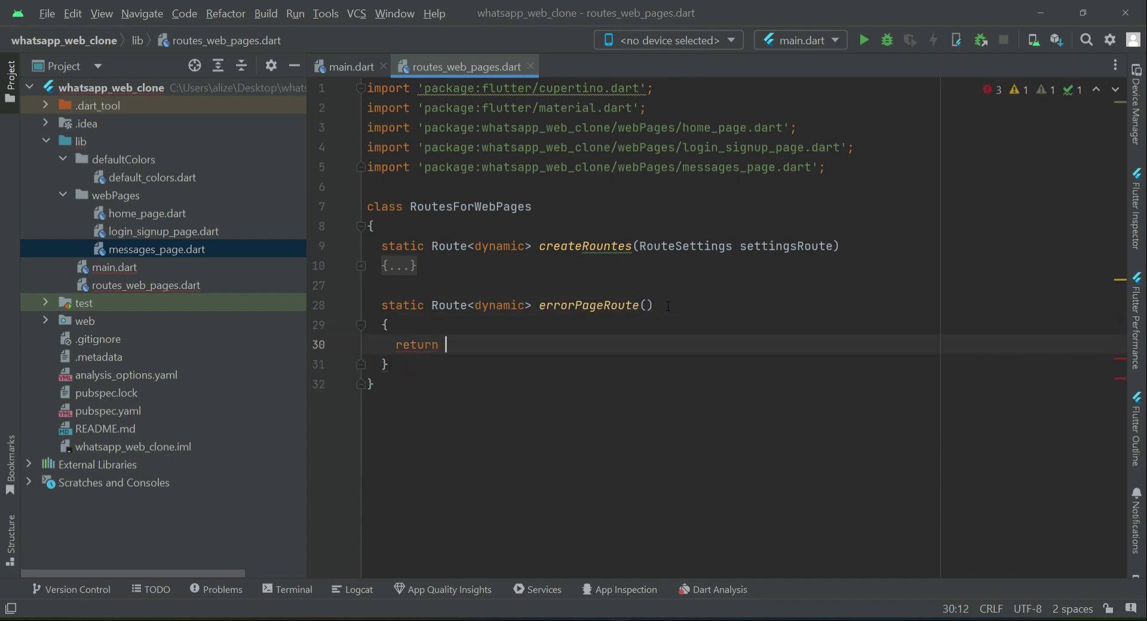
type("Mater")
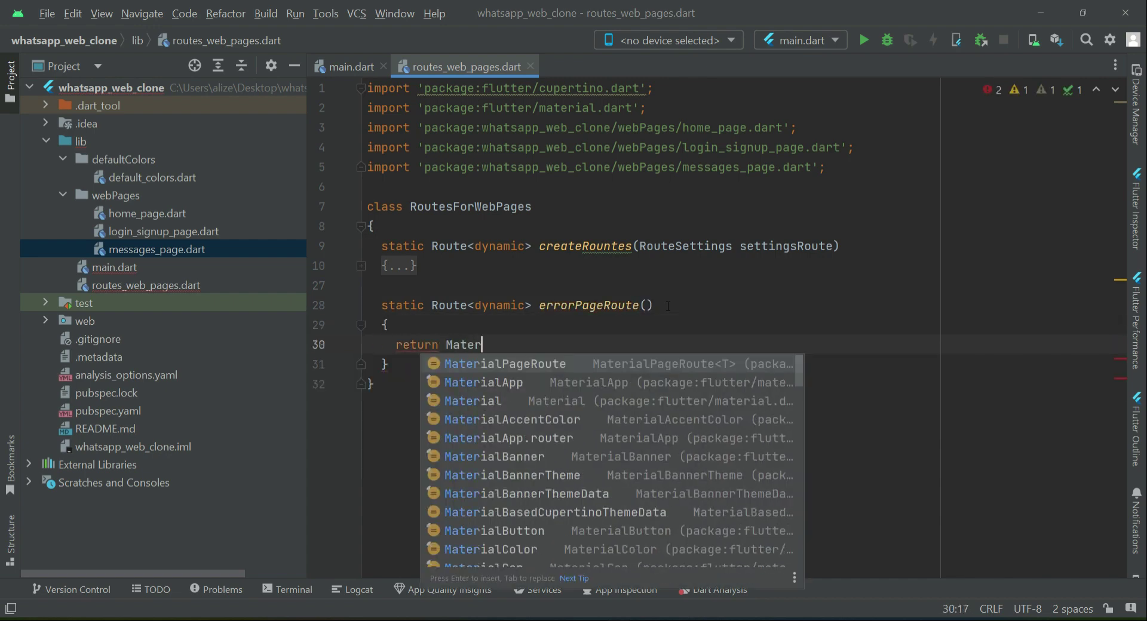
key("Enter")
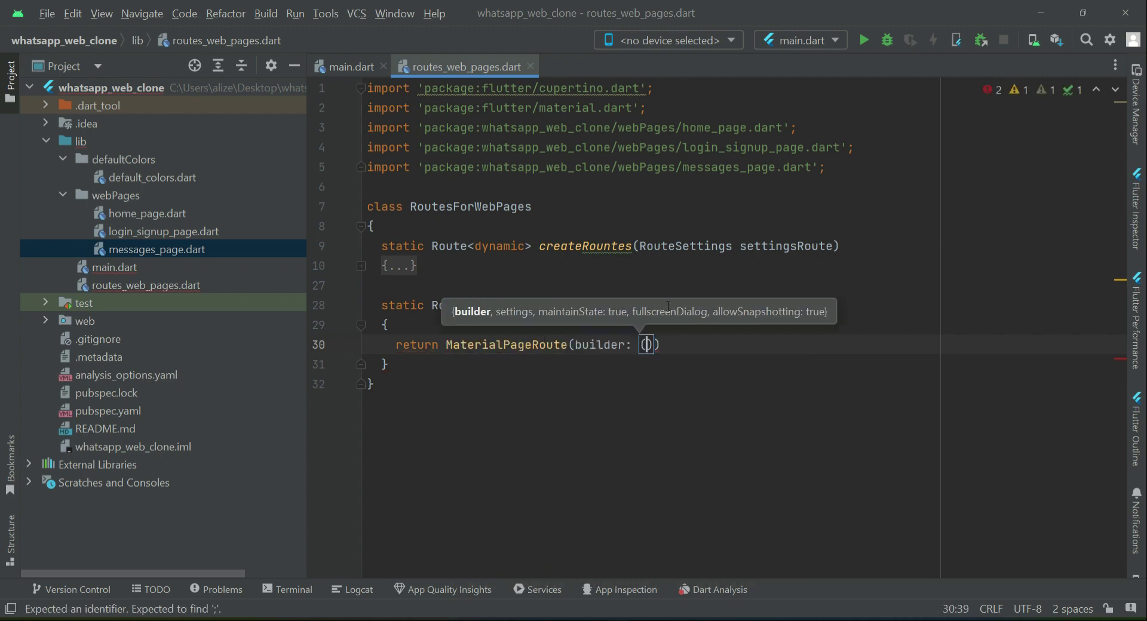
type("c")
type("return")
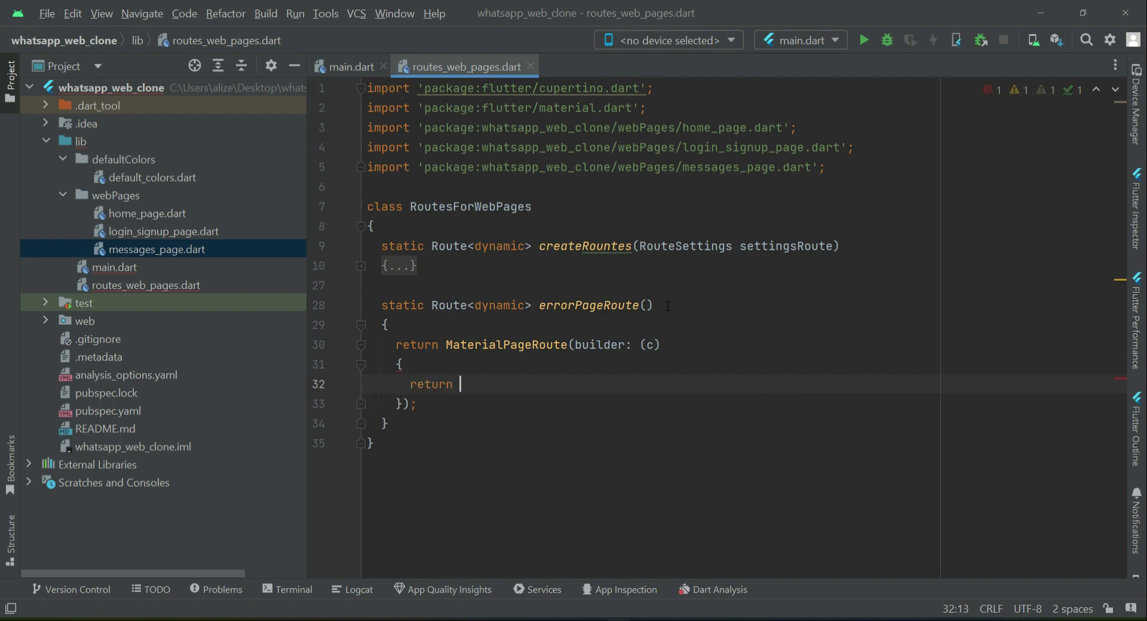
type("Scaffold()")
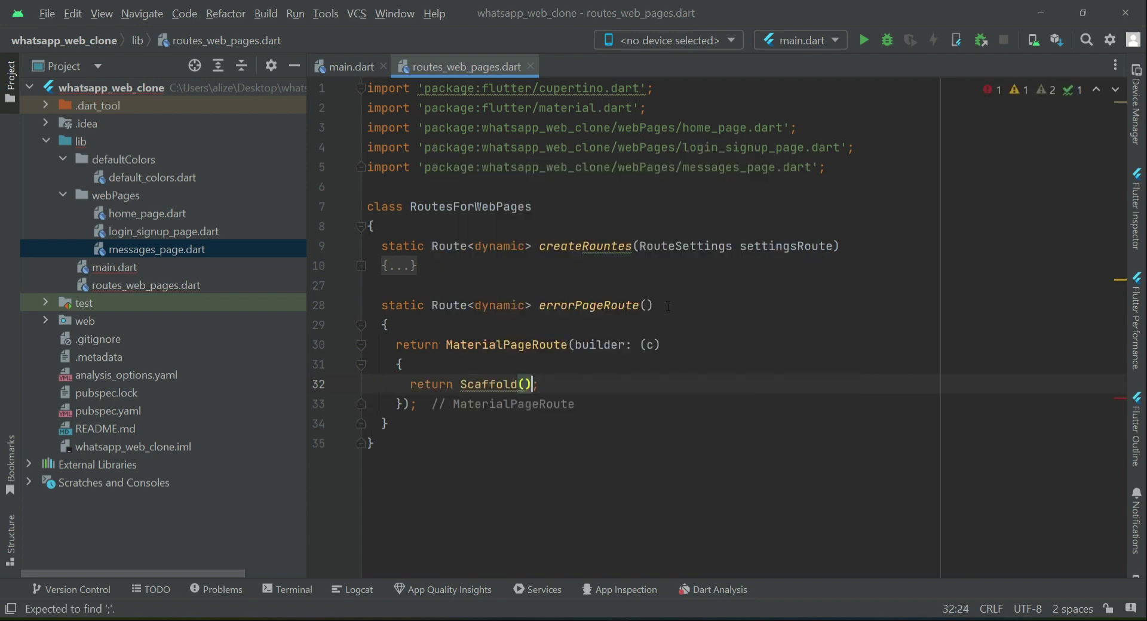
Step: Give the Scaffold an AppBar with const Text title "Web Page not found."
type("appBar: ,")
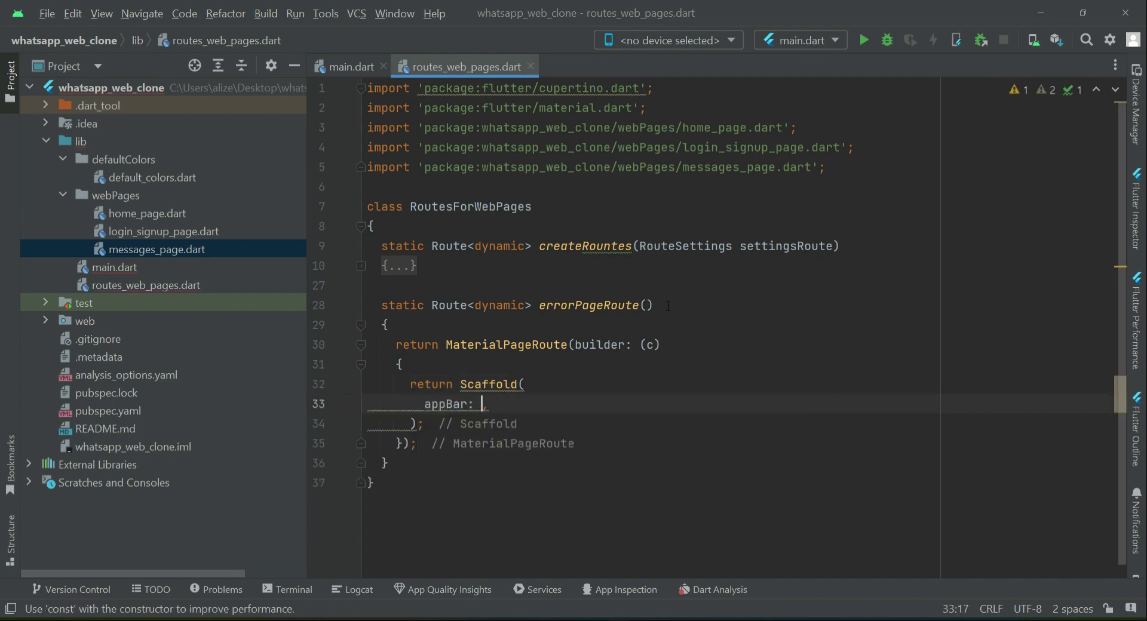
type("AppBar")
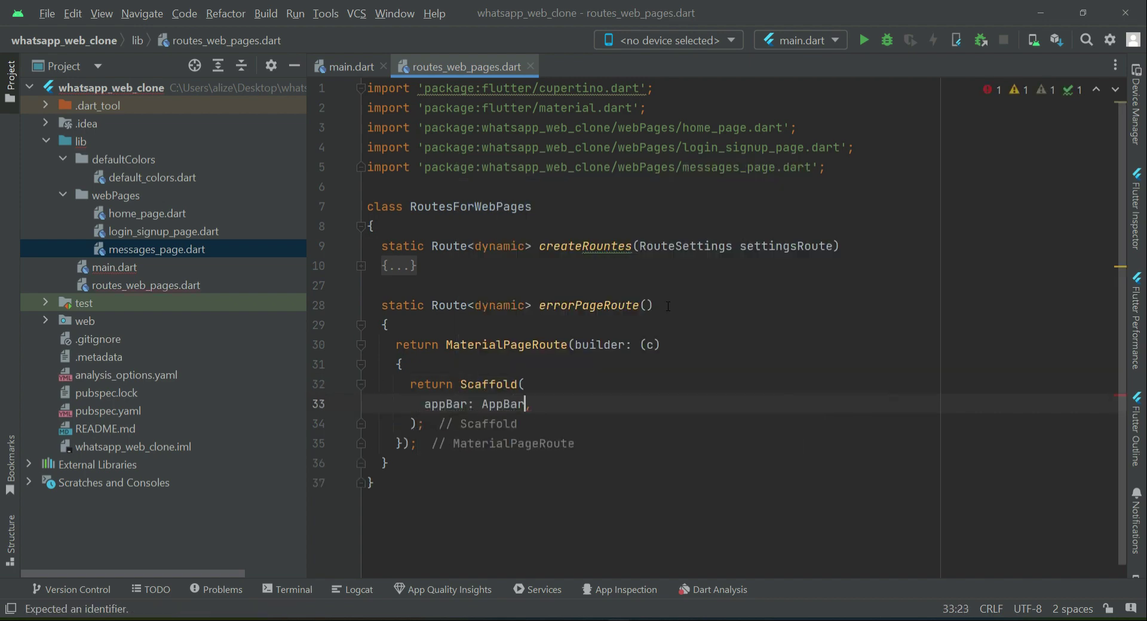
type("()")
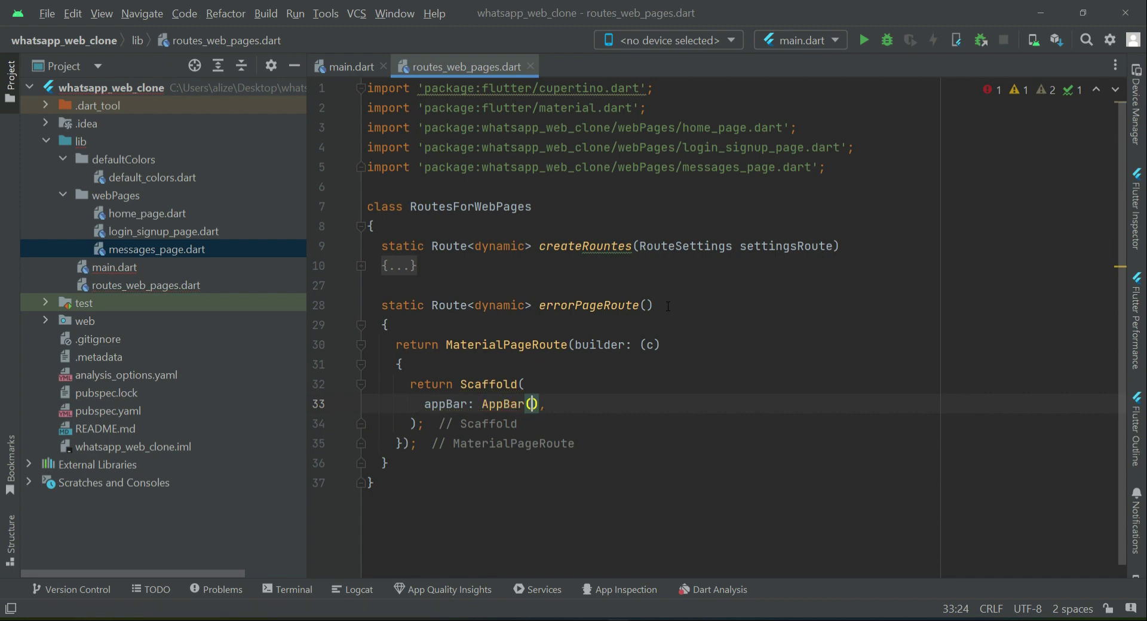
type("title:  c,")
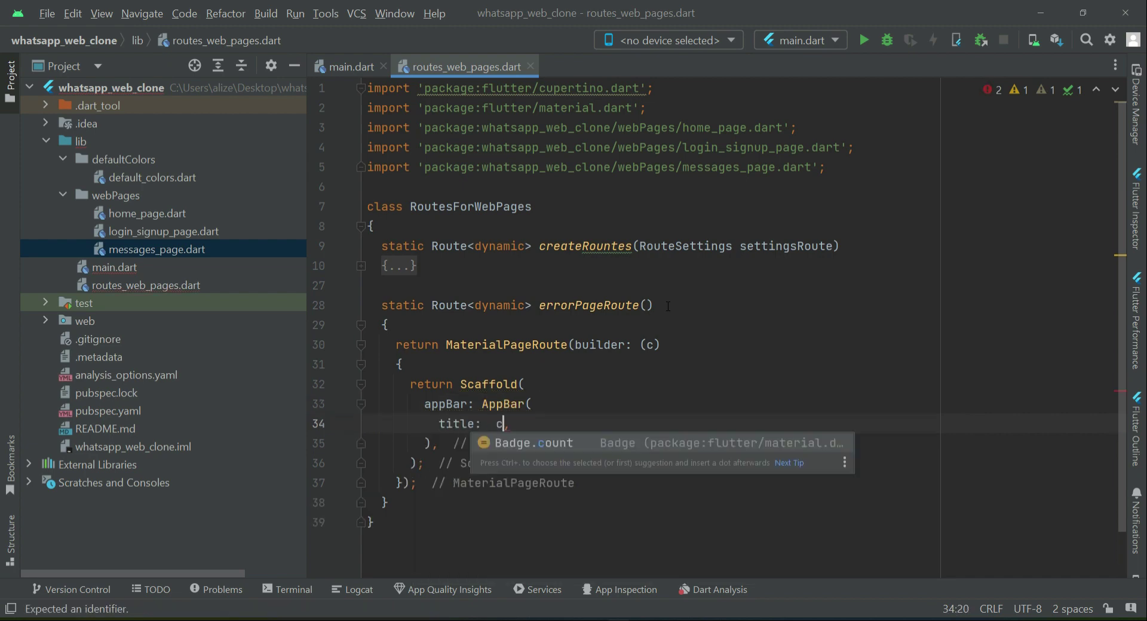
type("onst")
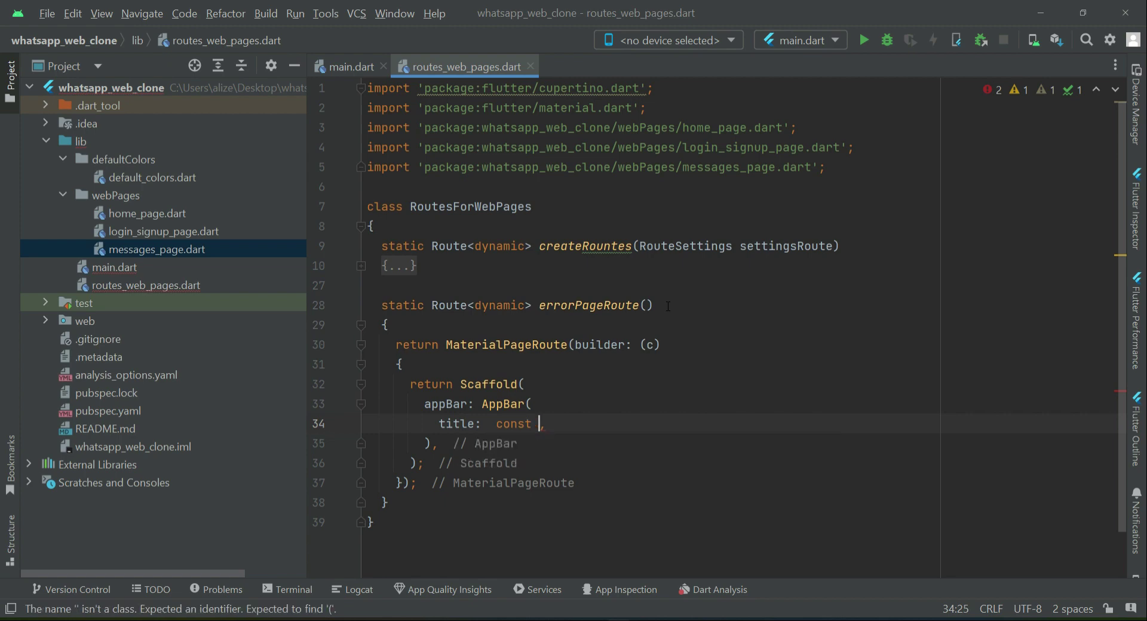
type("Text()")
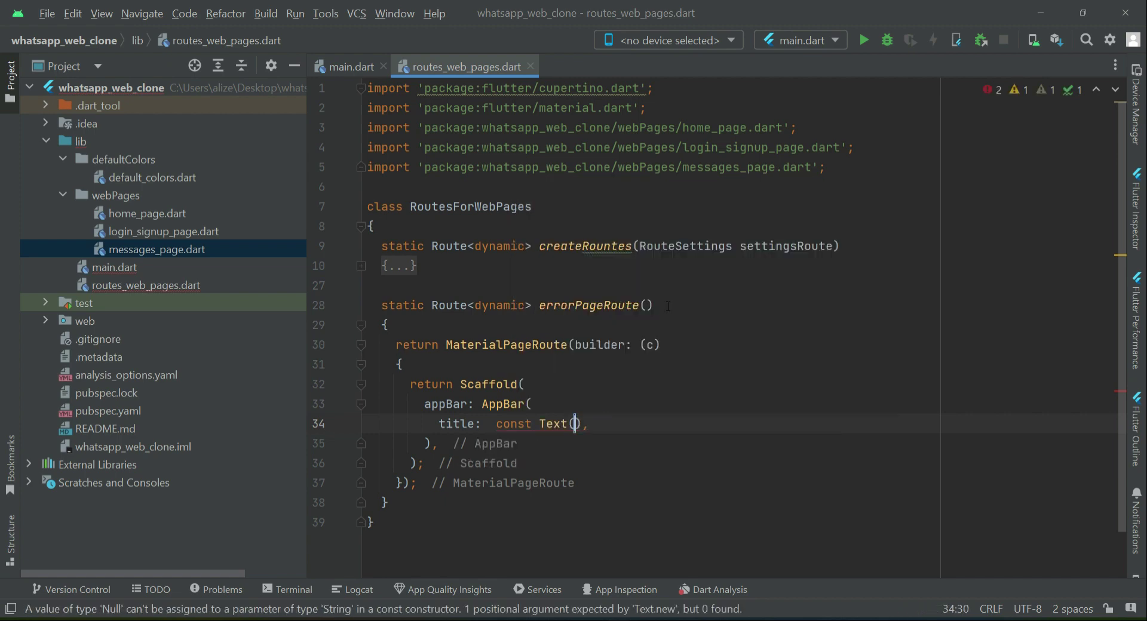
type("\"Page \"")
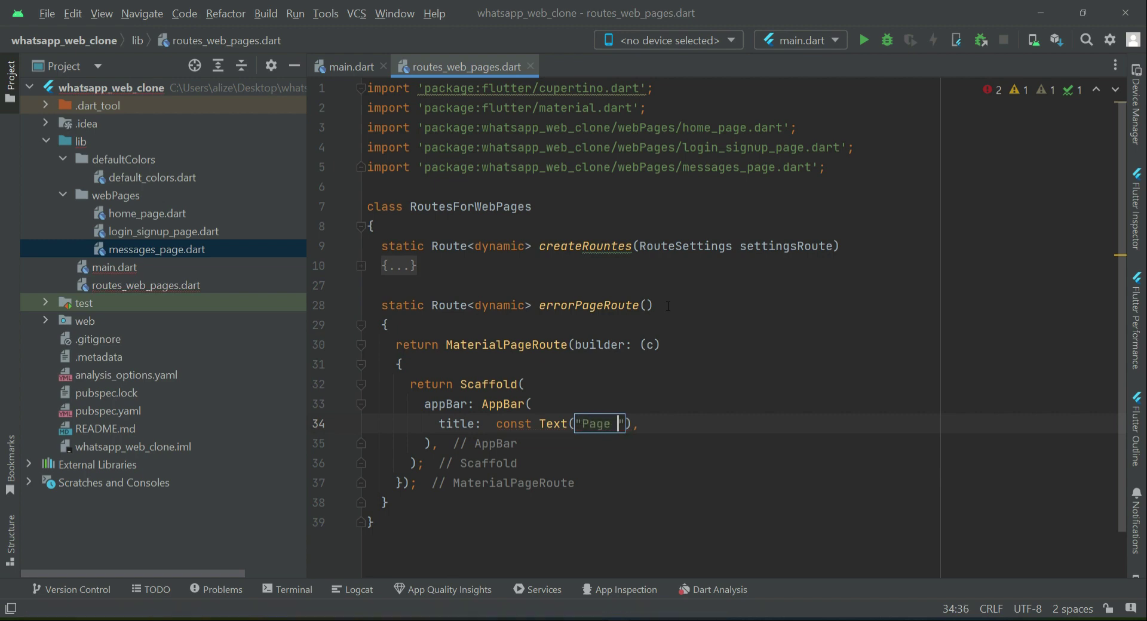
type("not fo")
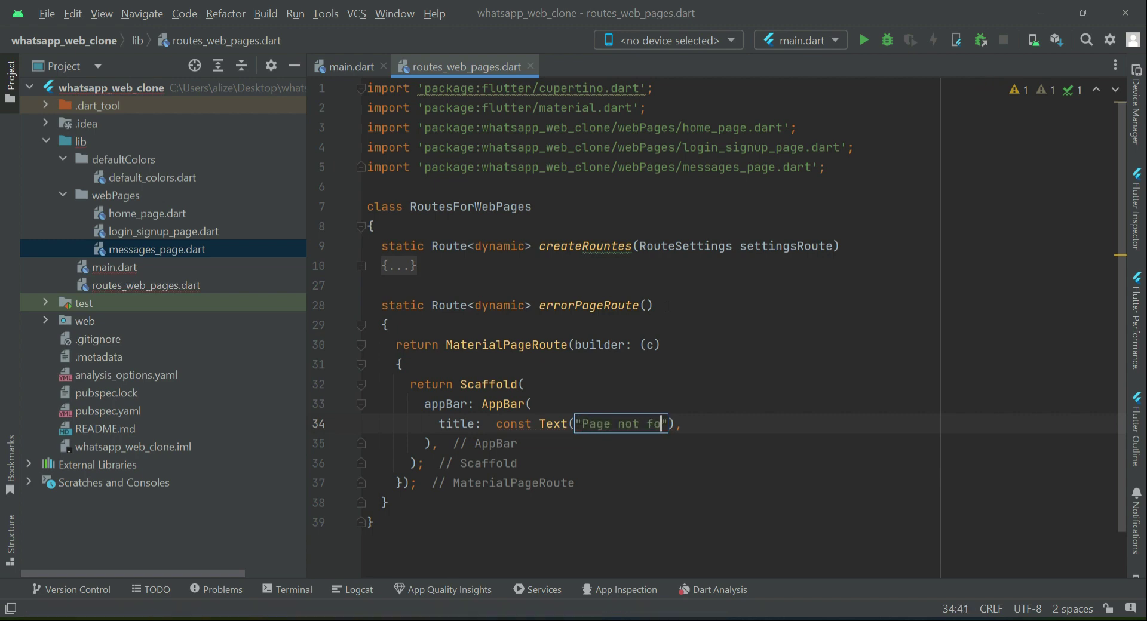
type("und")
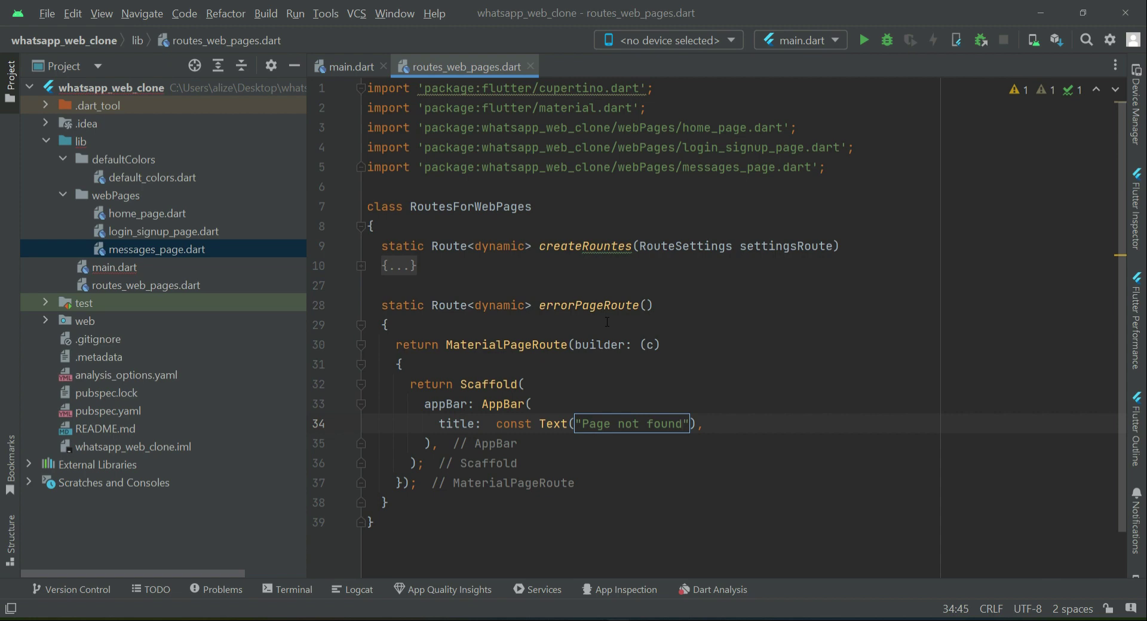
type(".")
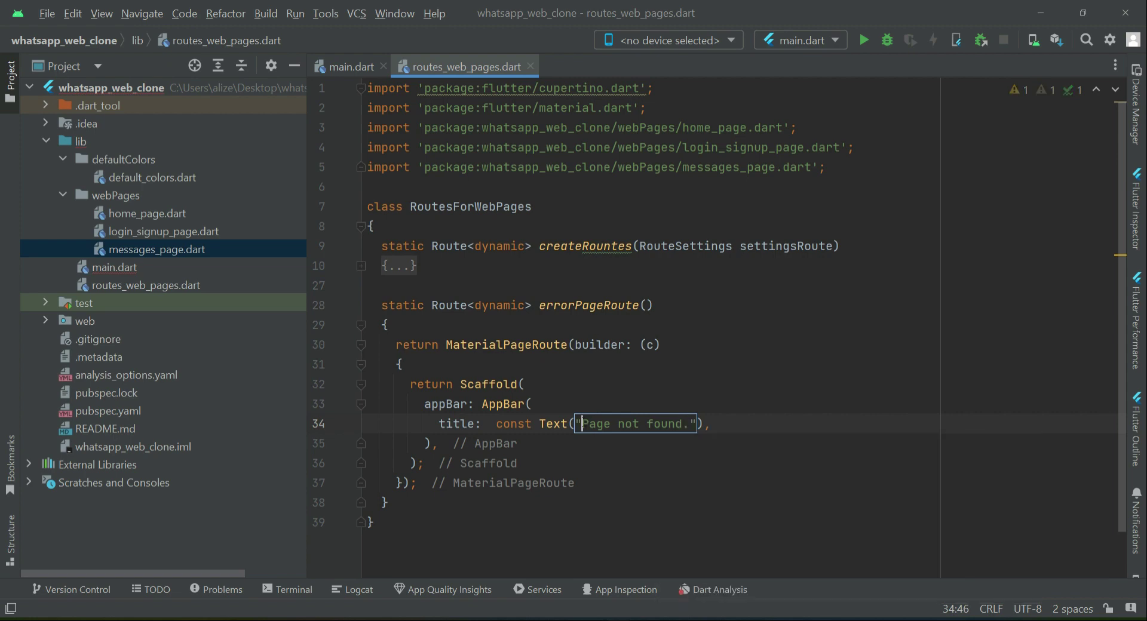
type("Web")
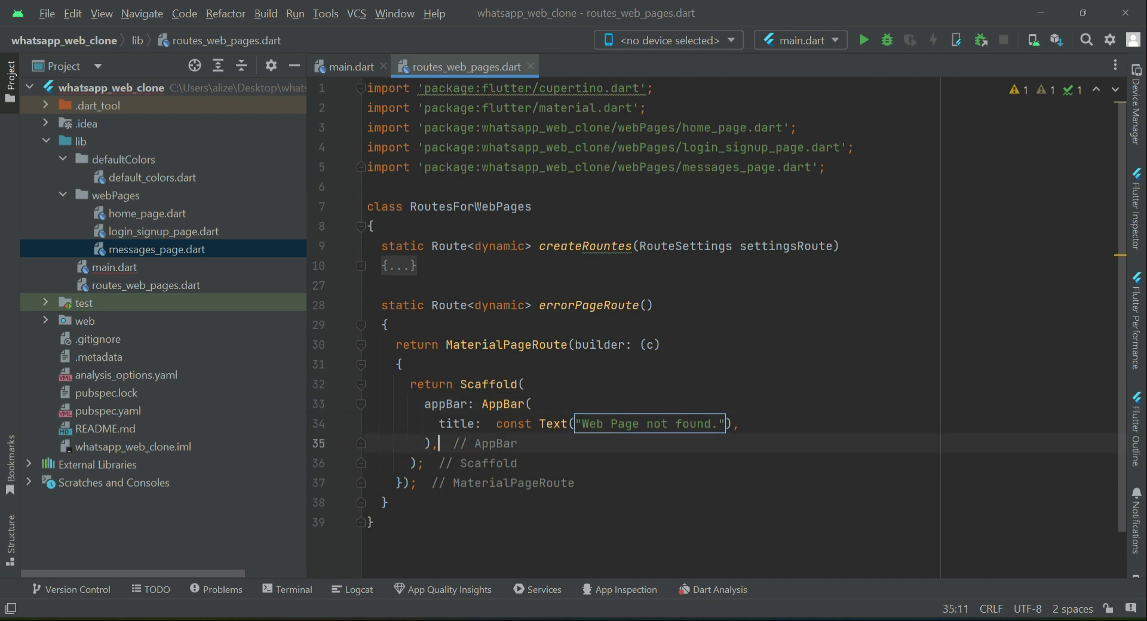
Step: Set the body to a const Center with Text "Web Page not found." and switch to main.dart
type("body: ,")
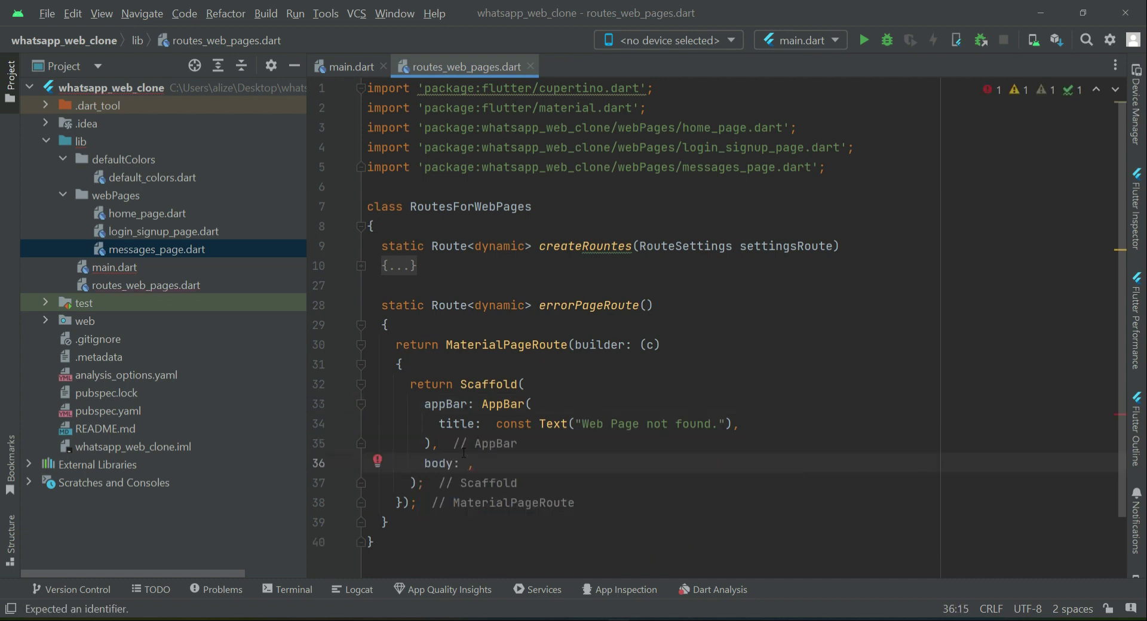
type("const")
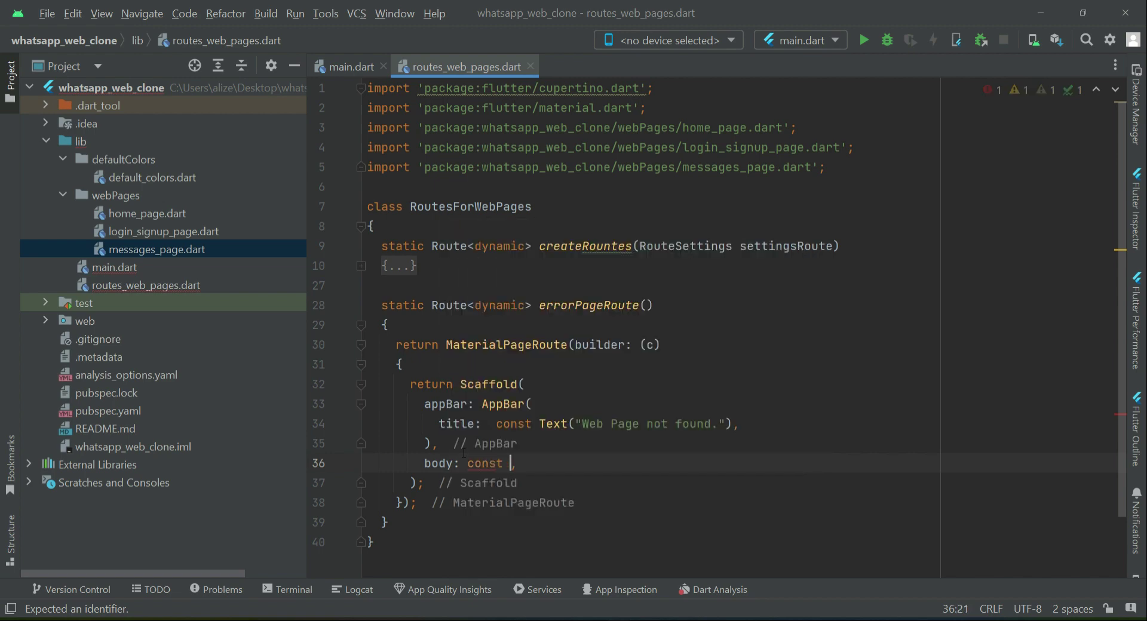
type("Center(")
type("child:")
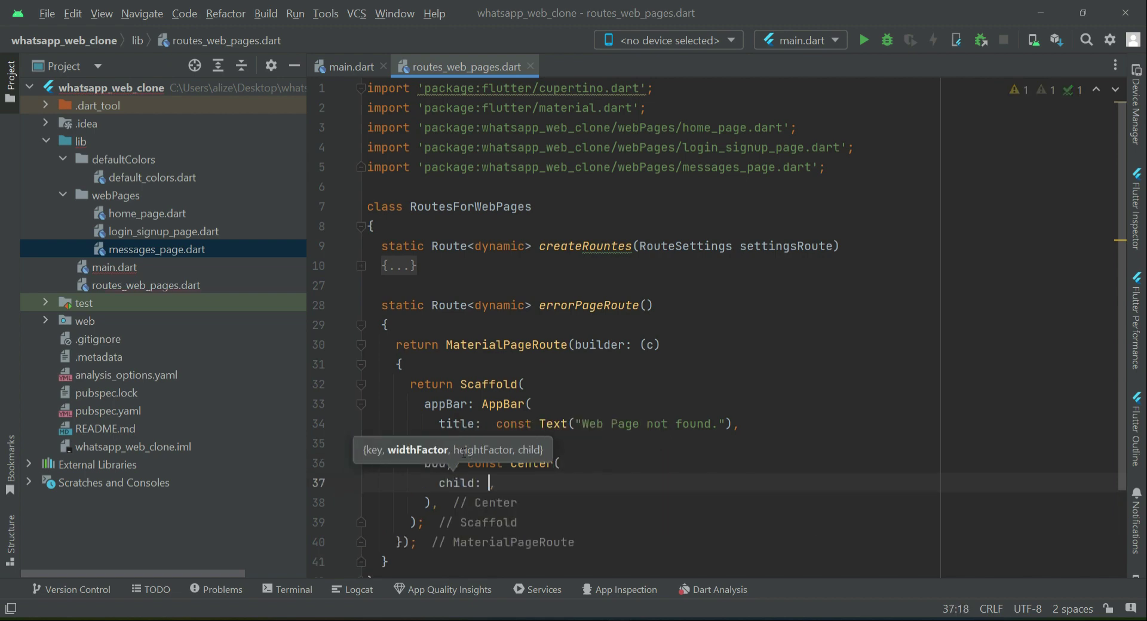
type("Text(data")
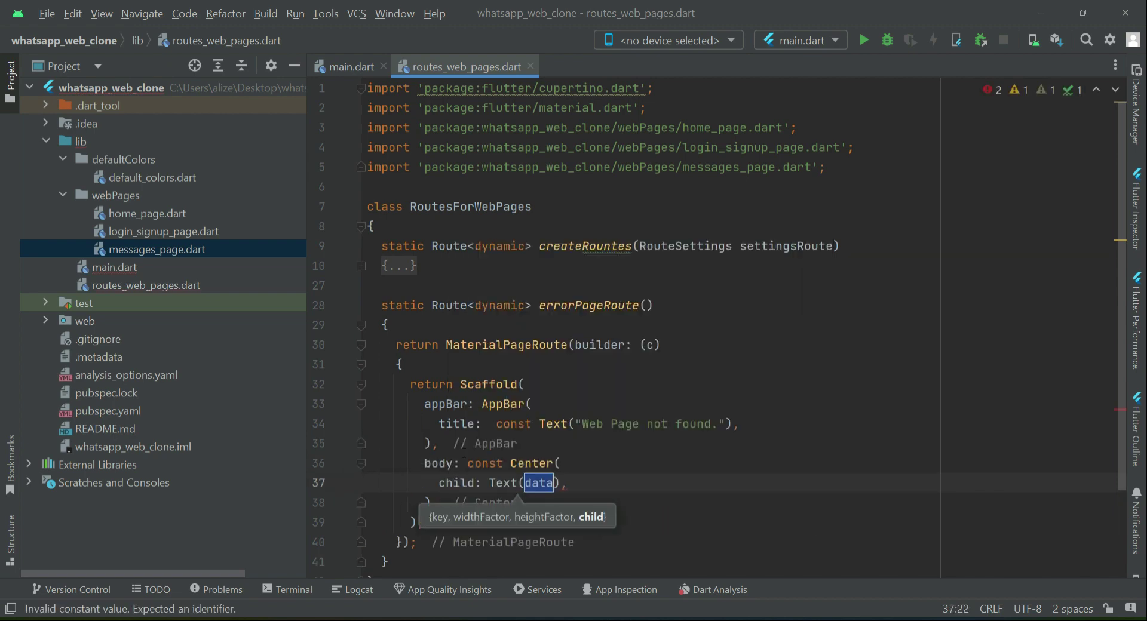
key("Delete")
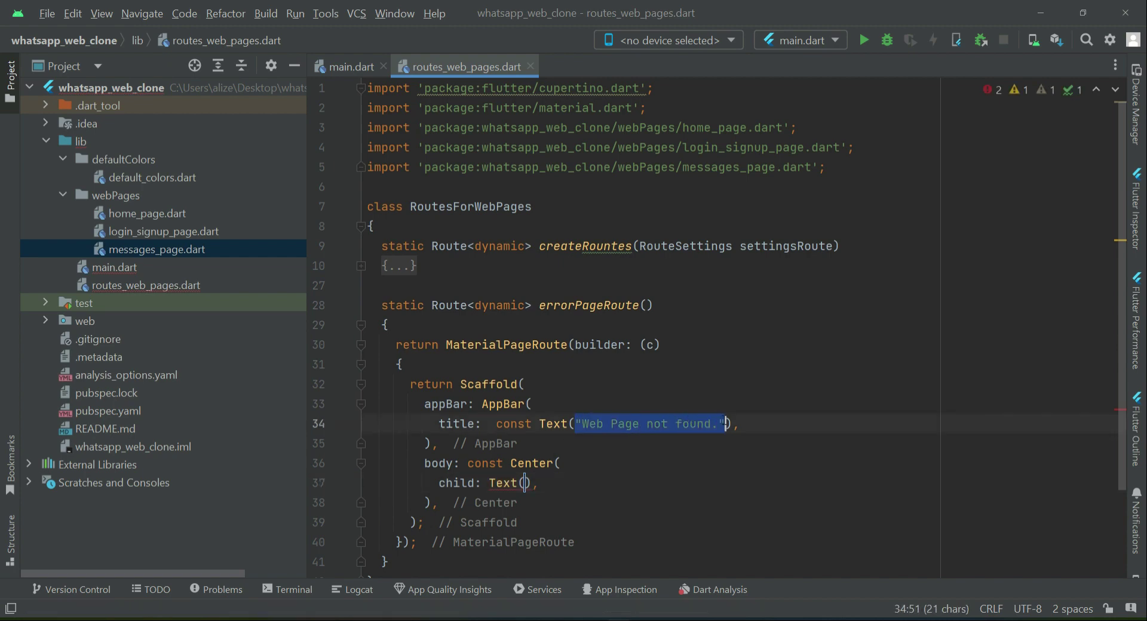
type("\"Web Page not found.\"")
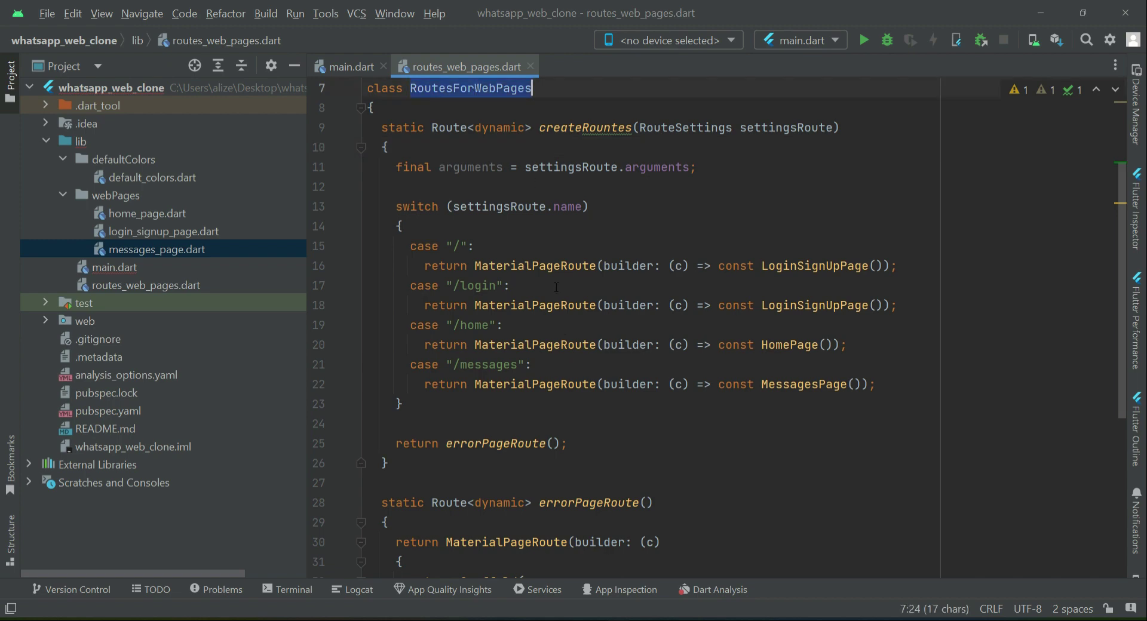
scroll("down", 3)
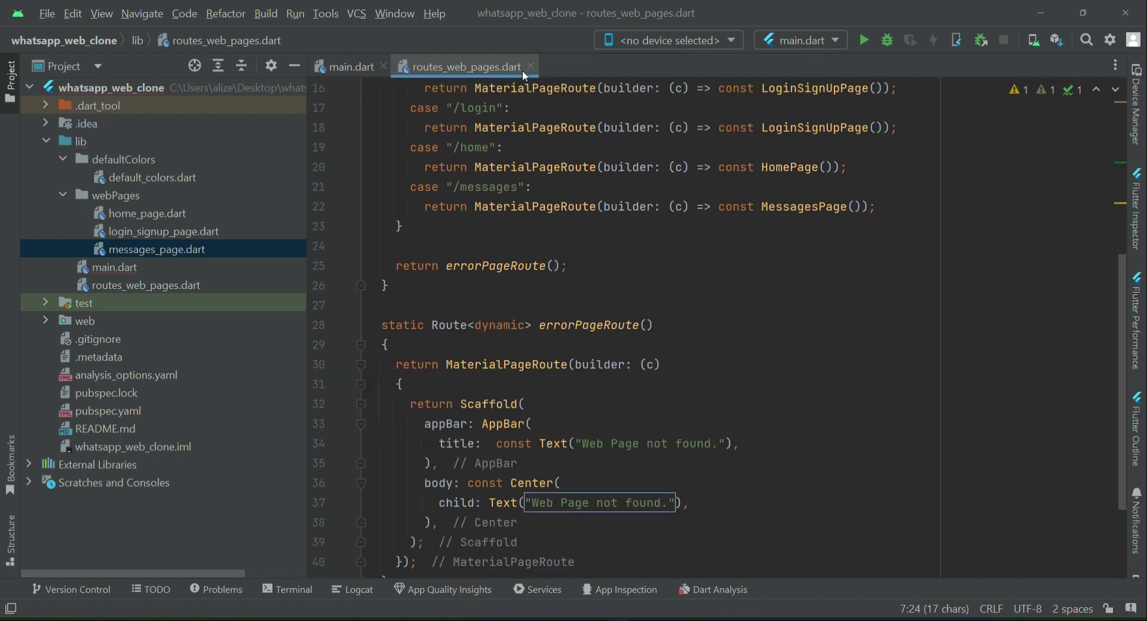
left_click(351, 67)
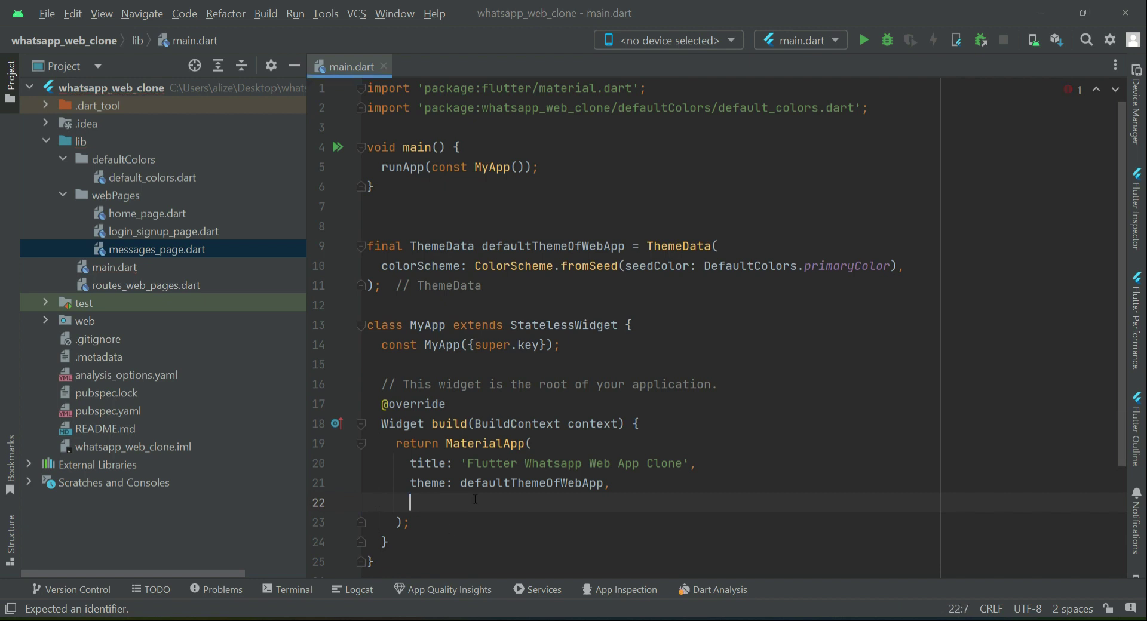
Step: Set MaterialApp onGenerateRoute: RoutesForWebPages.createRountes with the routes file auto-imported
type("ge")
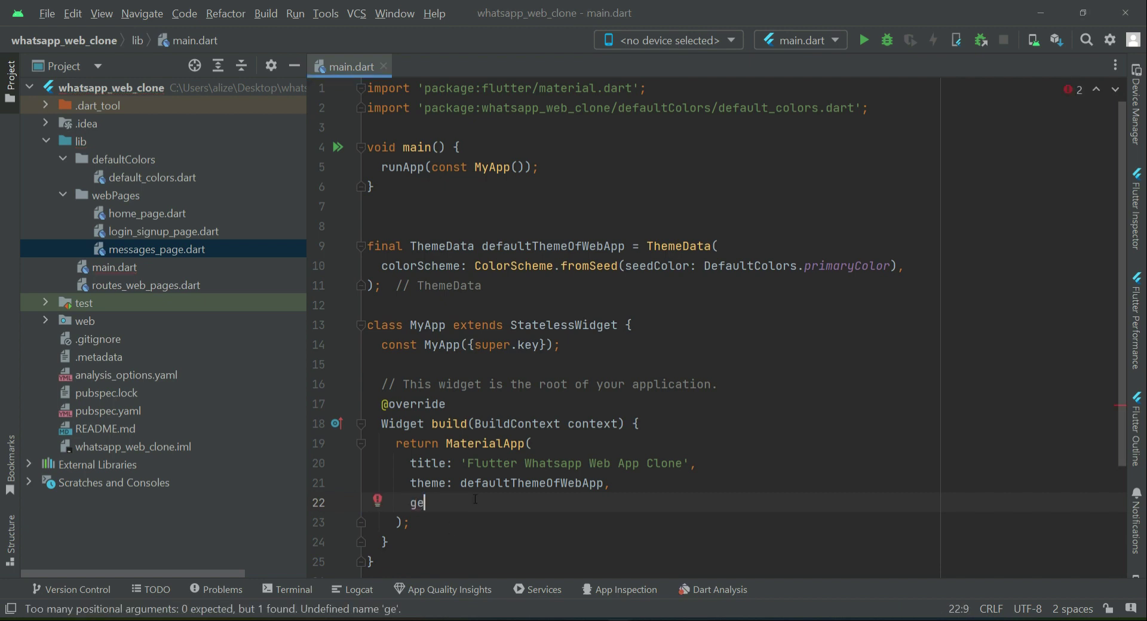
type("onGenerateRoute: ,")
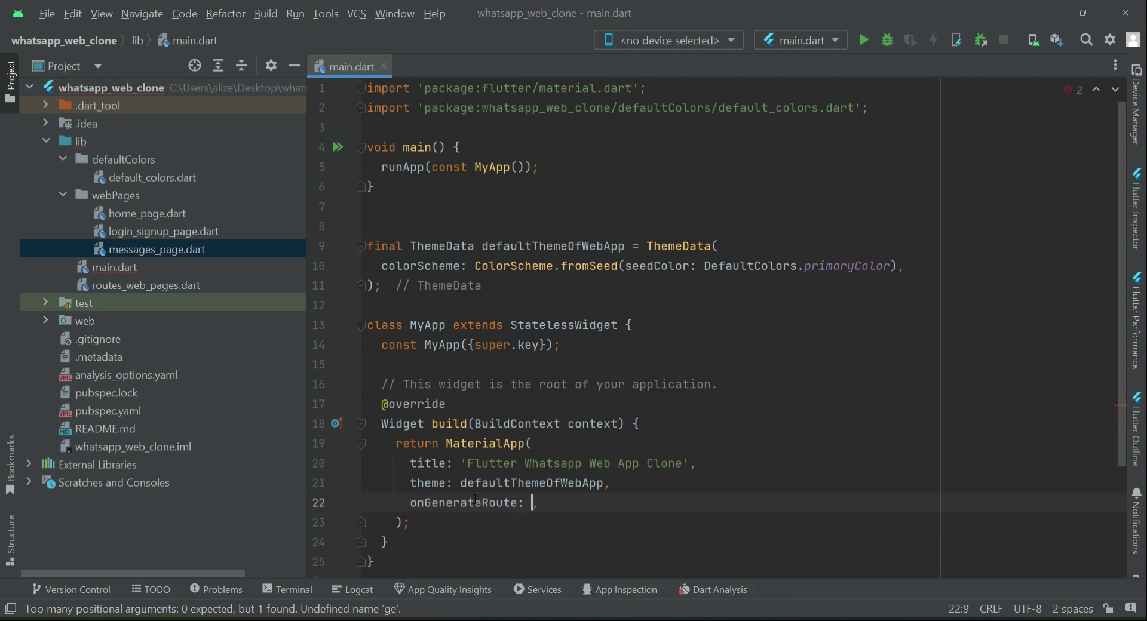
type("Rou")
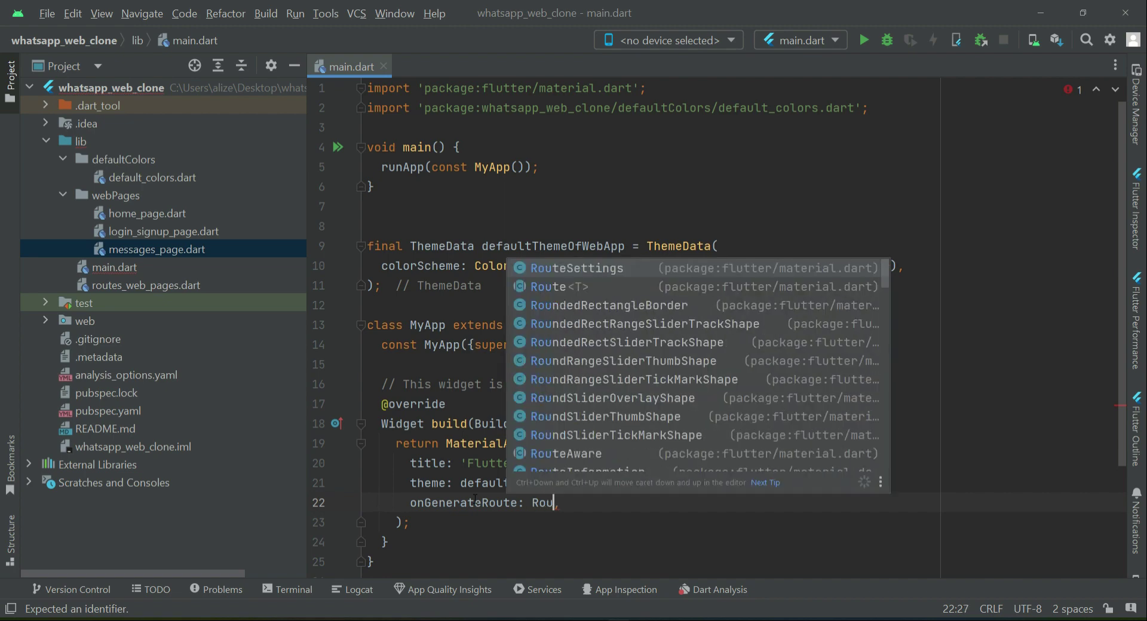
type("tesForWebPages")
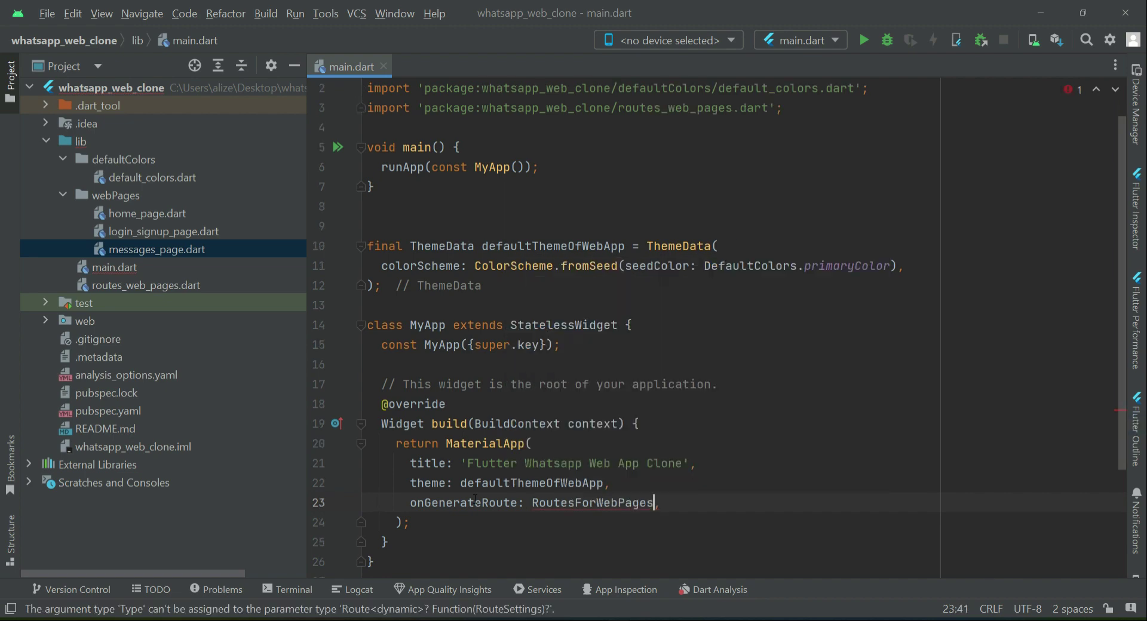
type(".cre")
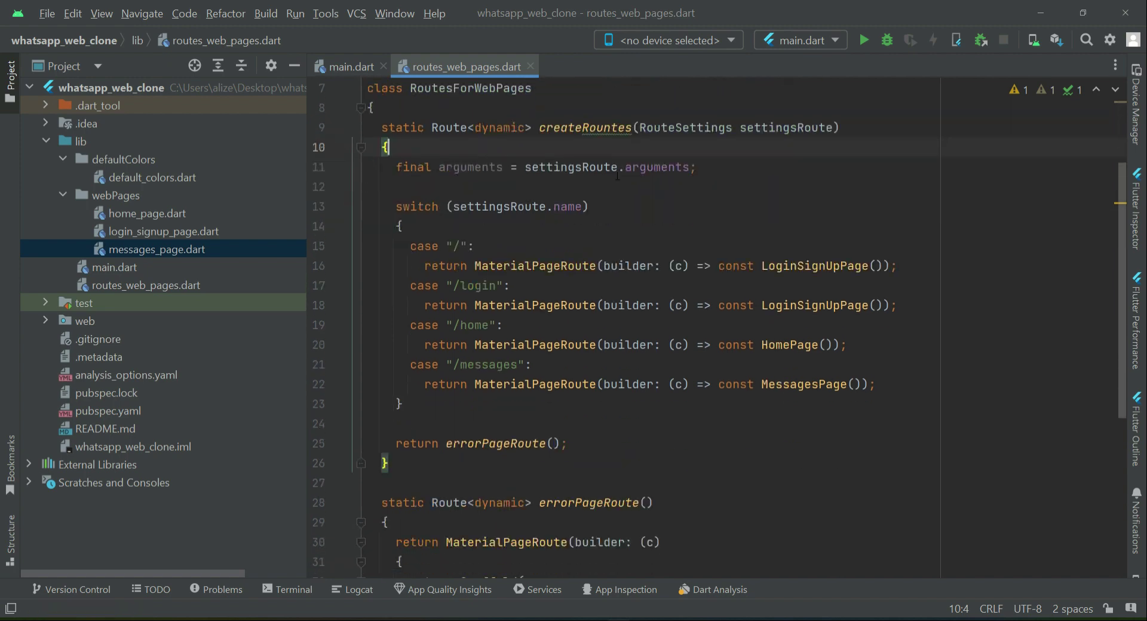
scroll("down", 3)
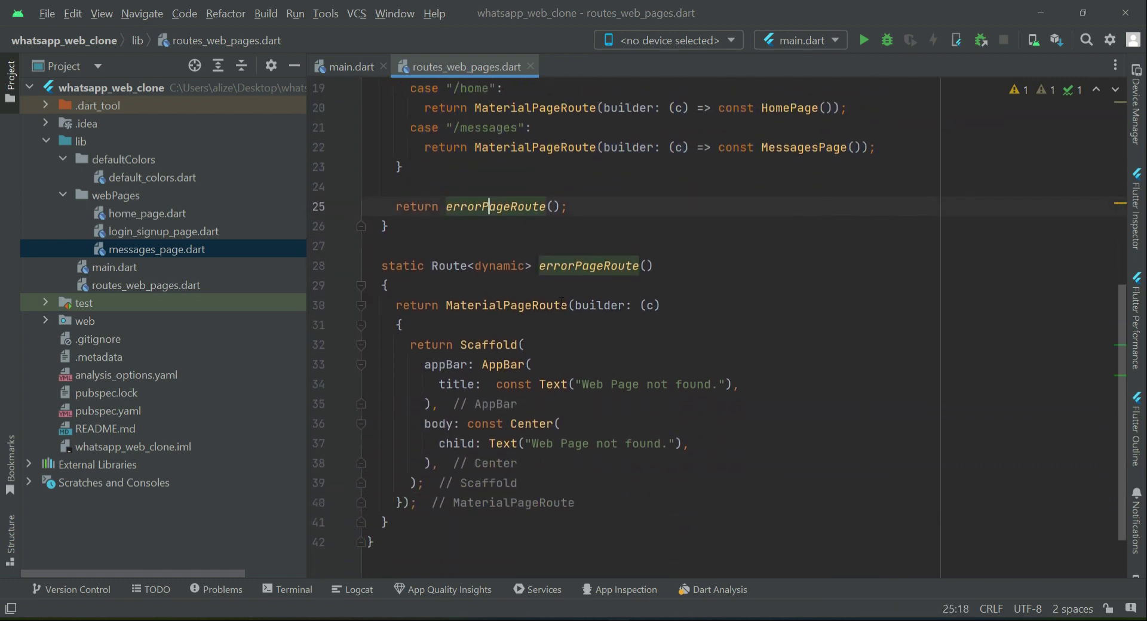
left_click_drag(396, 304, 417, 502)
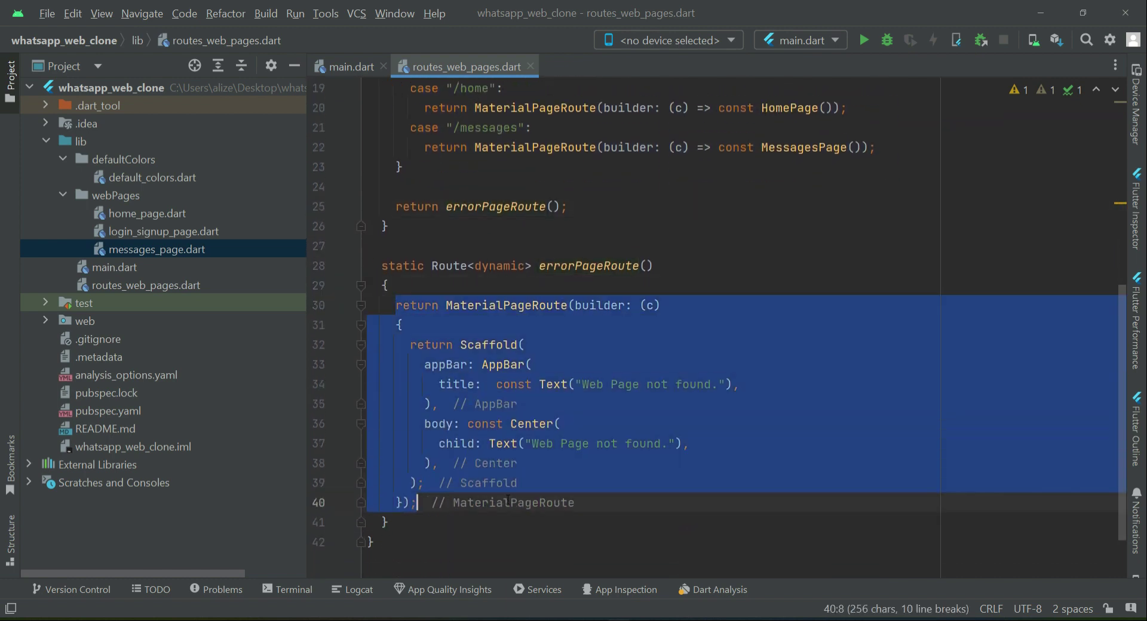
left_click(351, 67)
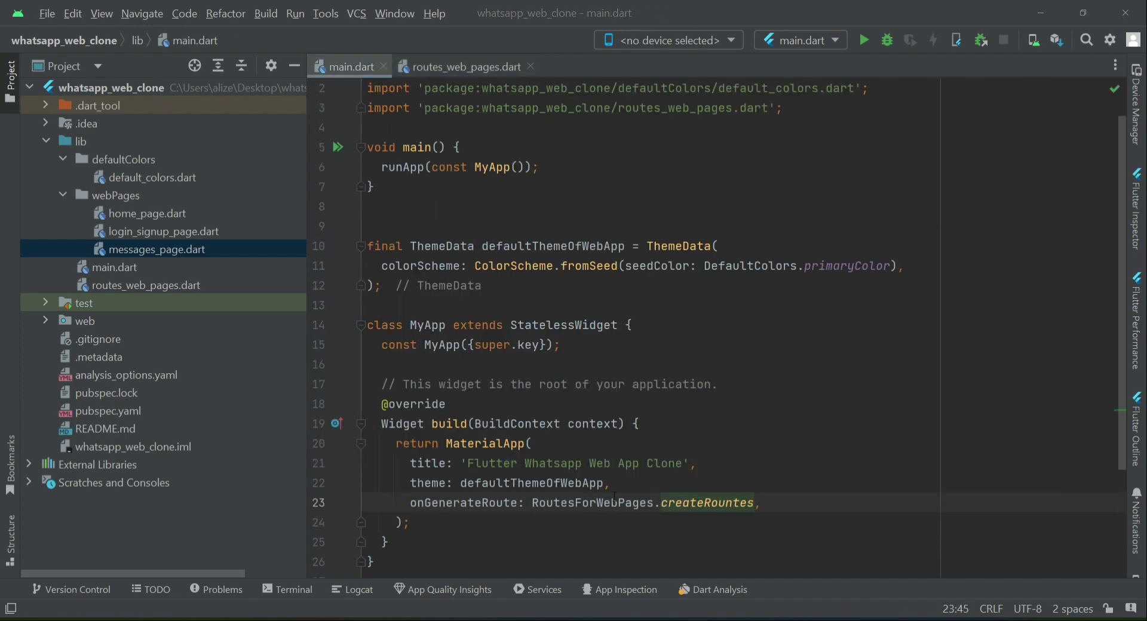
left_click(463, 67)
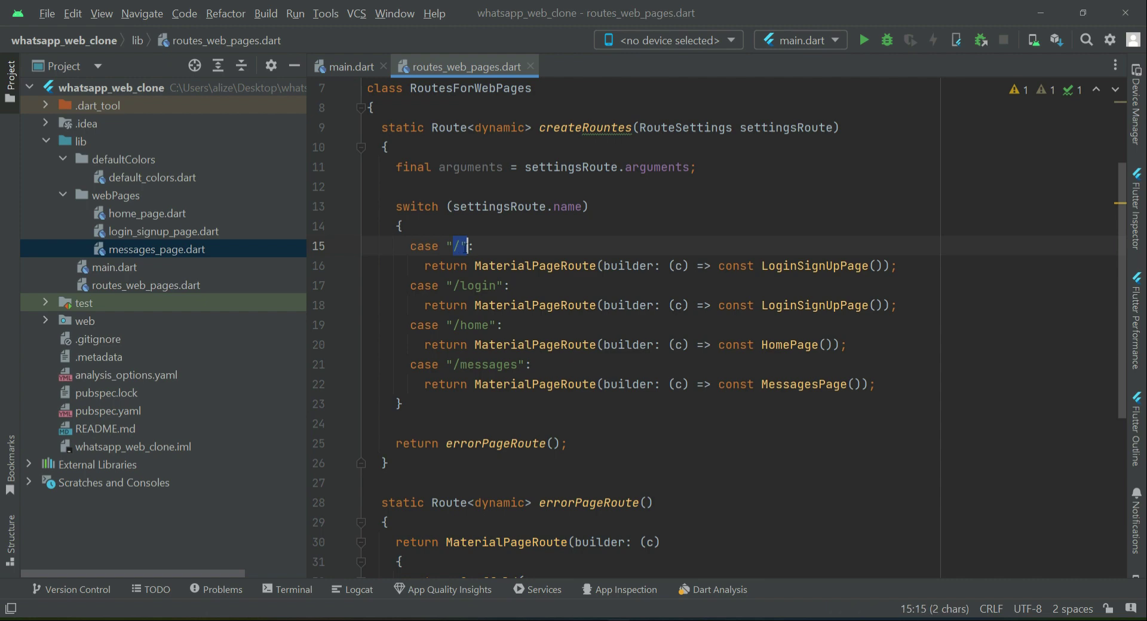
key("Backspace")
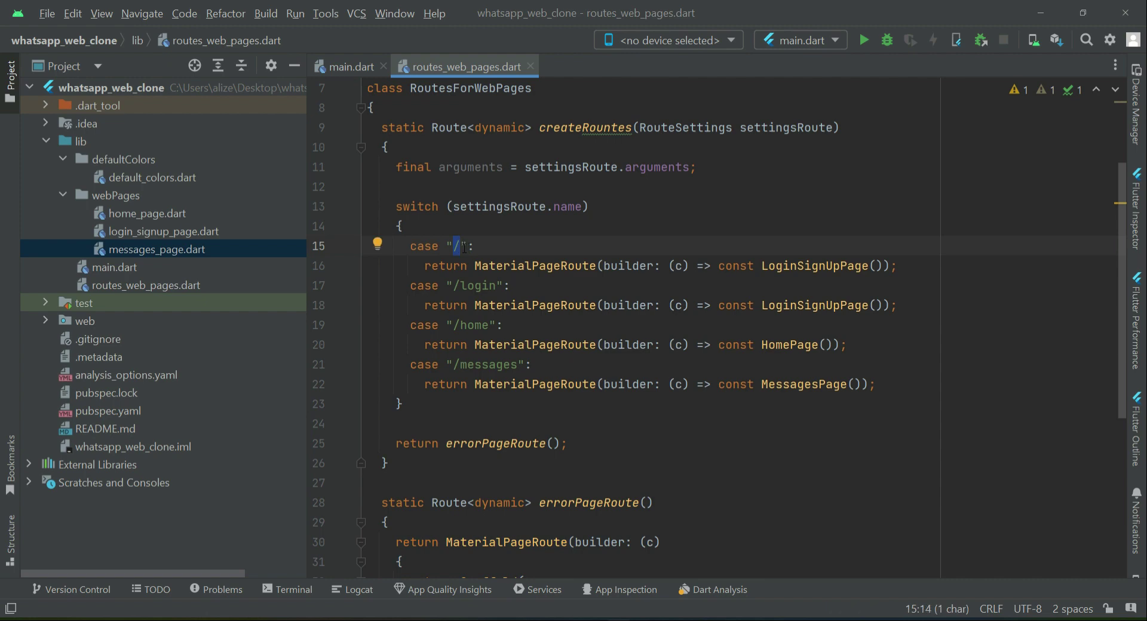
double_click(424, 246)
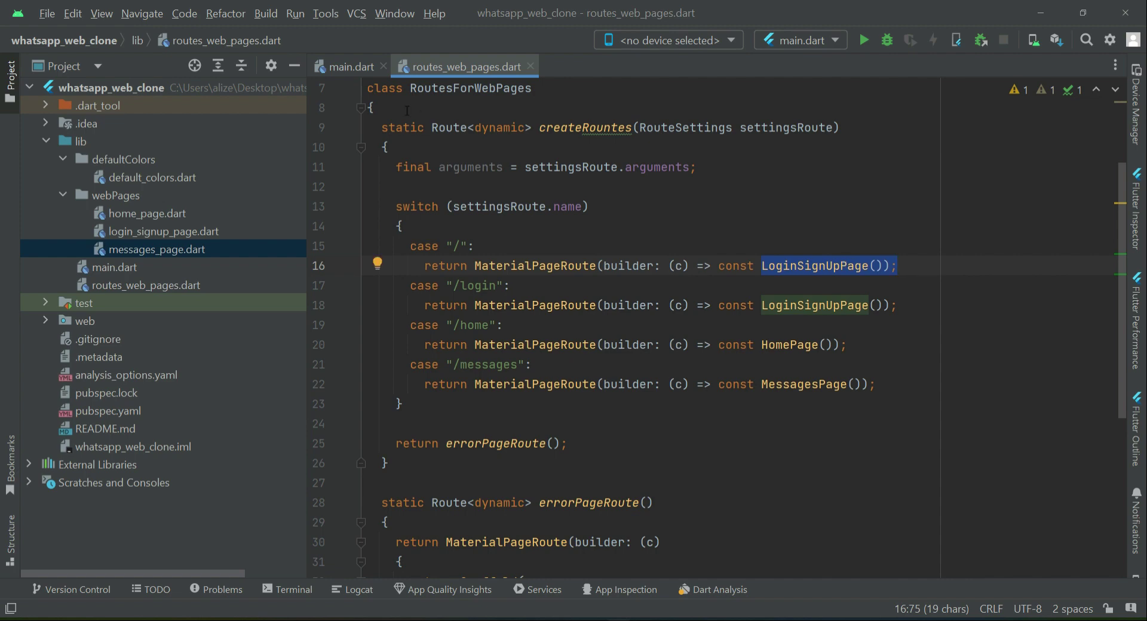
left_click(350, 67)
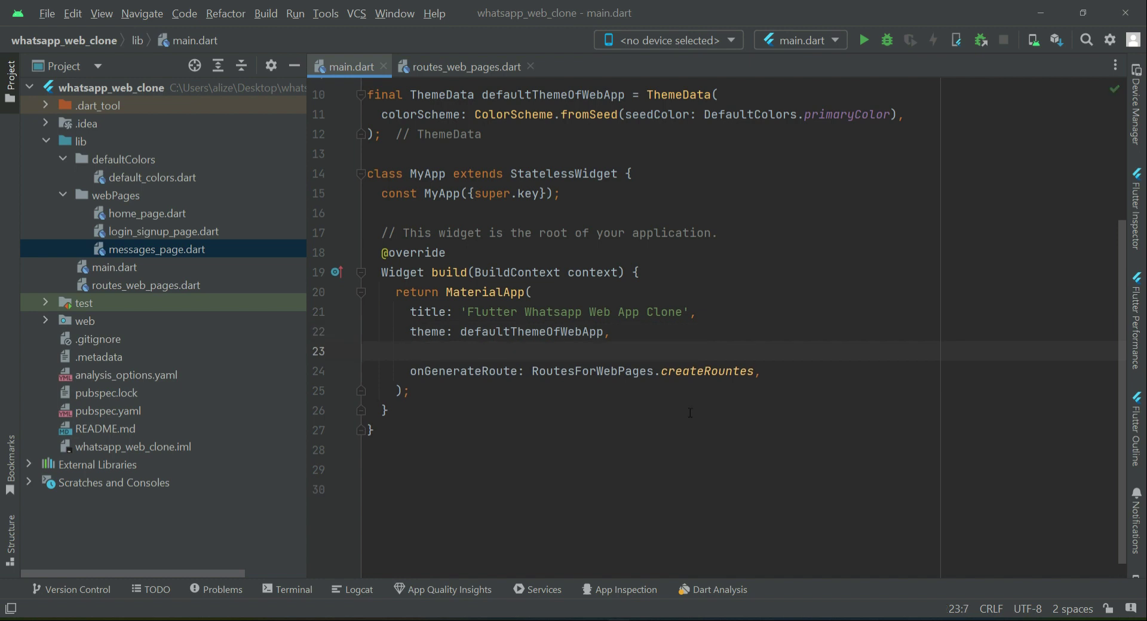
Step: Add initialRoute: to MaterialApp and declare top-level String firstRoute = "/";
type("initialRoute: ,")
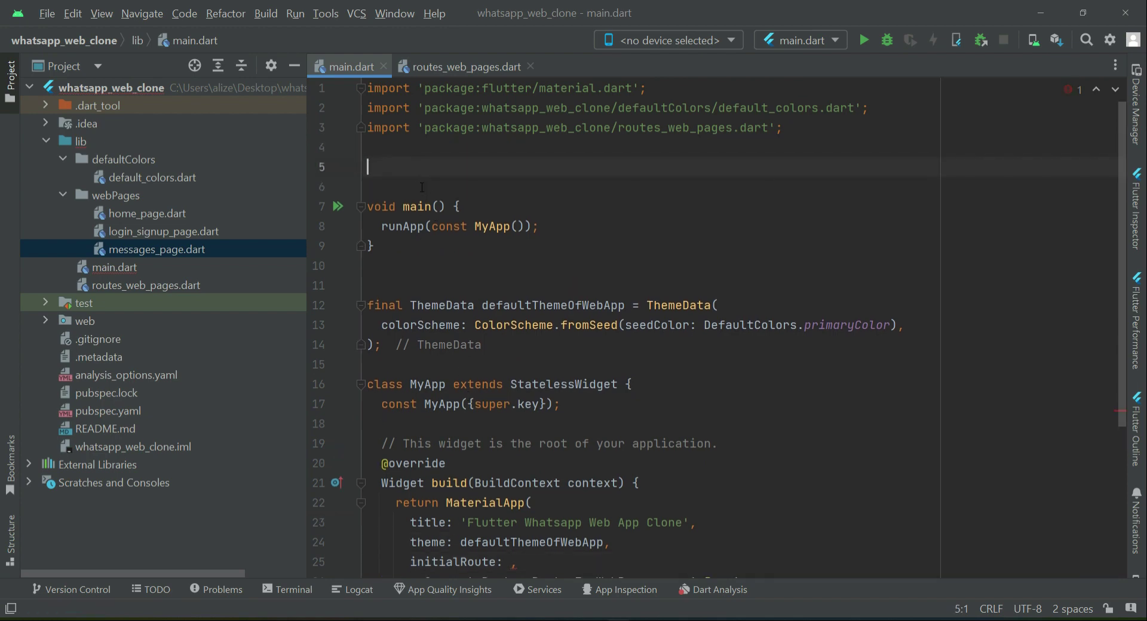
type("String")
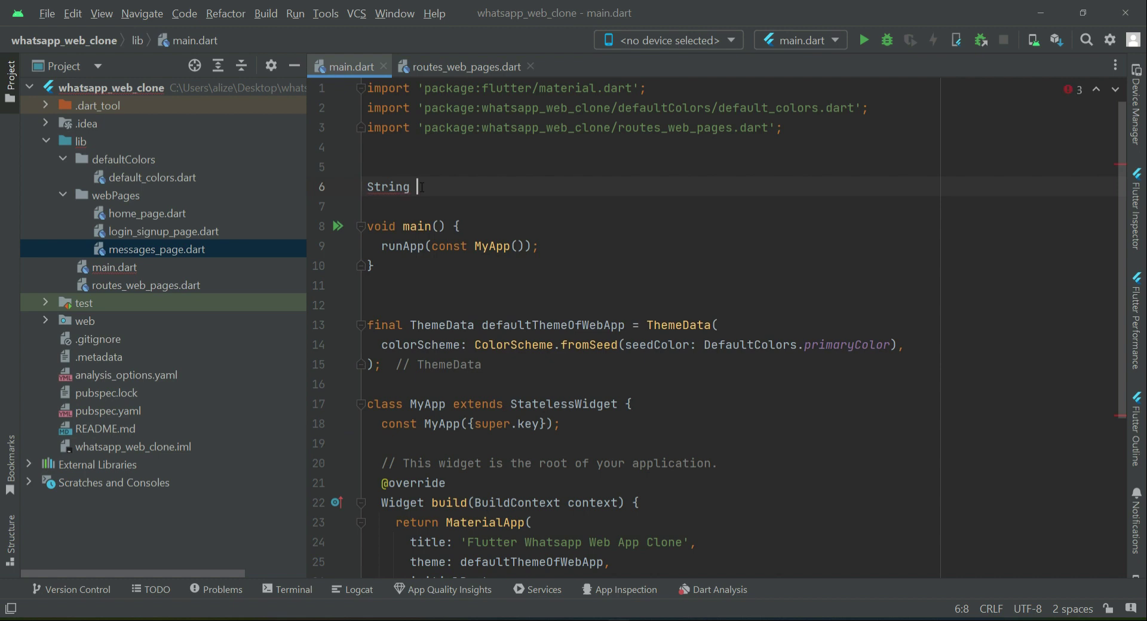
type("fires")
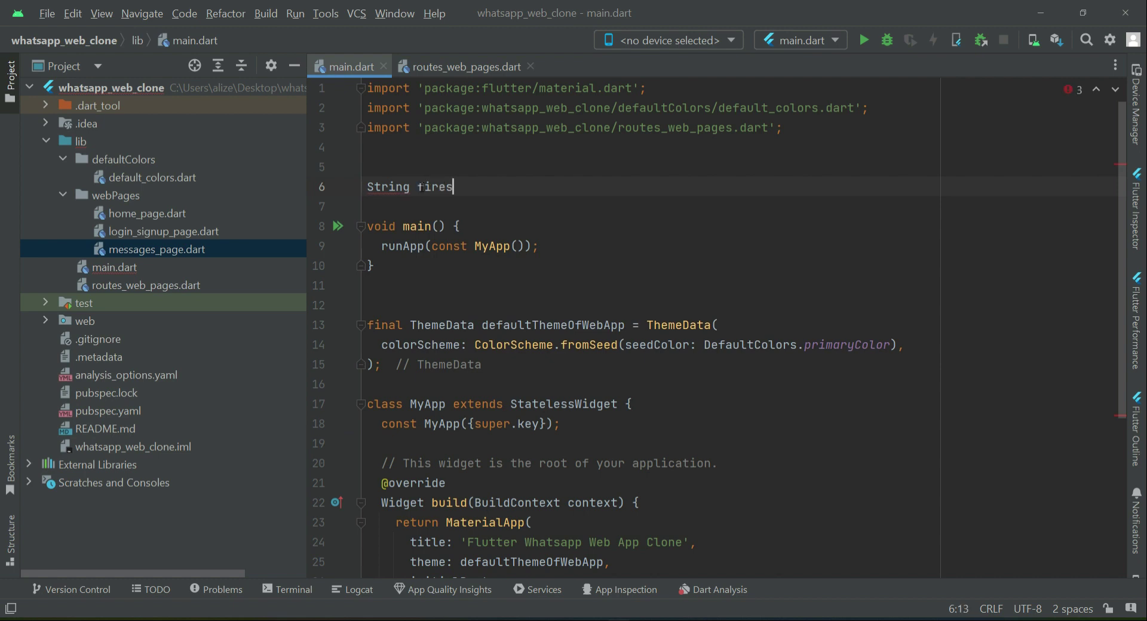
type("tRoute")
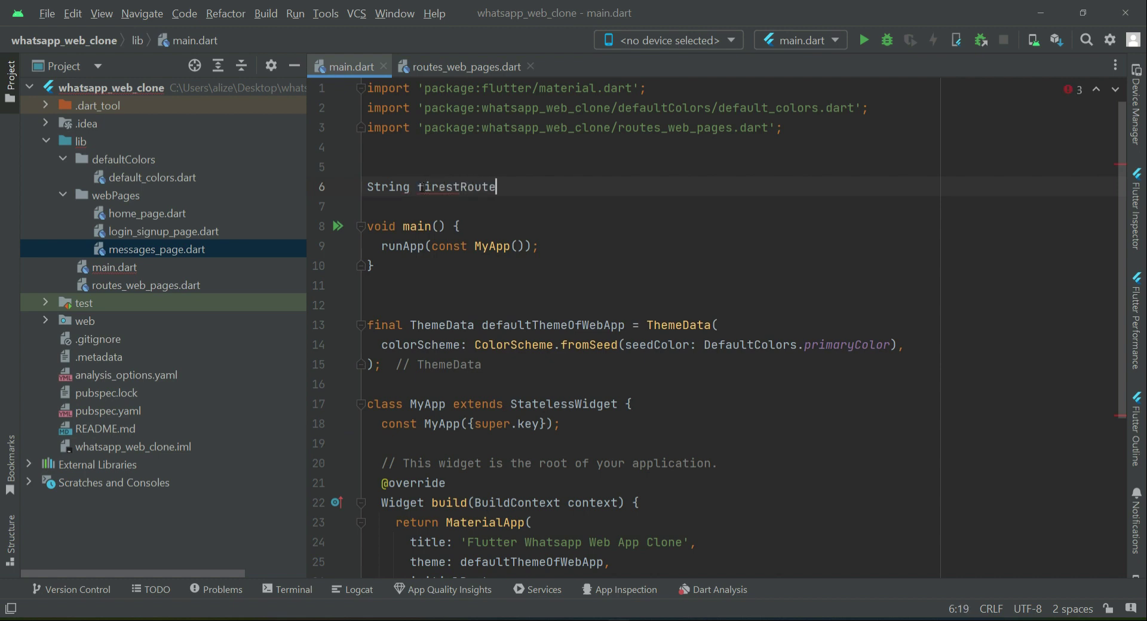
type("=")
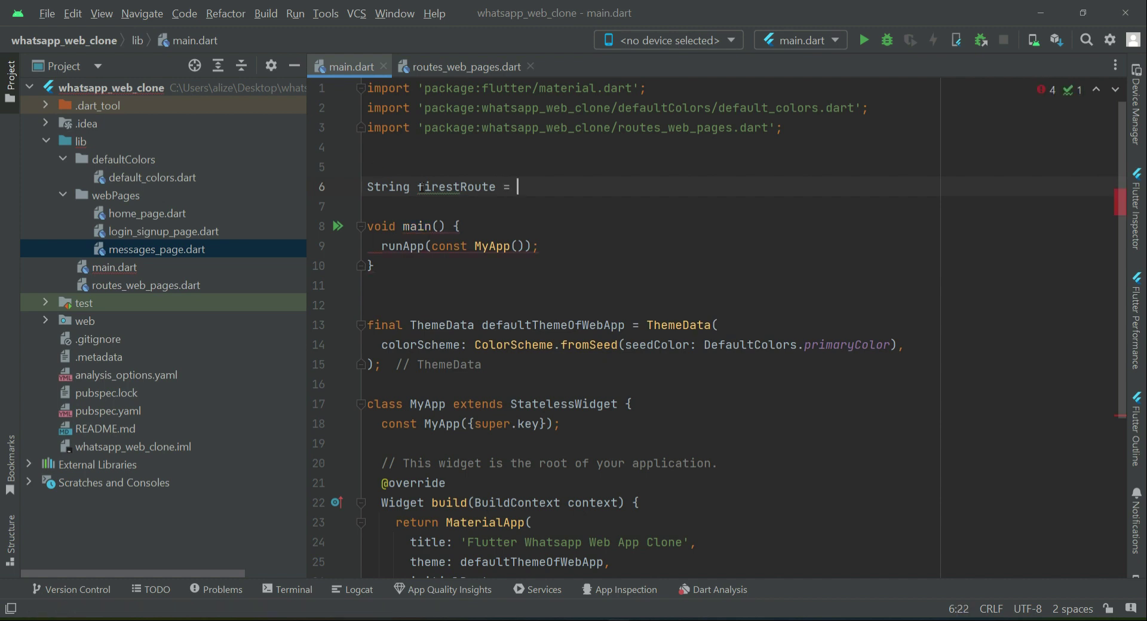
type("\"/\"")
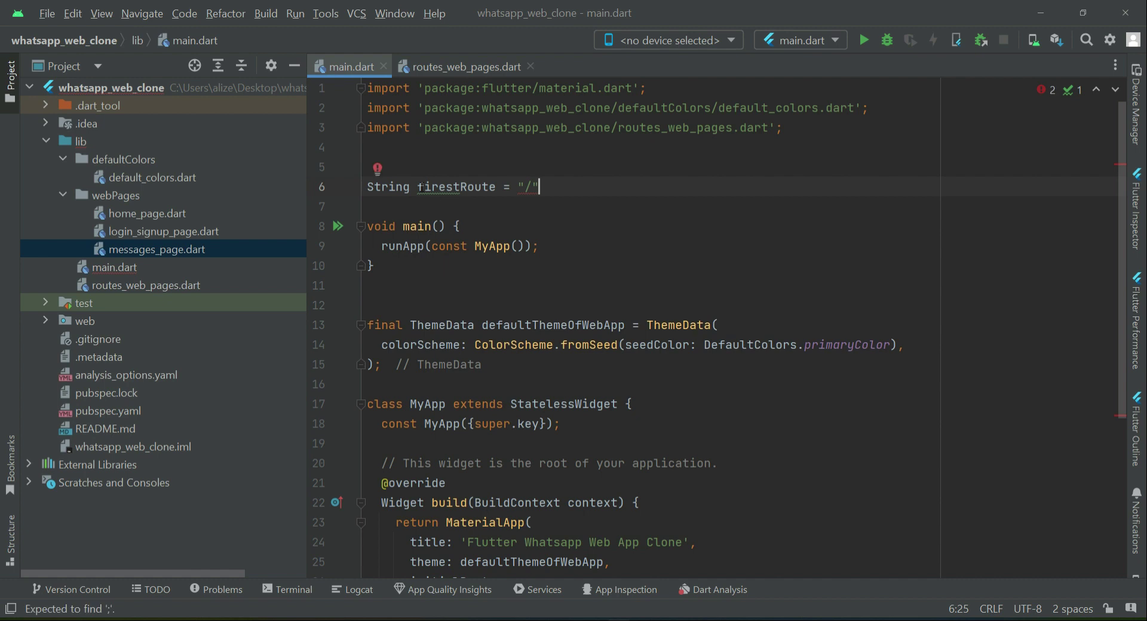
type(";")
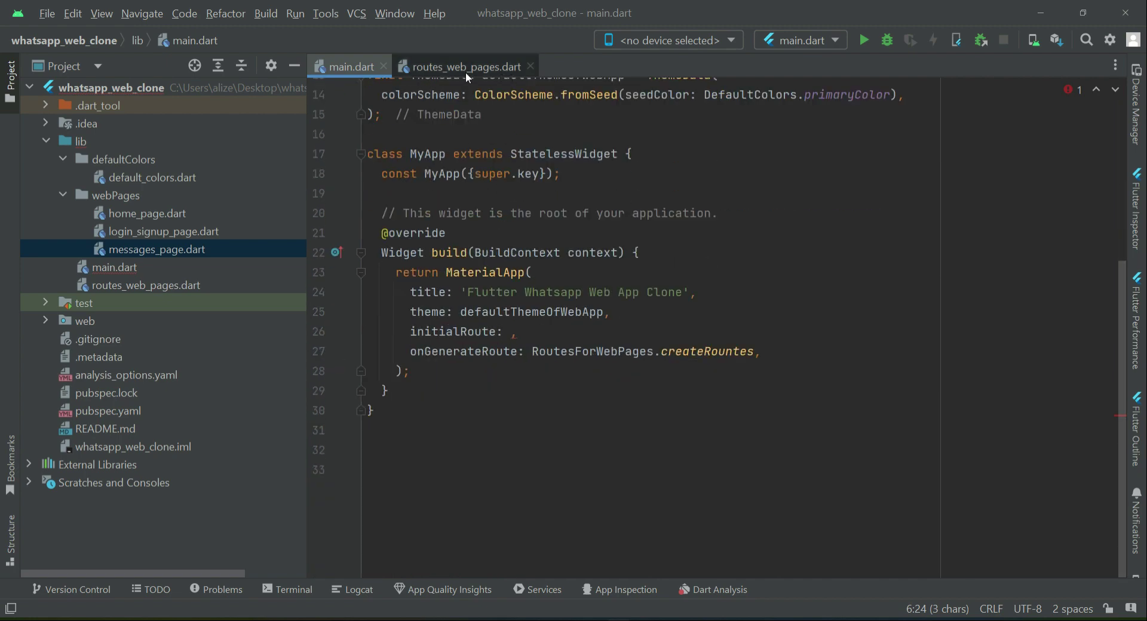
Step: Glance at the routes file, return to main.dart and select the firstRoute name
left_click(465, 67)
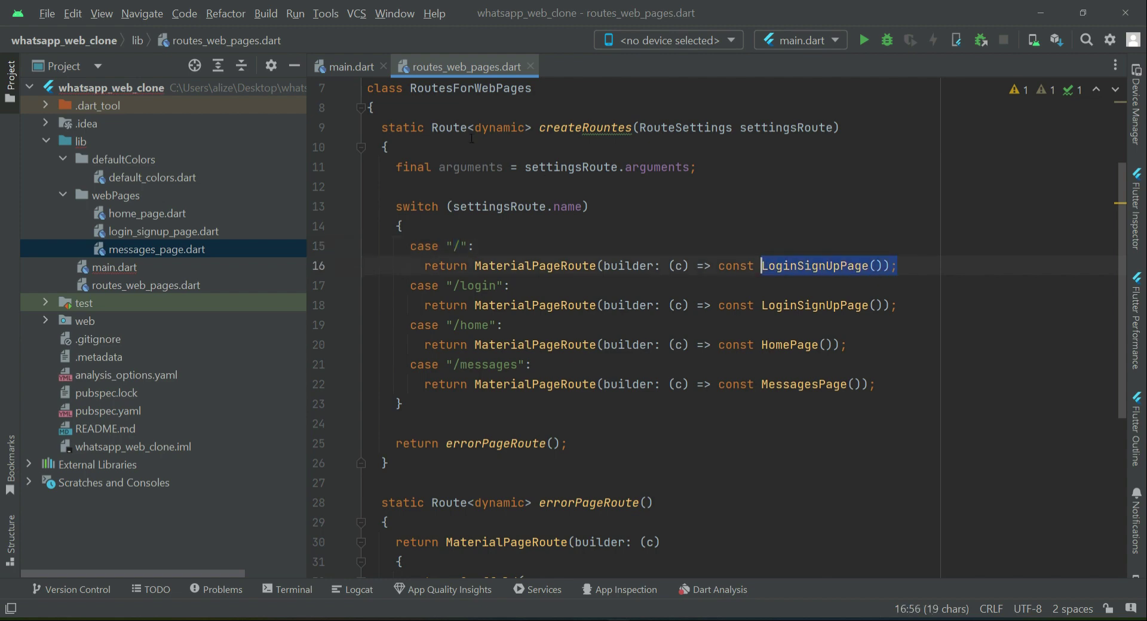
left_click(350, 67)
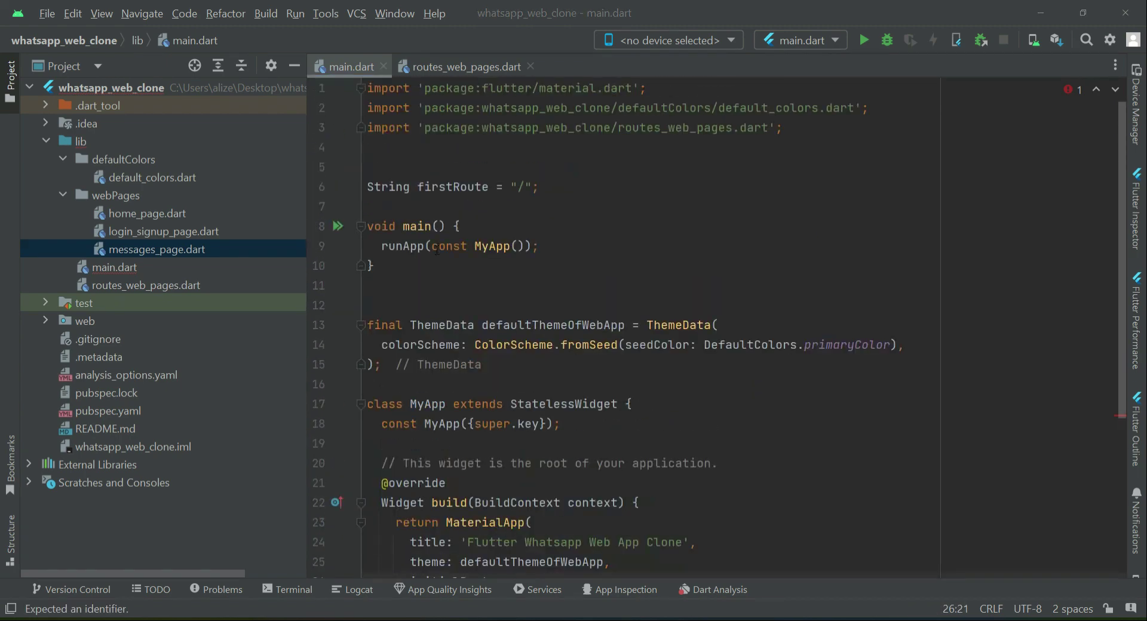
double_click(452, 186)
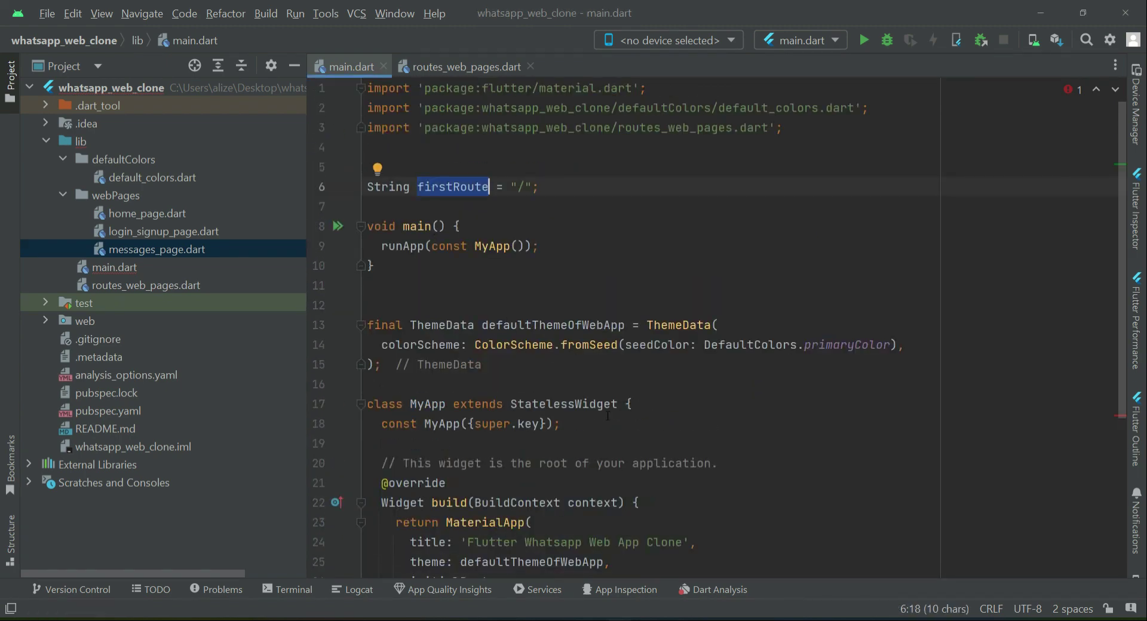